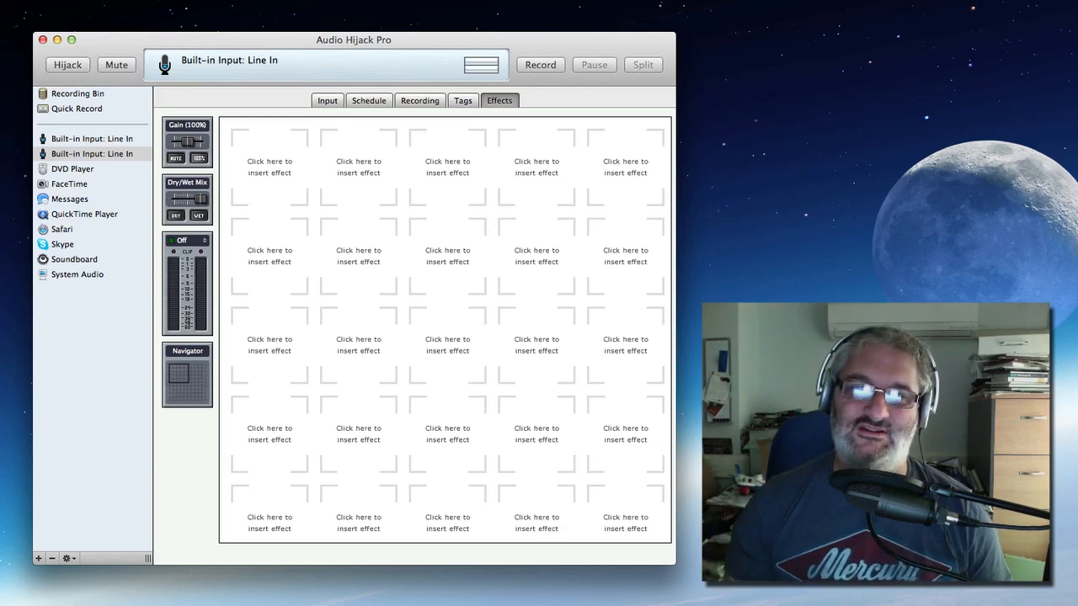
mouse_move(820, 269)
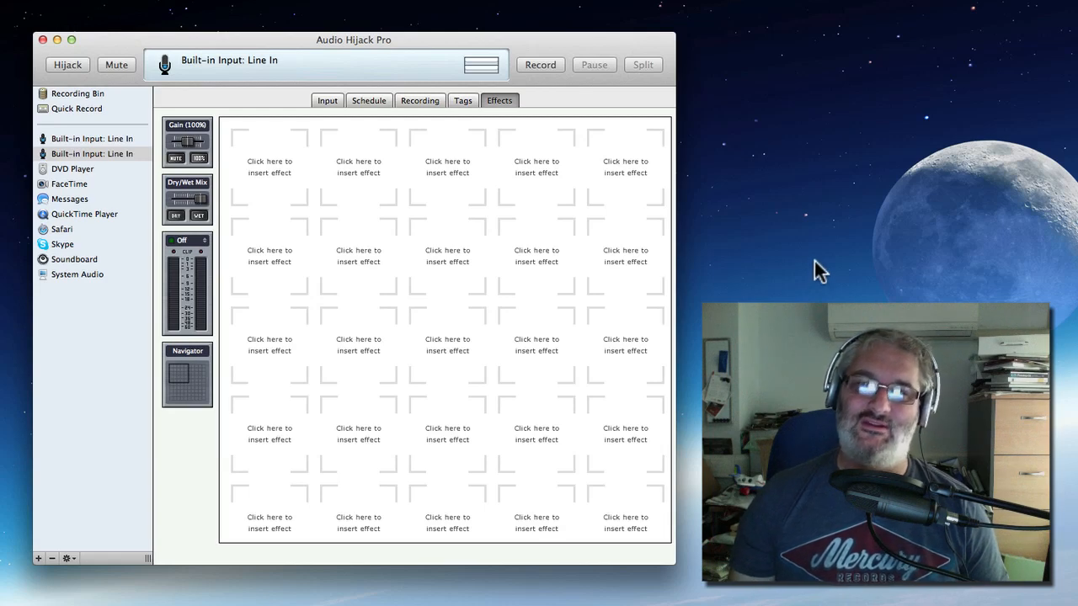
mouse_move(328, 85)
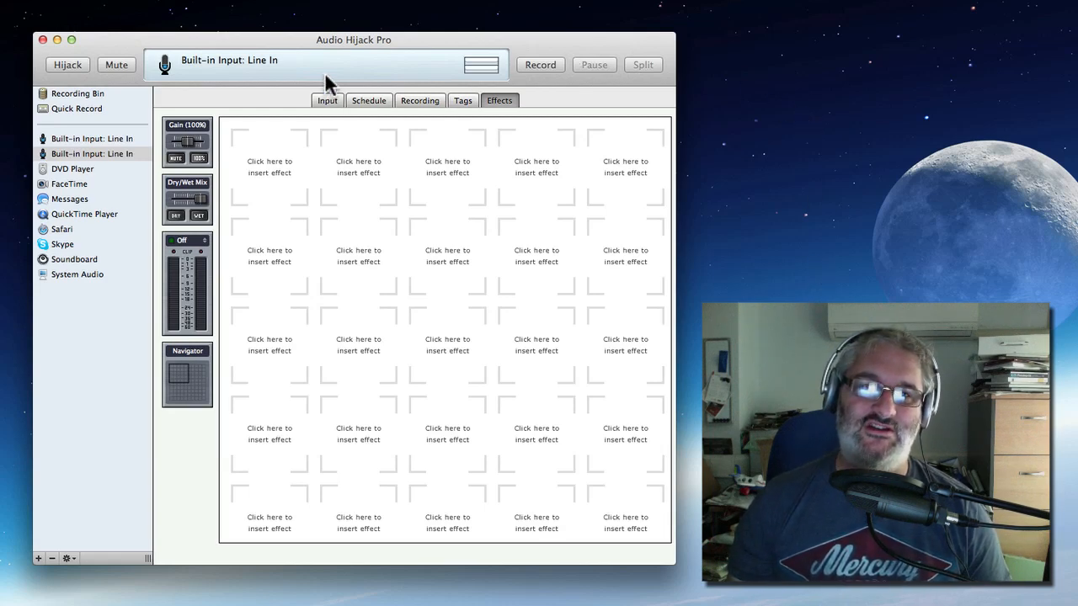
mouse_move(328, 55)
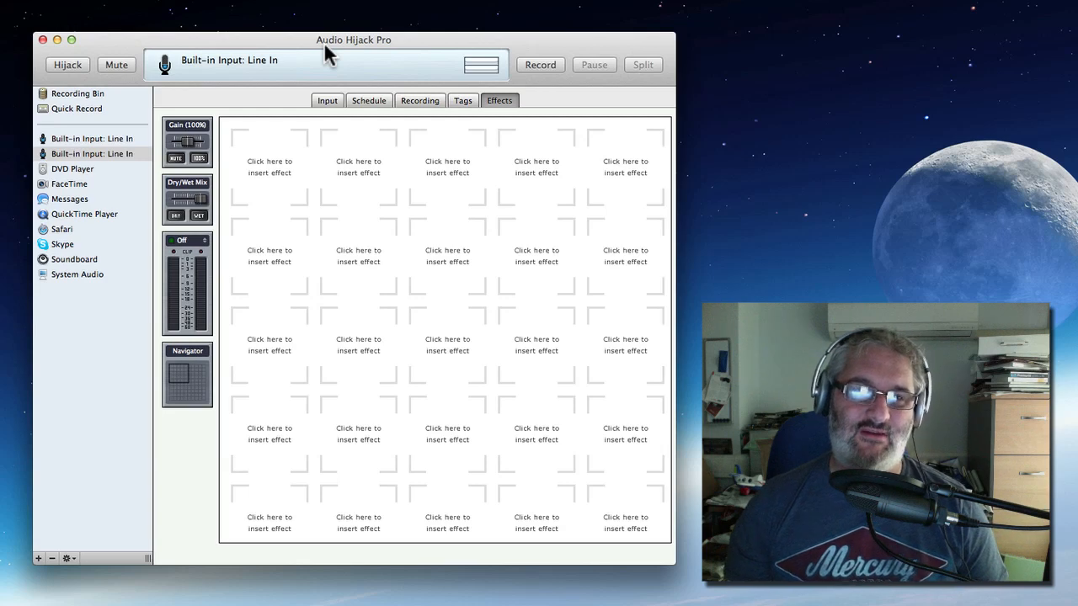
mouse_move(80, 141)
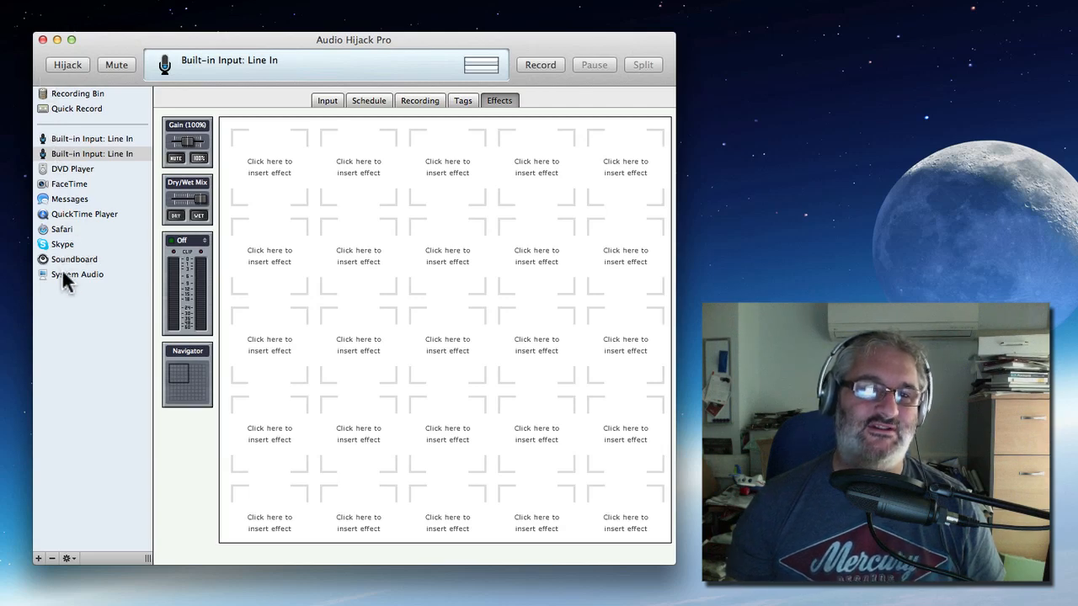
- Browse past the Messages and QuickTime Player sessions to Skype's input source settings
click(69, 199)
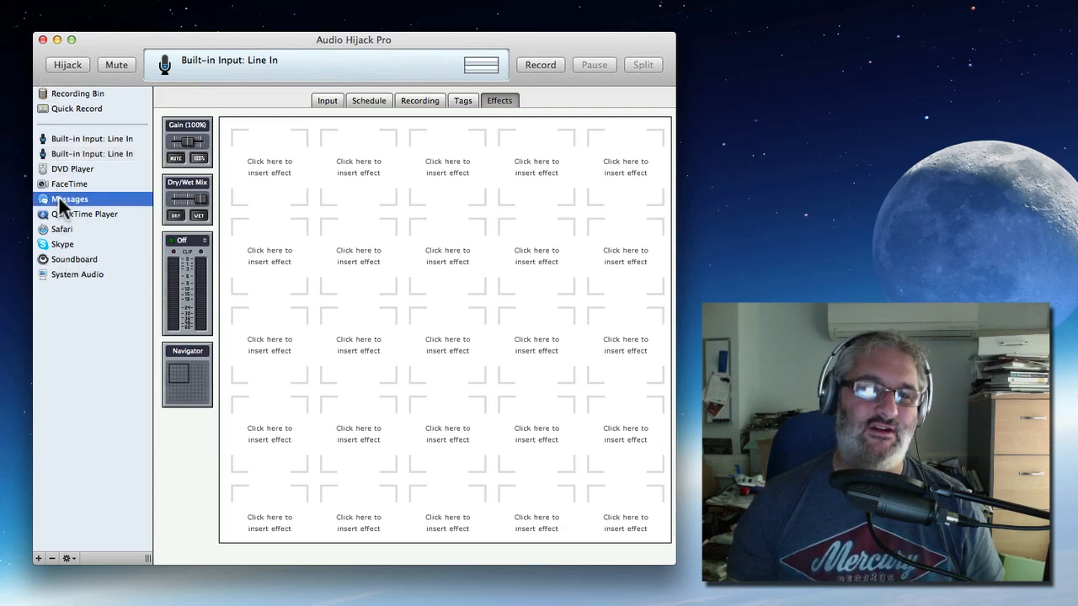
click(83, 214)
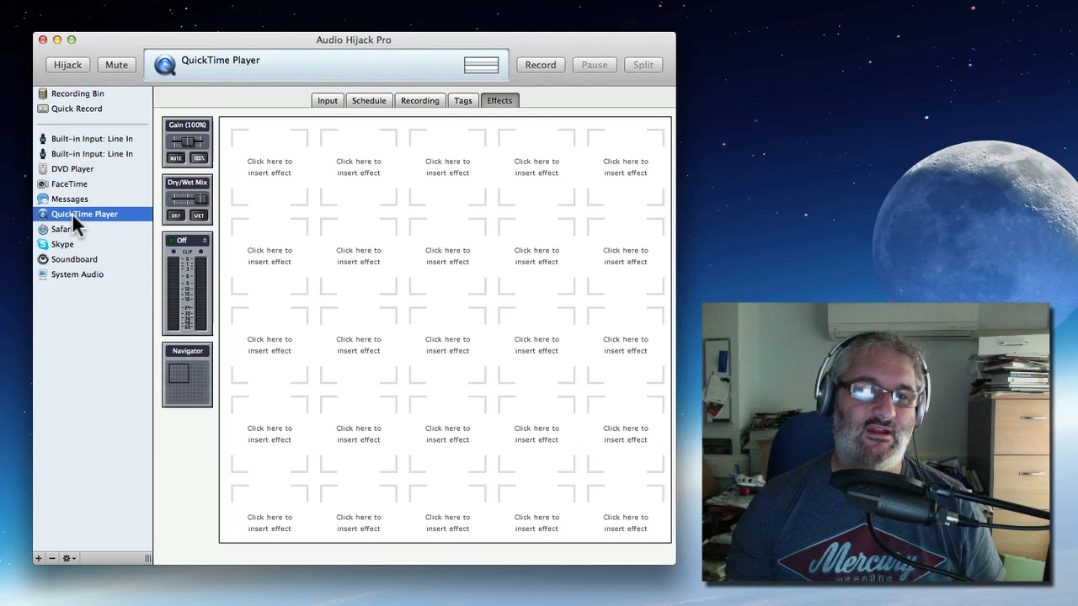
click(62, 243)
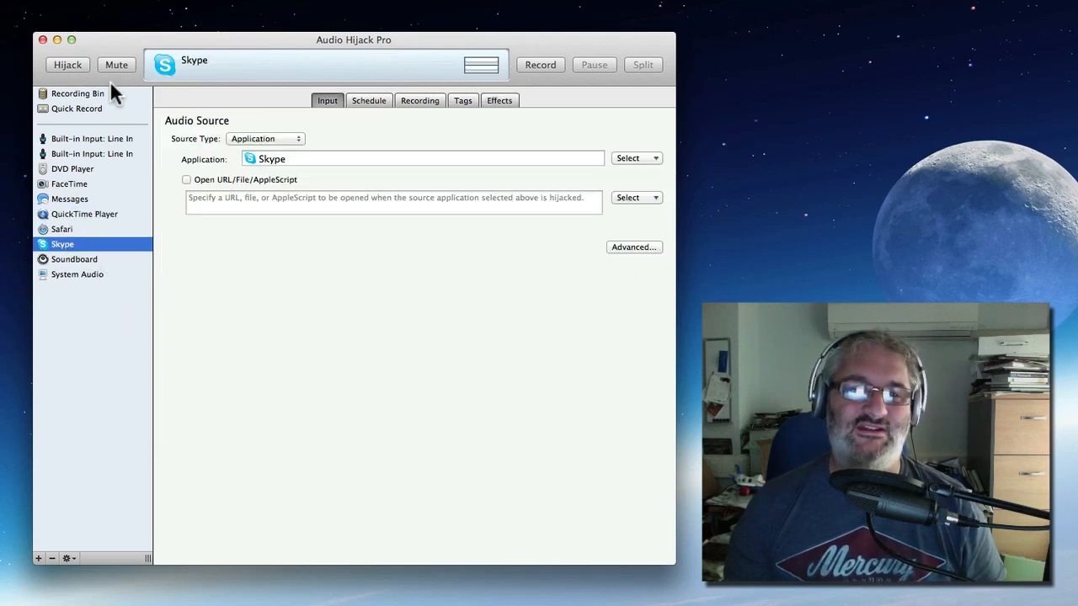
mouse_move(90, 299)
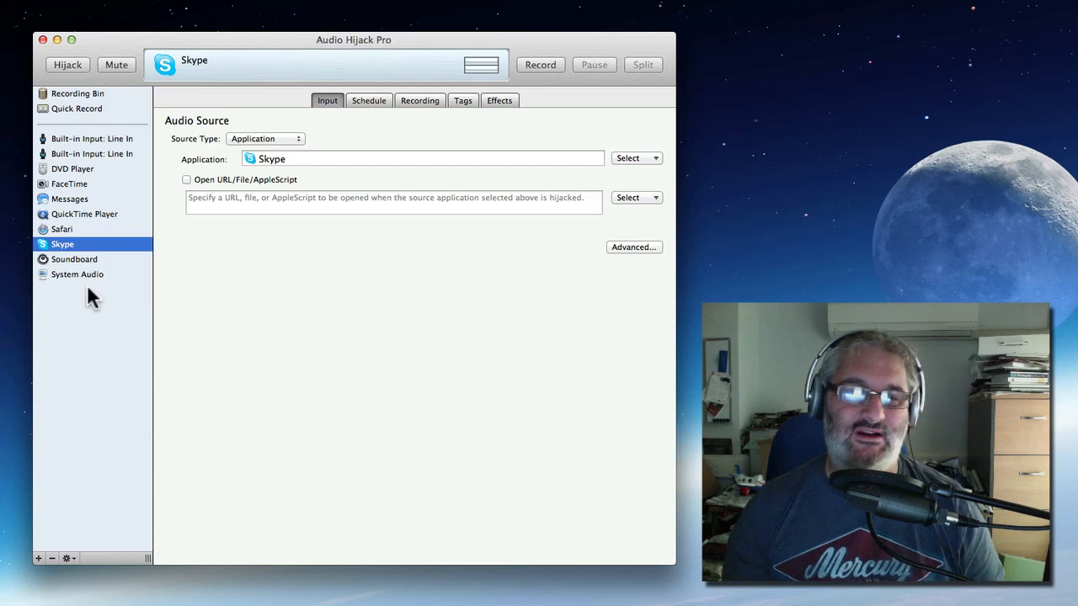
mouse_move(93, 373)
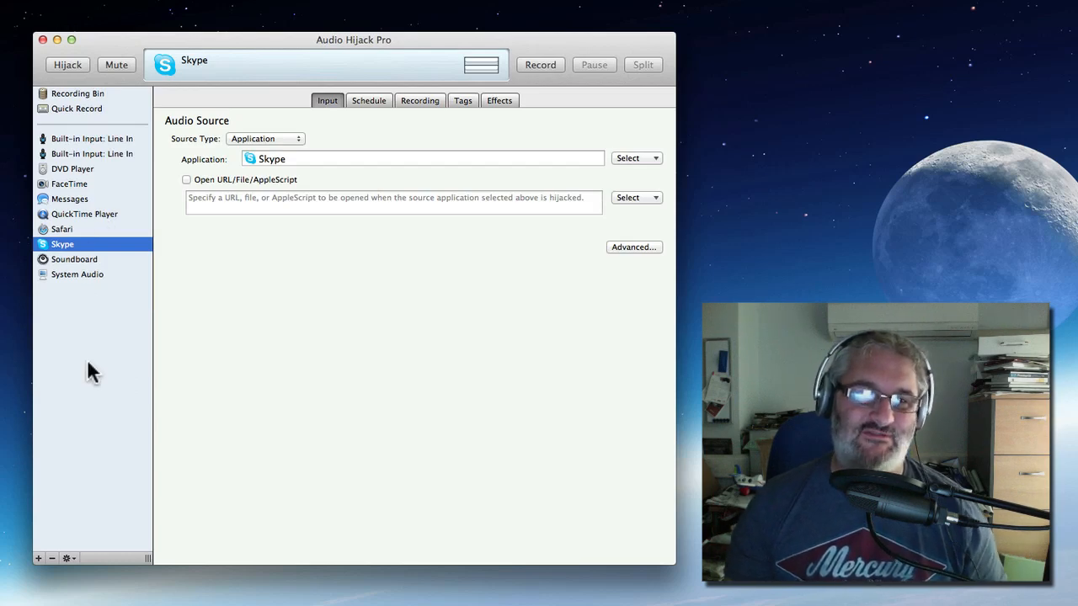
- Delete the duplicate Built-in Input: Line In session
click(92, 154)
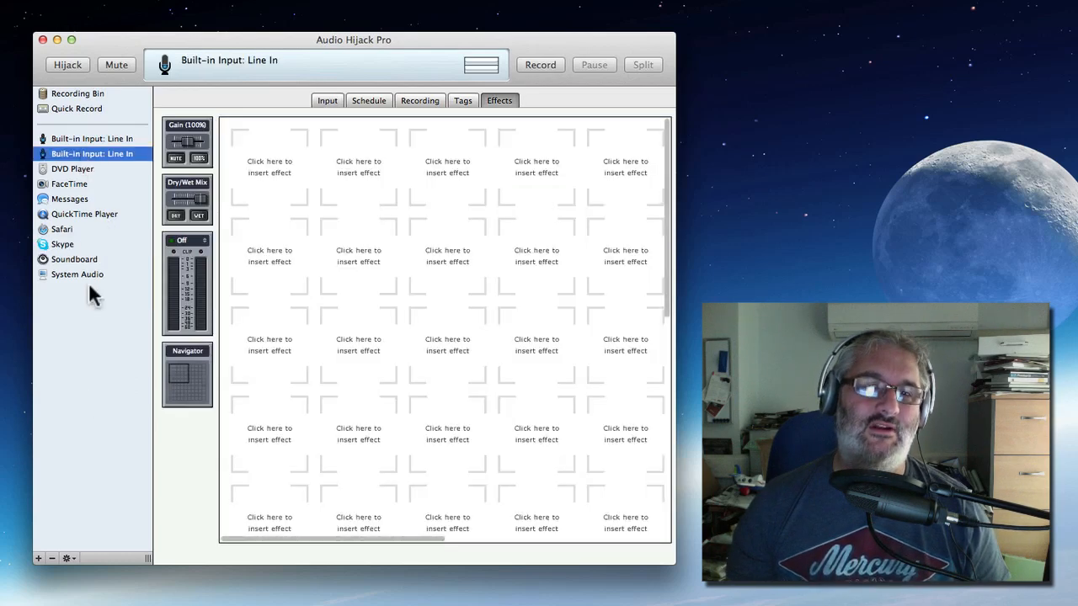
click(51, 558)
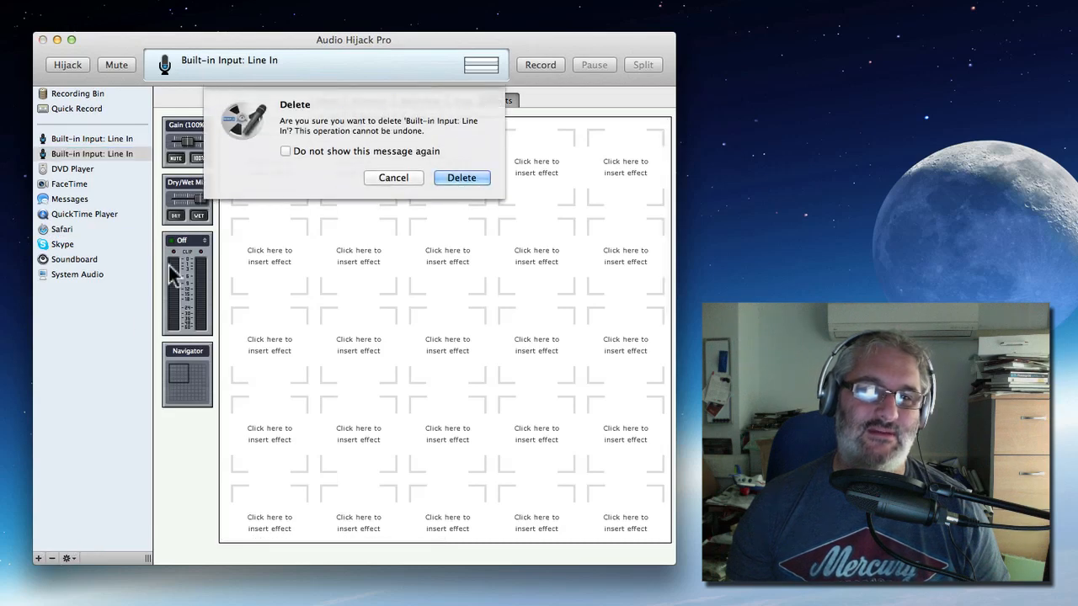
click(460, 178)
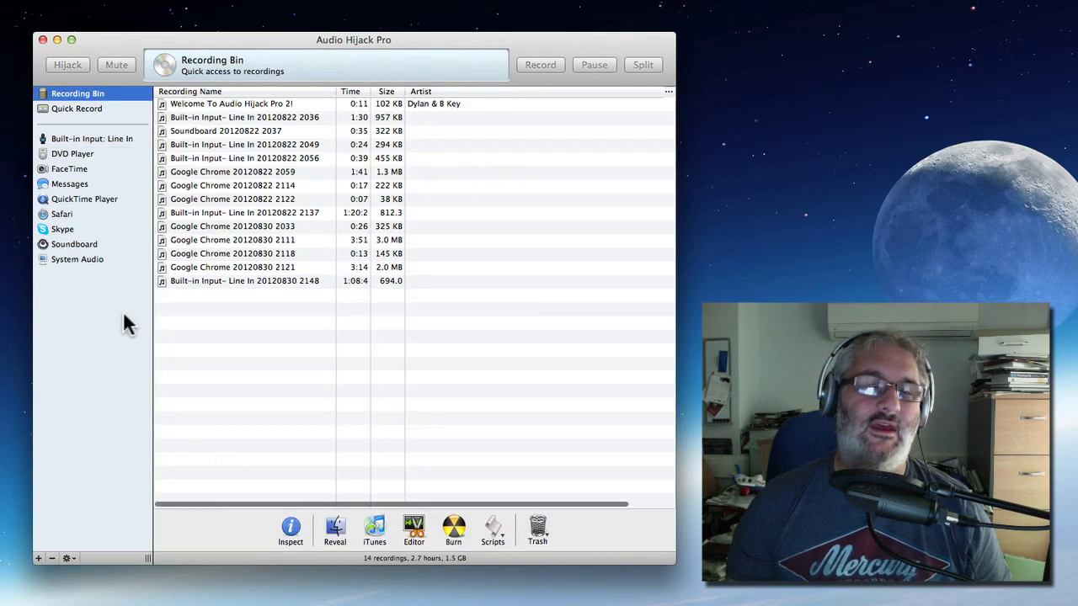
mouse_move(109, 297)
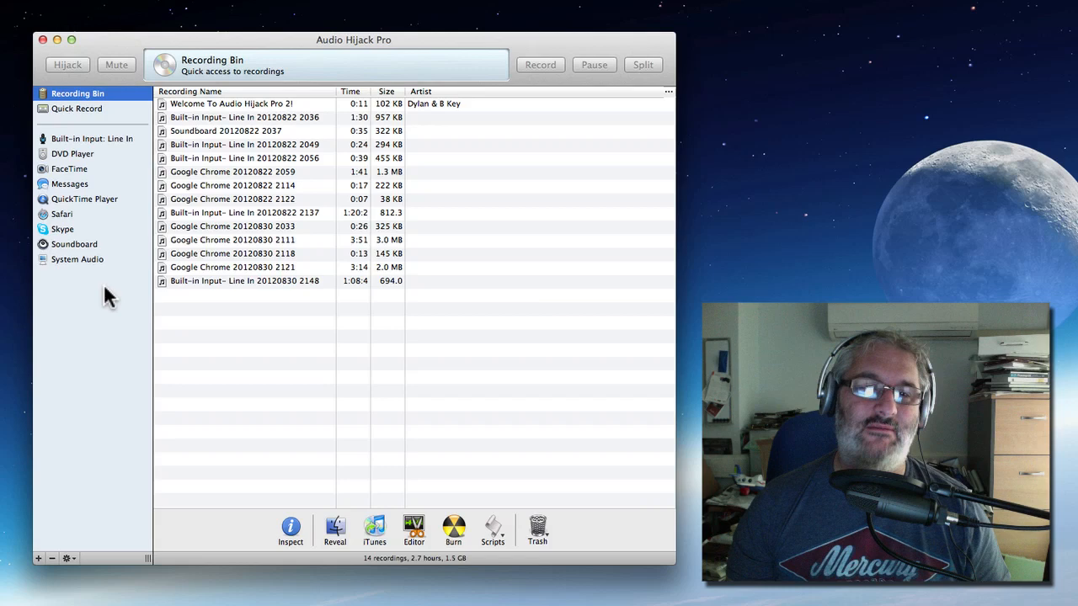
mouse_move(139, 371)
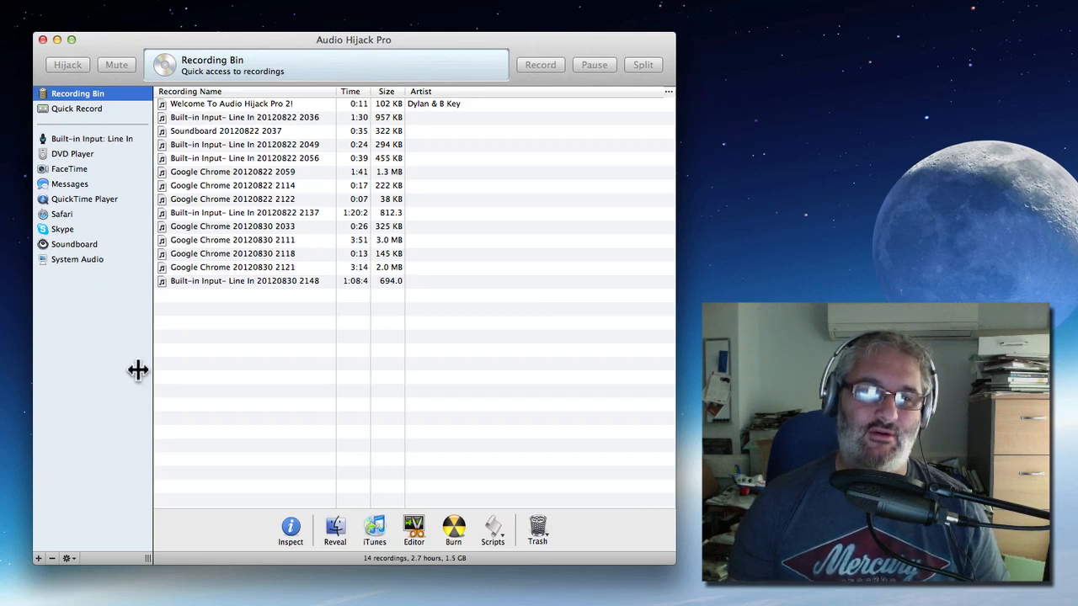
mouse_move(89, 379)
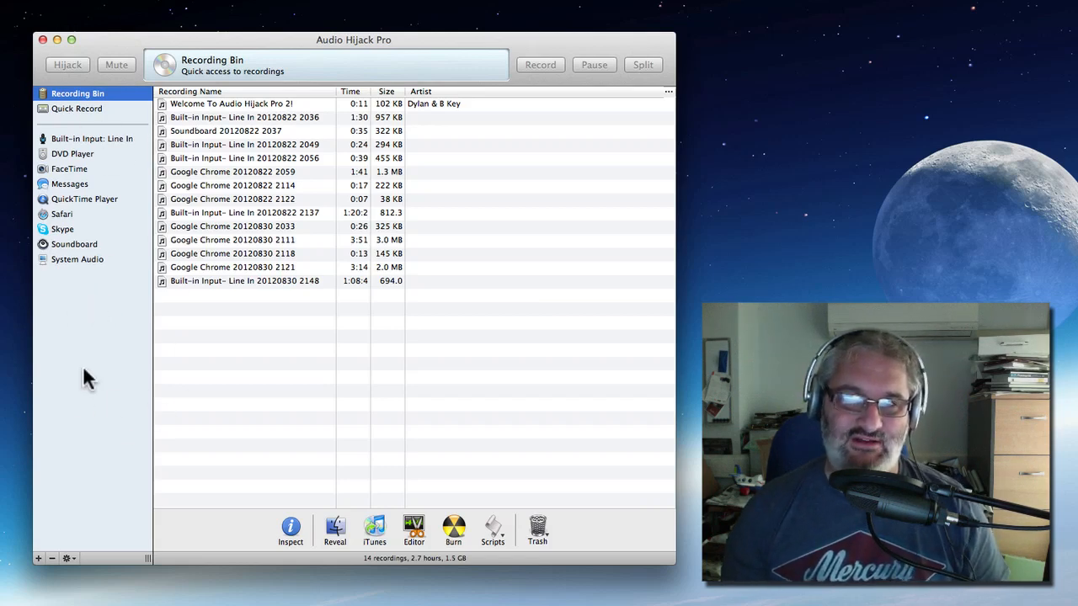
mouse_move(68, 500)
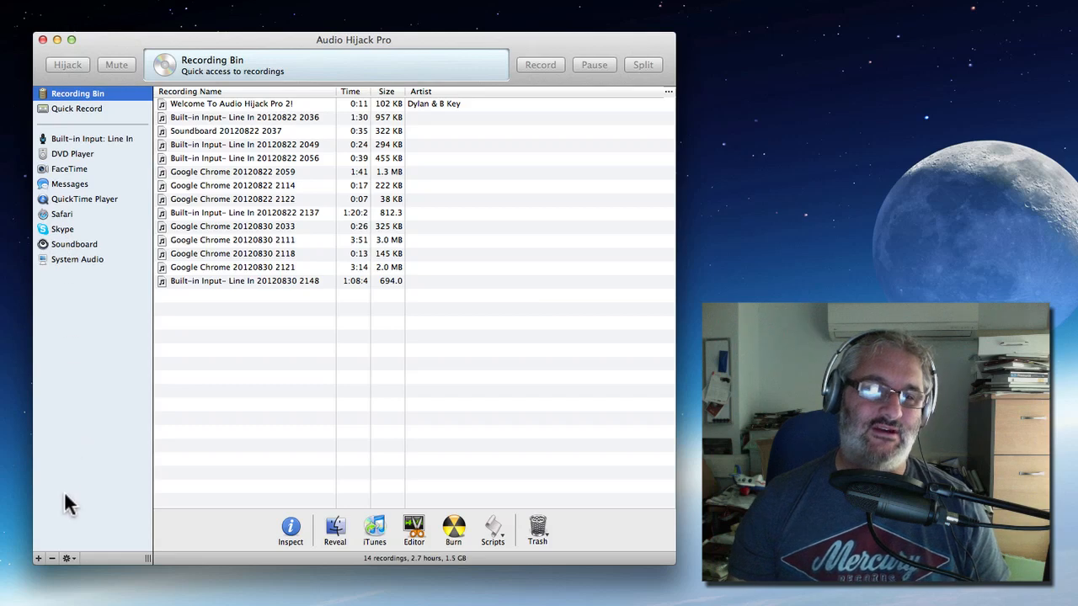
mouse_move(38, 560)
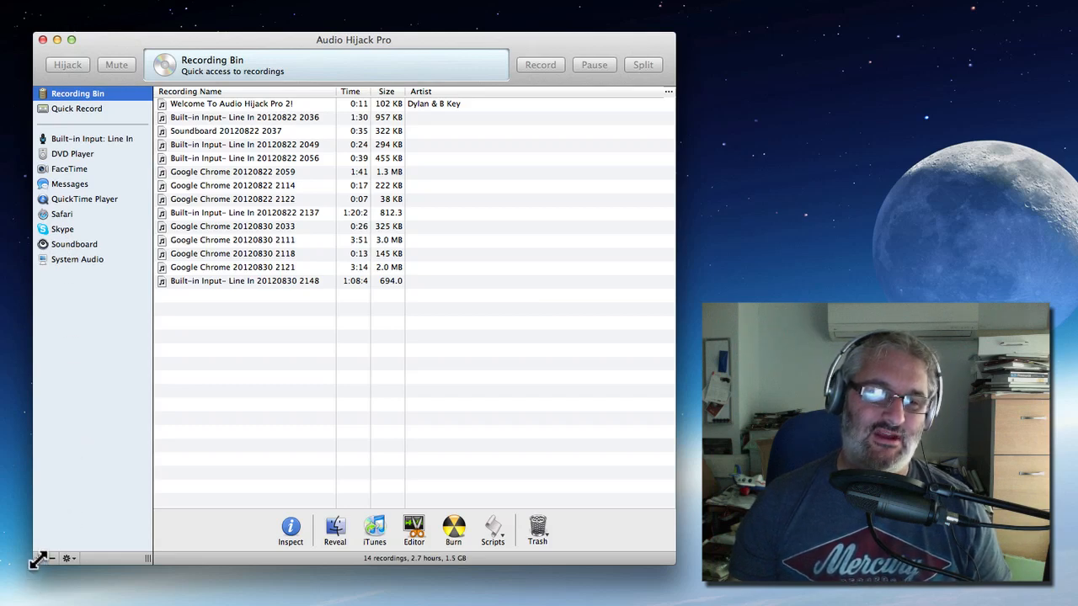
- Add a new session with Audio Device source set to Built-in Input: Line In
click(84, 138)
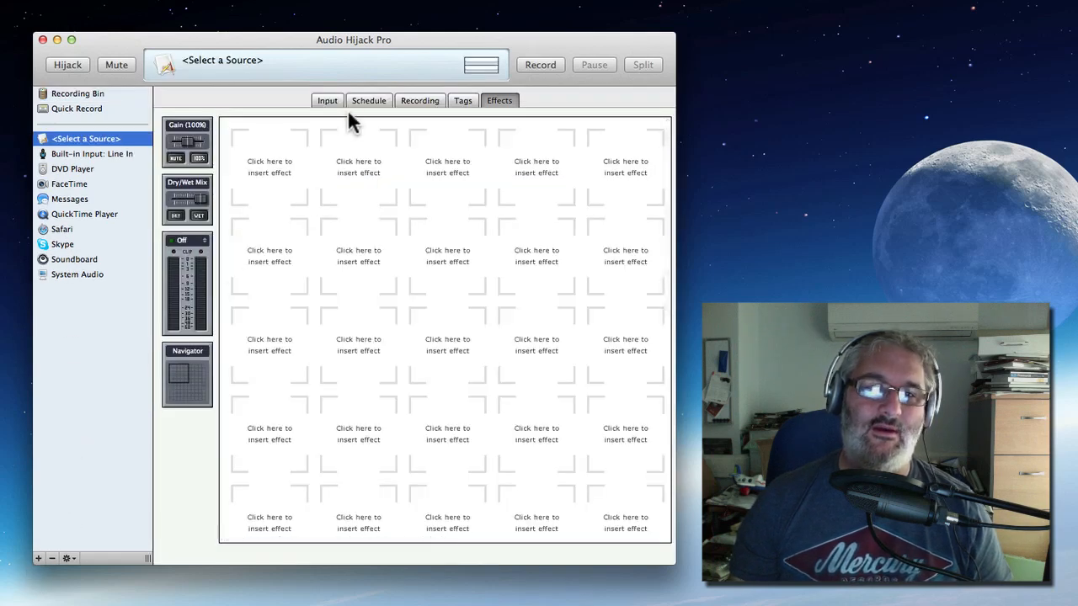
click(327, 100)
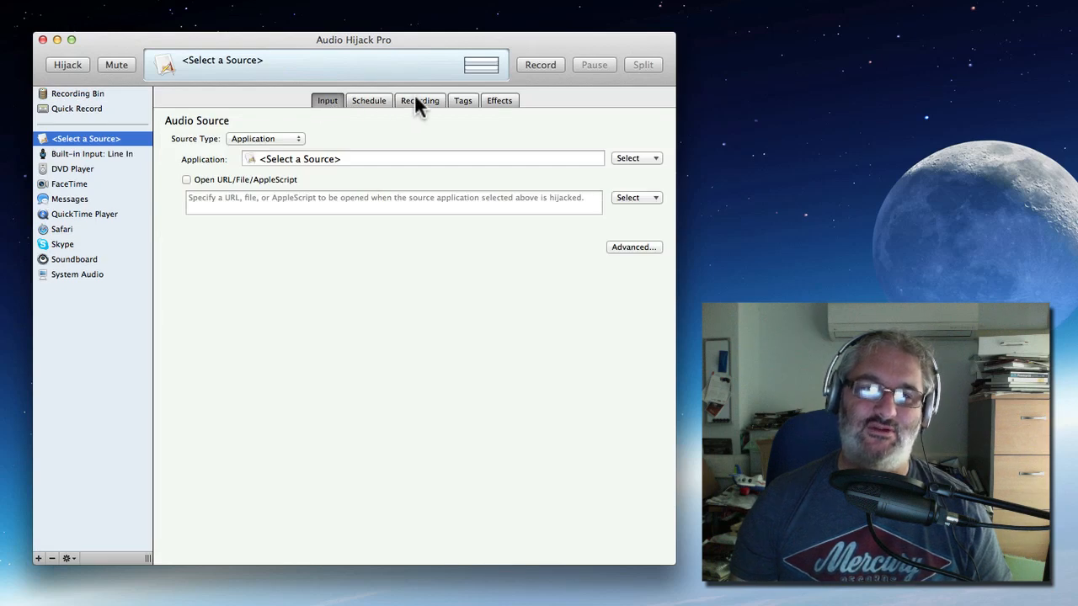
mouse_move(284, 159)
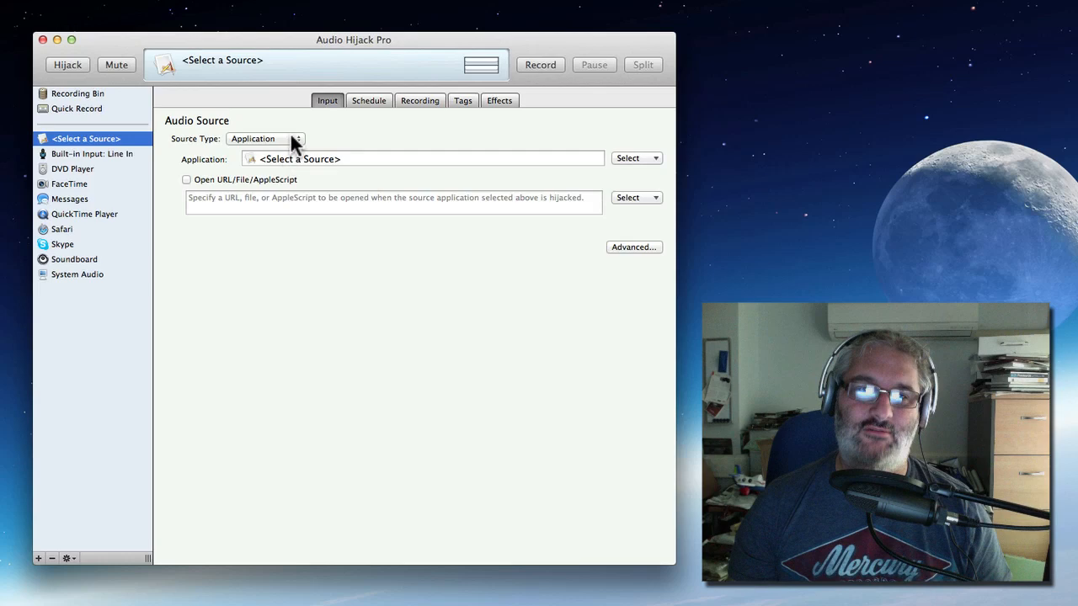
click(265, 138)
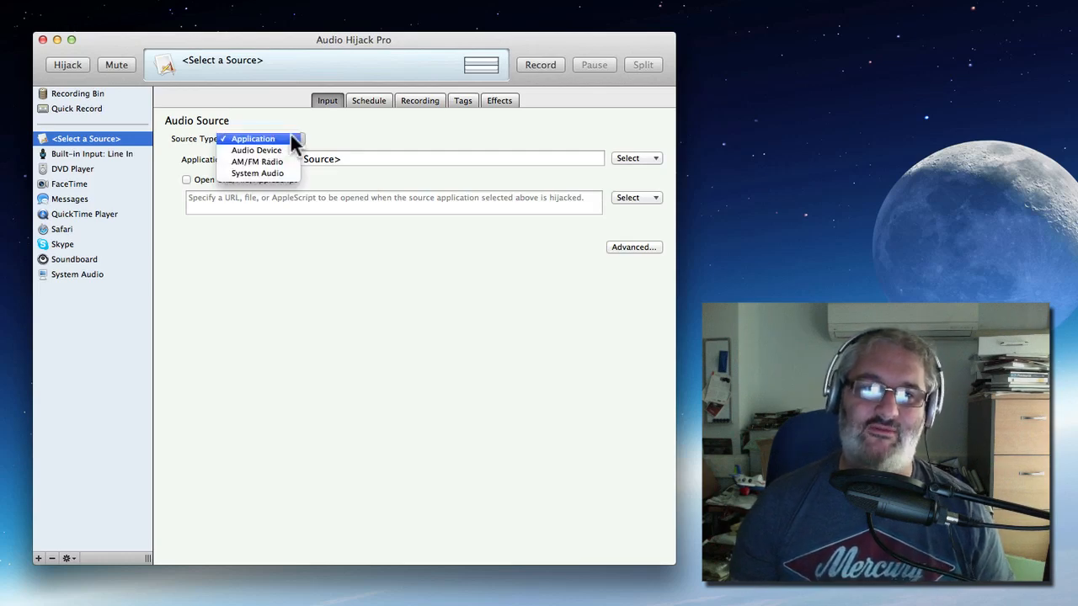
click(257, 150)
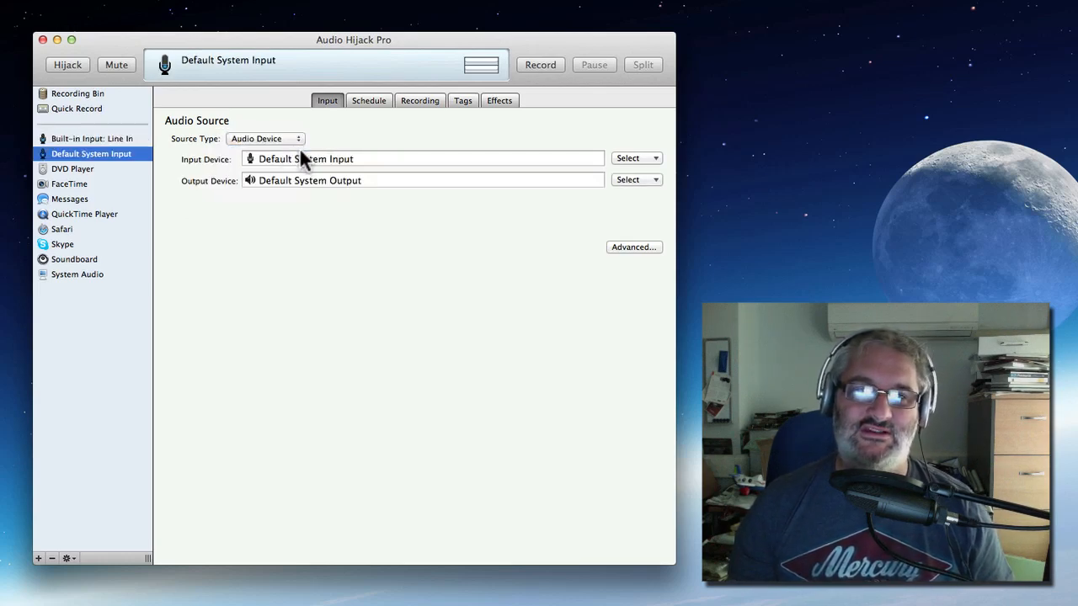
mouse_move(634, 164)
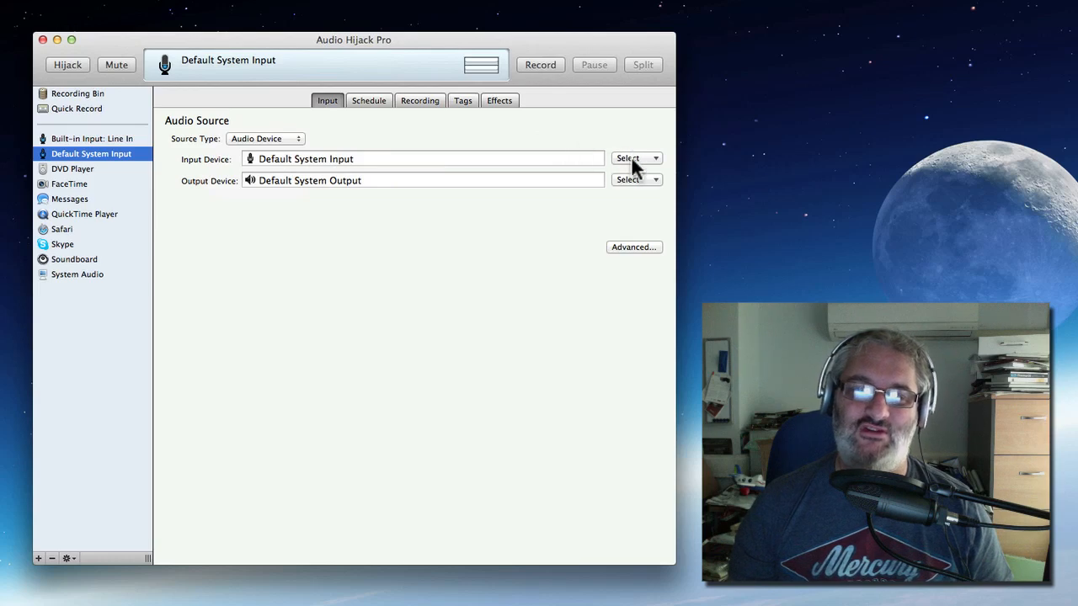
click(636, 158)
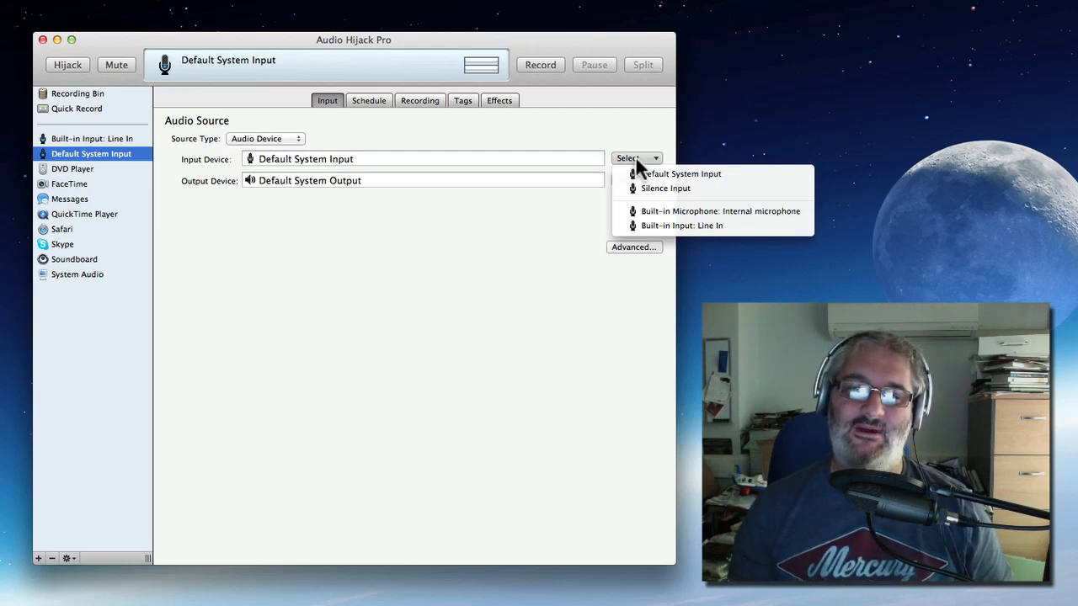
mouse_move(681, 225)
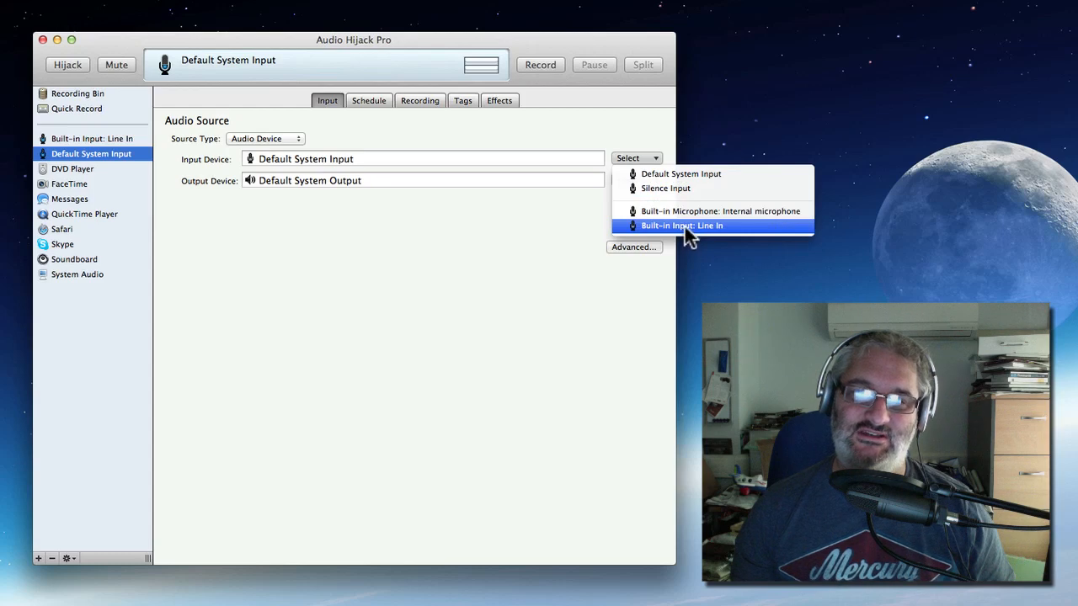
click(681, 226)
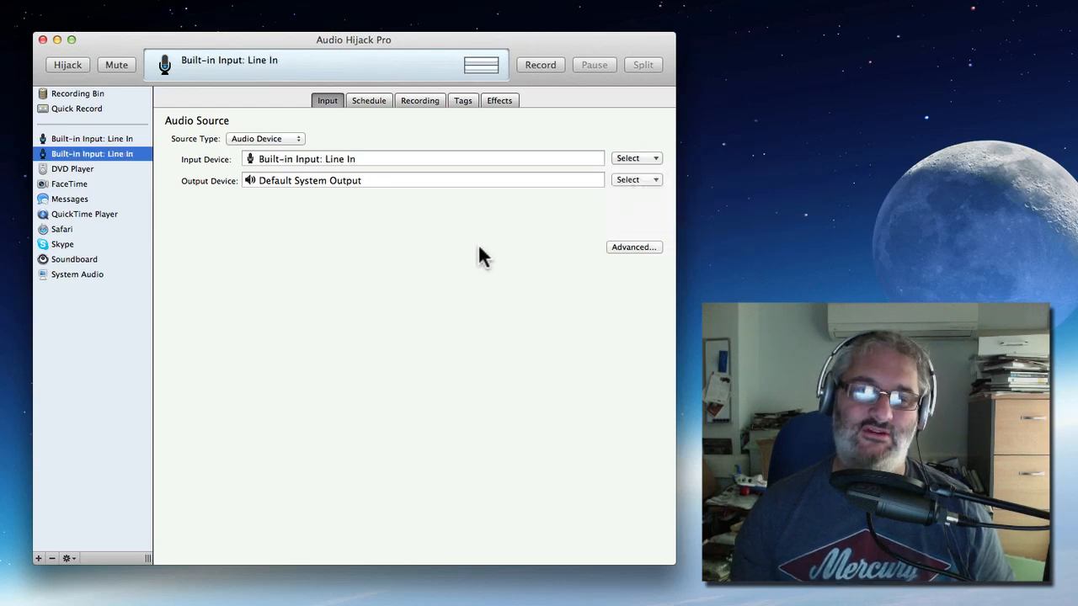
mouse_move(345, 186)
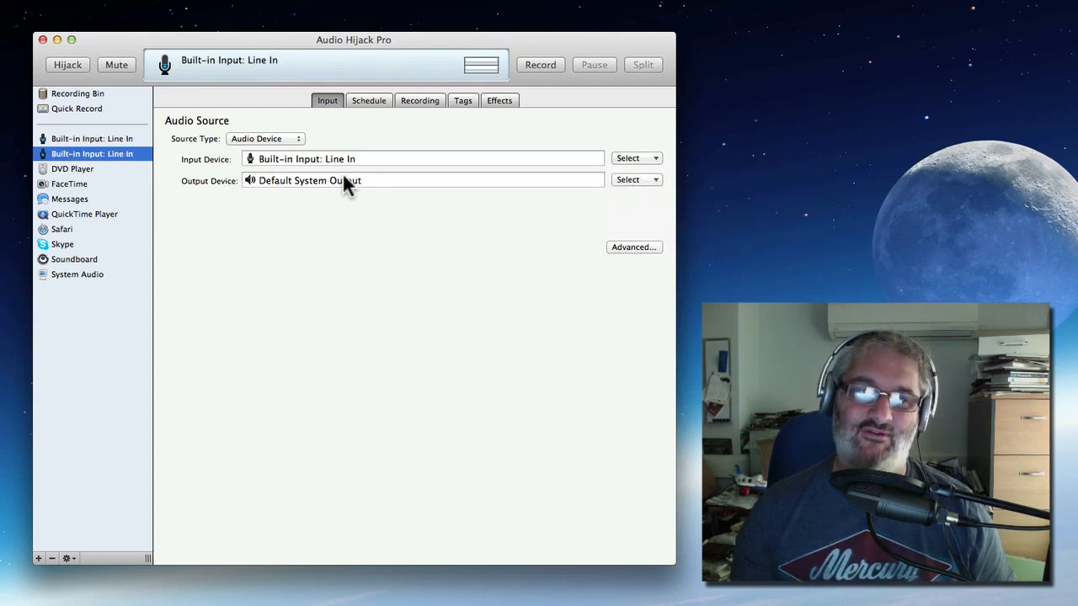
mouse_move(311, 192)
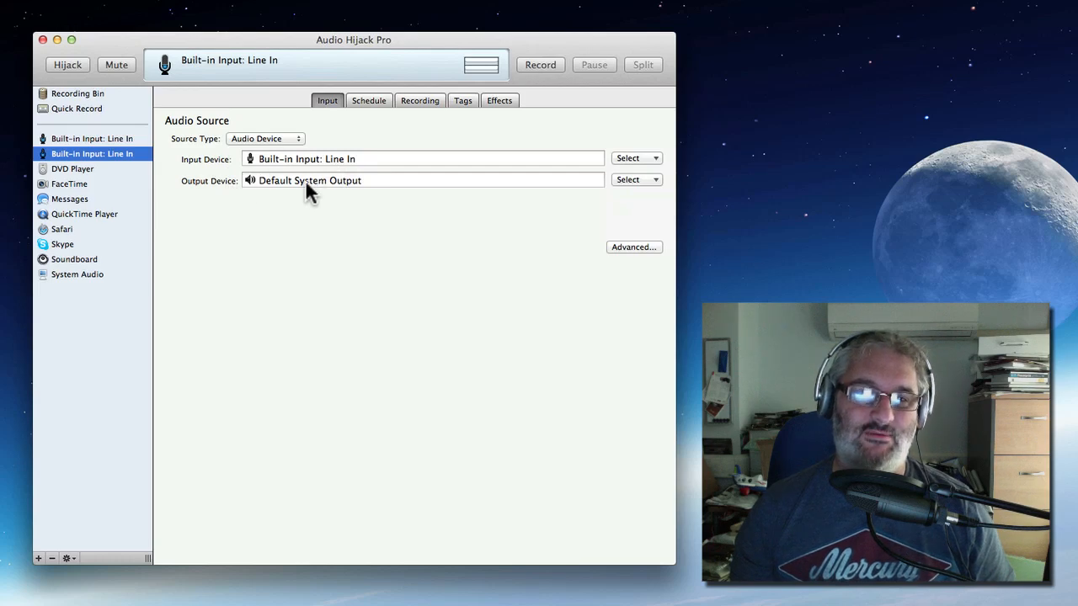
mouse_move(329, 187)
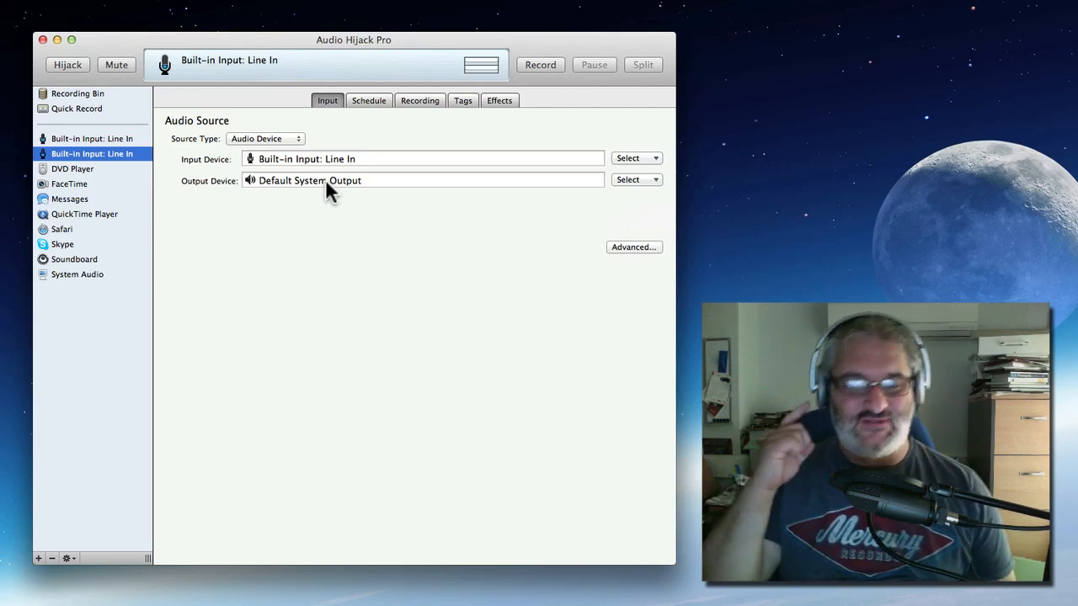
mouse_move(383, 117)
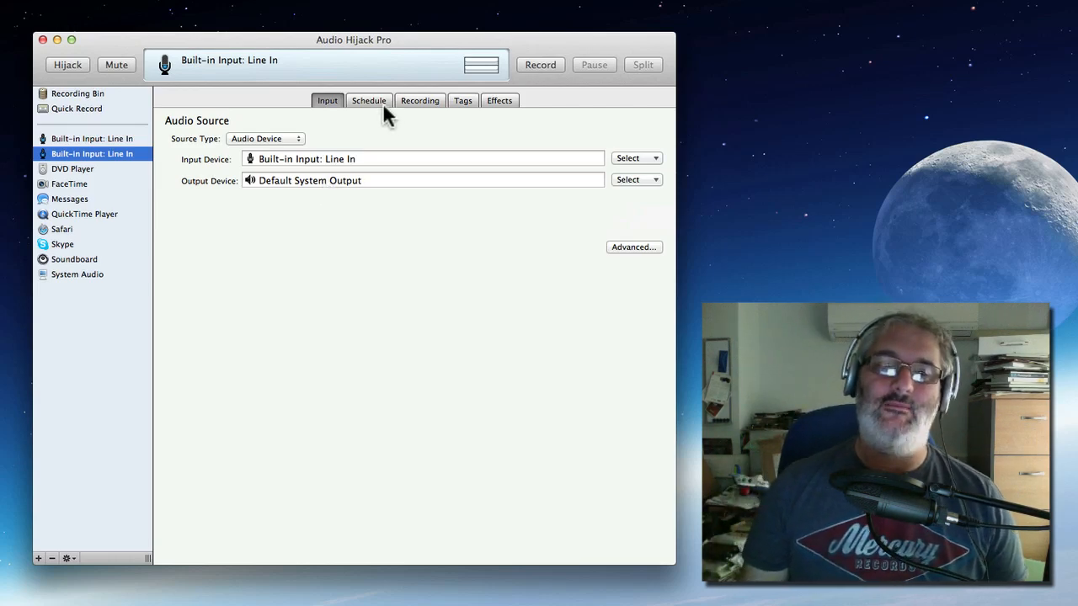
- Set the recording format to a custom 16-bit stereo 44.1 kHz WAV
click(369, 100)
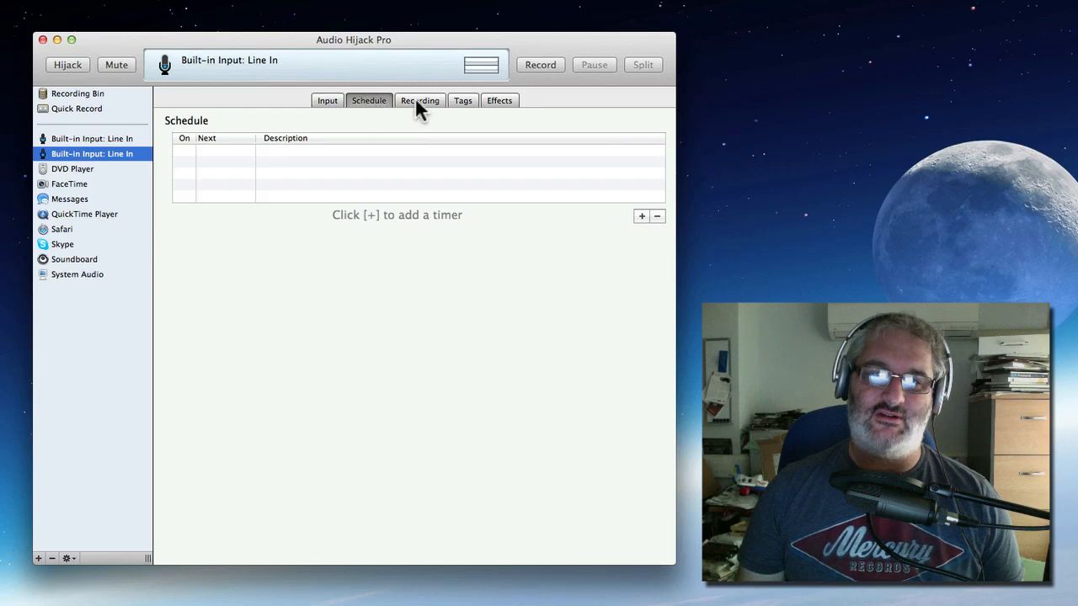
click(419, 101)
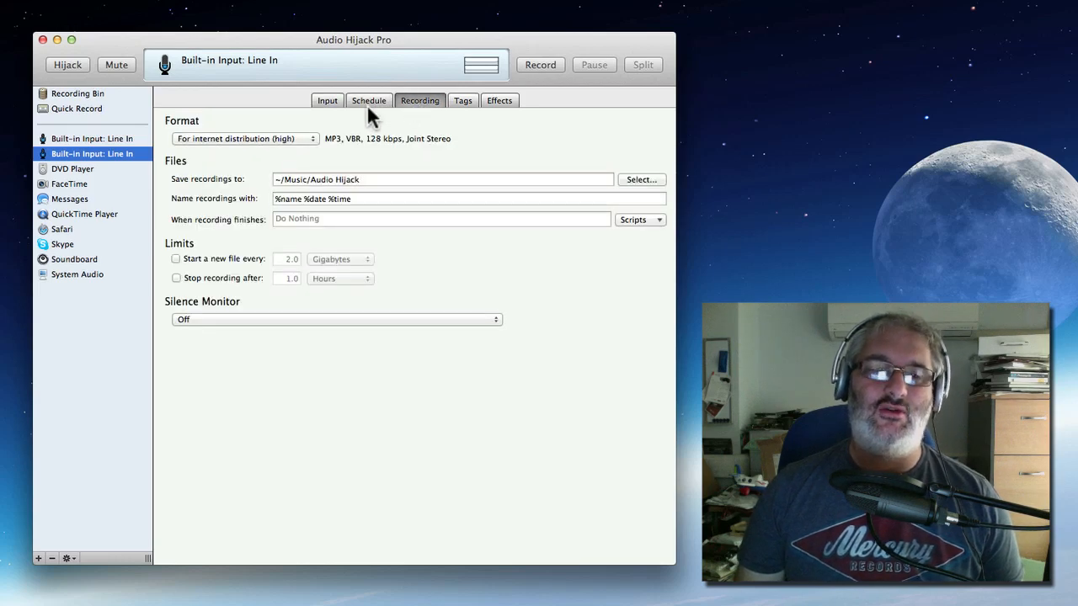
click(244, 138)
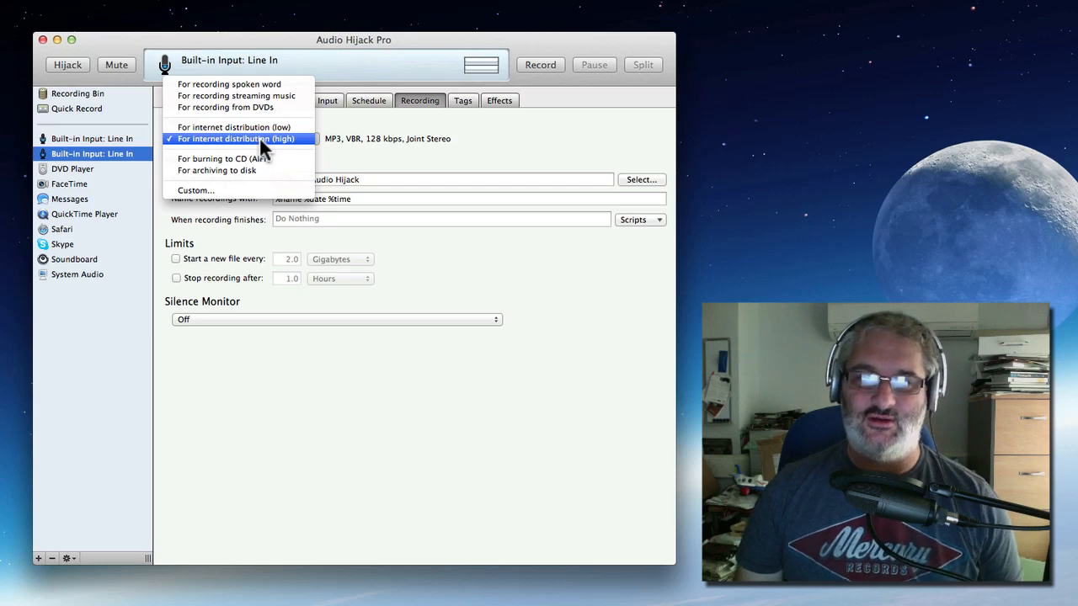
mouse_move(225, 190)
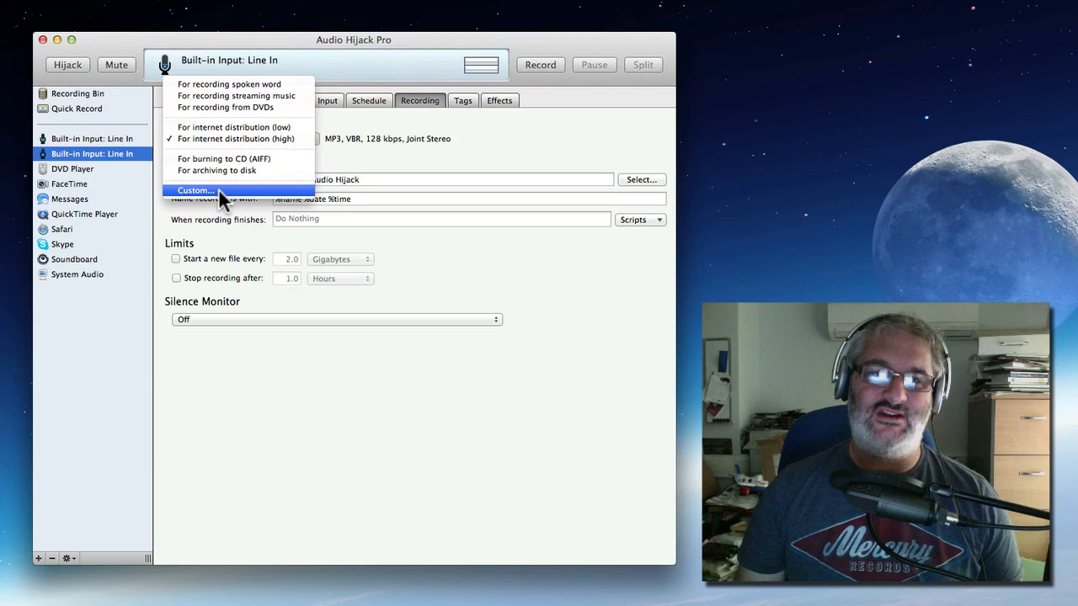
click(195, 189)
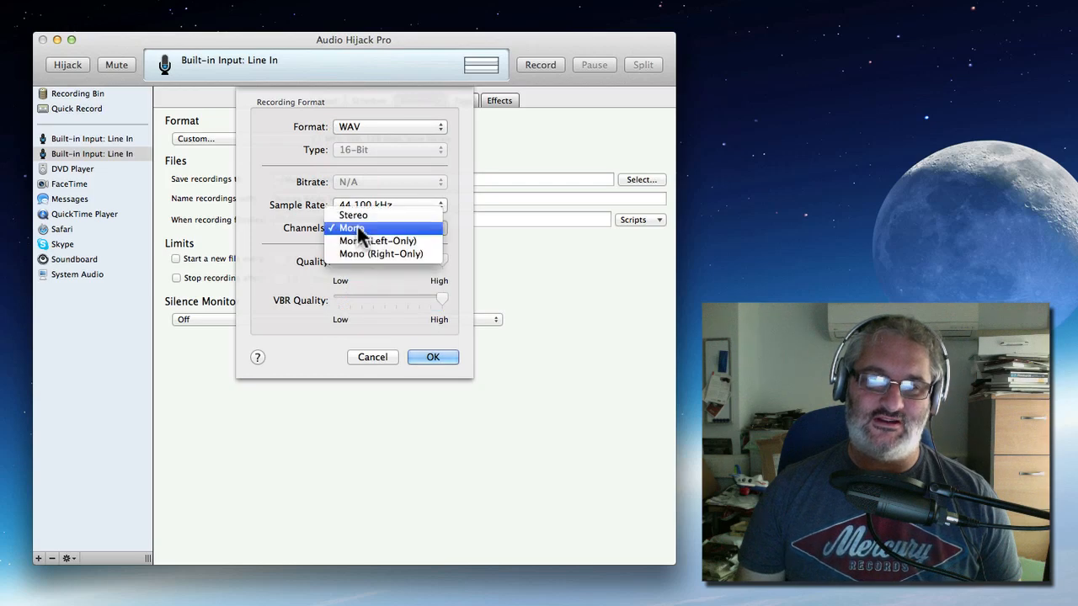
click(353, 215)
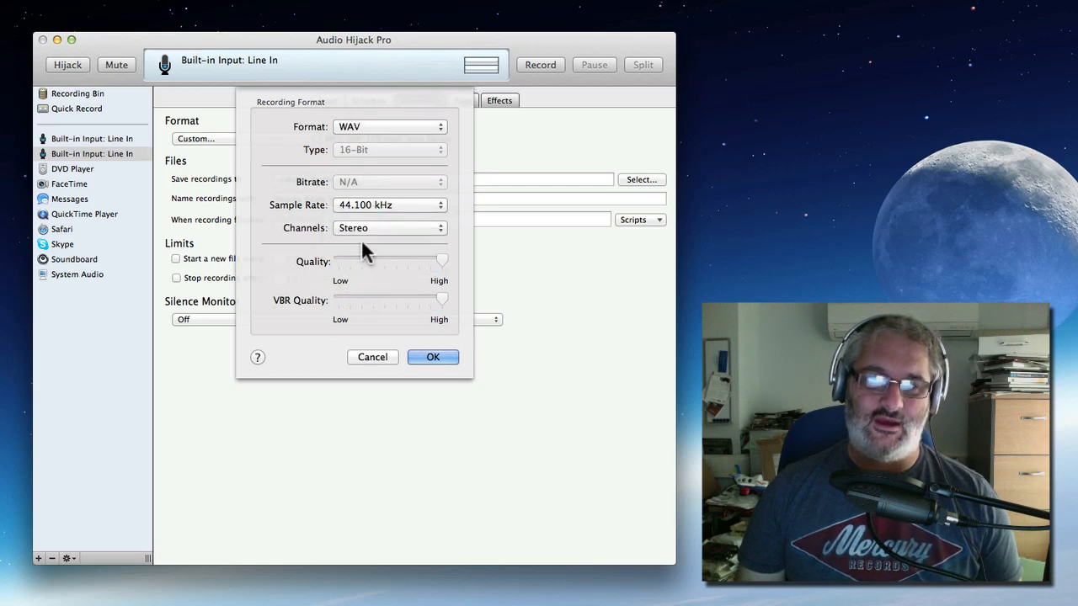
mouse_move(412, 329)
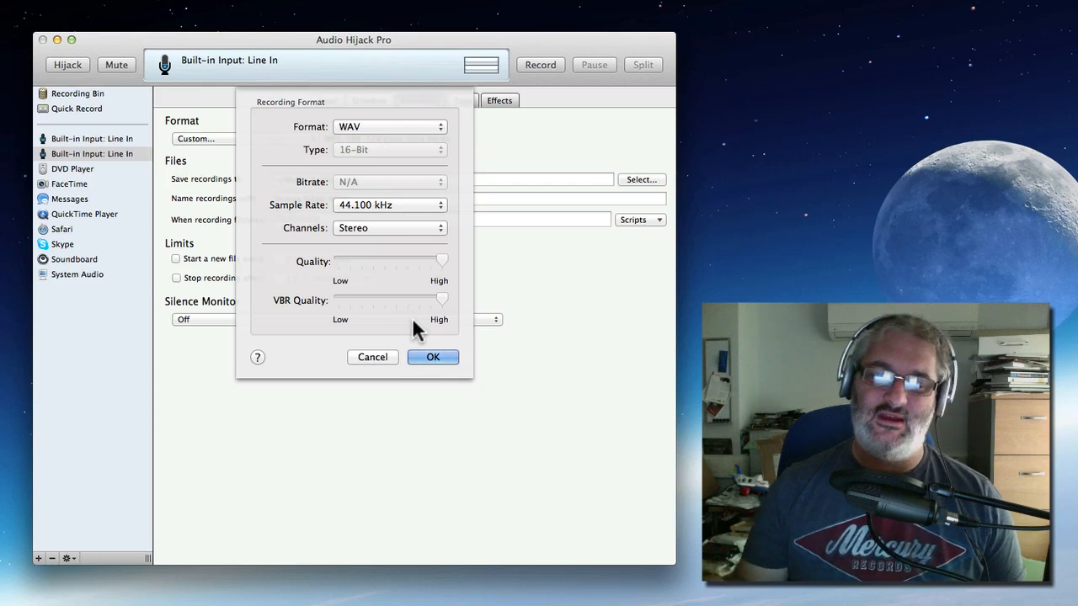
mouse_move(412, 362)
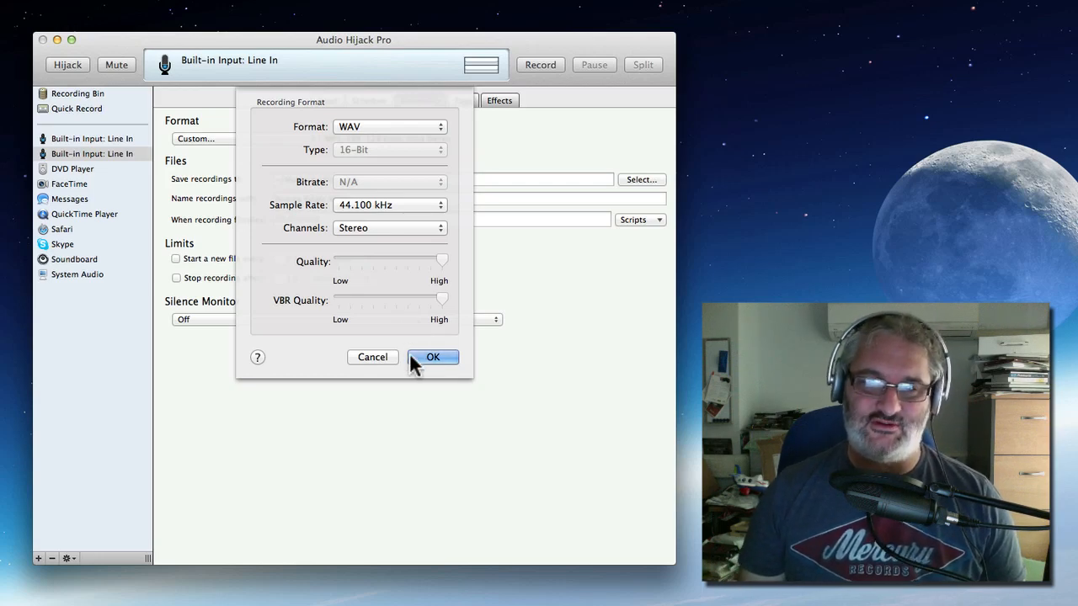
click(432, 357)
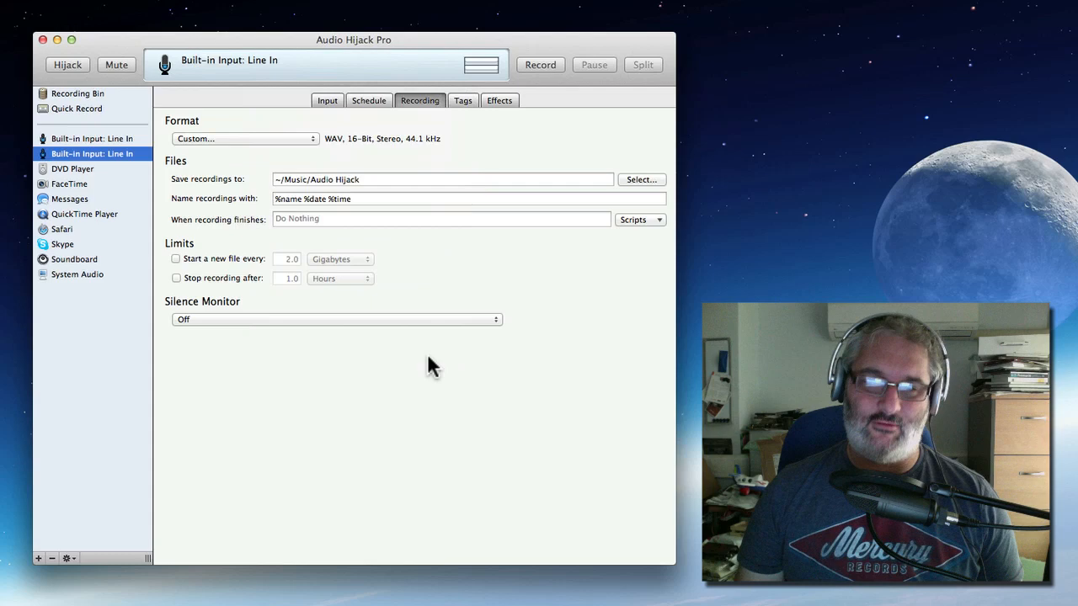
mouse_move(337, 139)
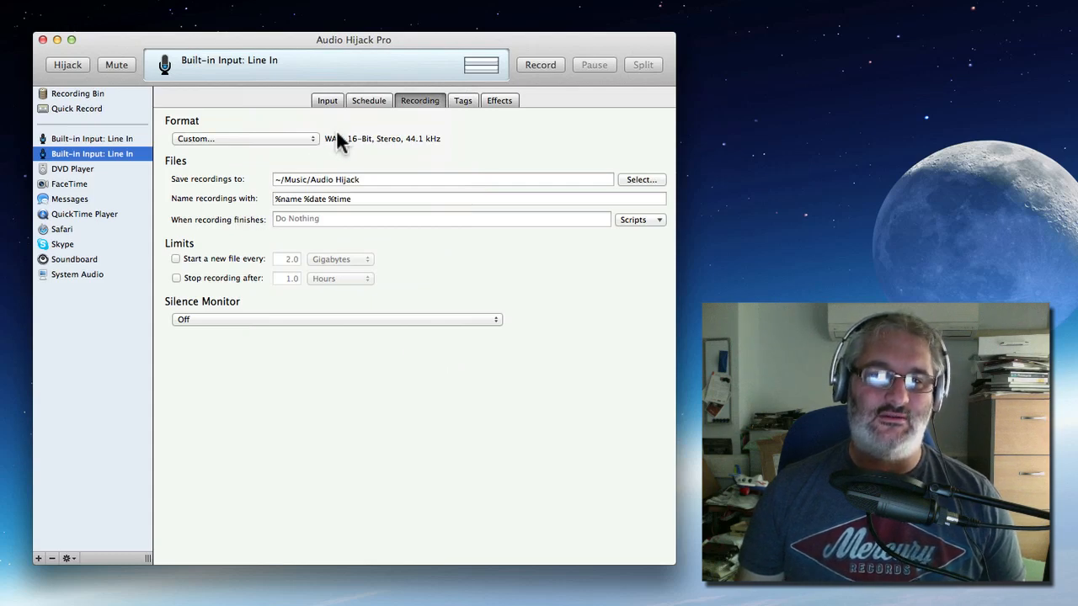
mouse_move(383, 144)
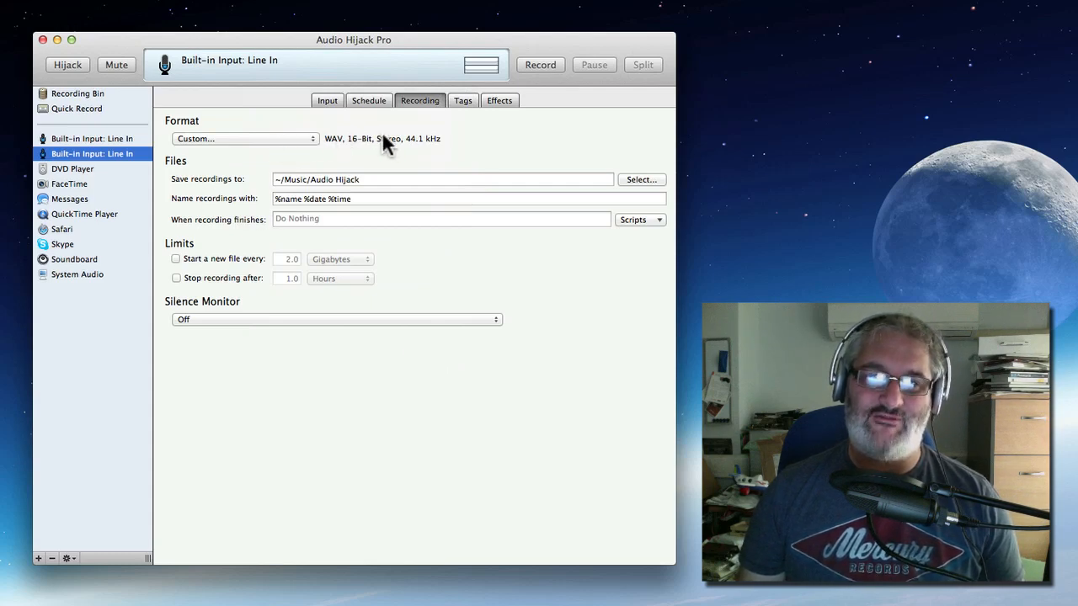
click(244, 138)
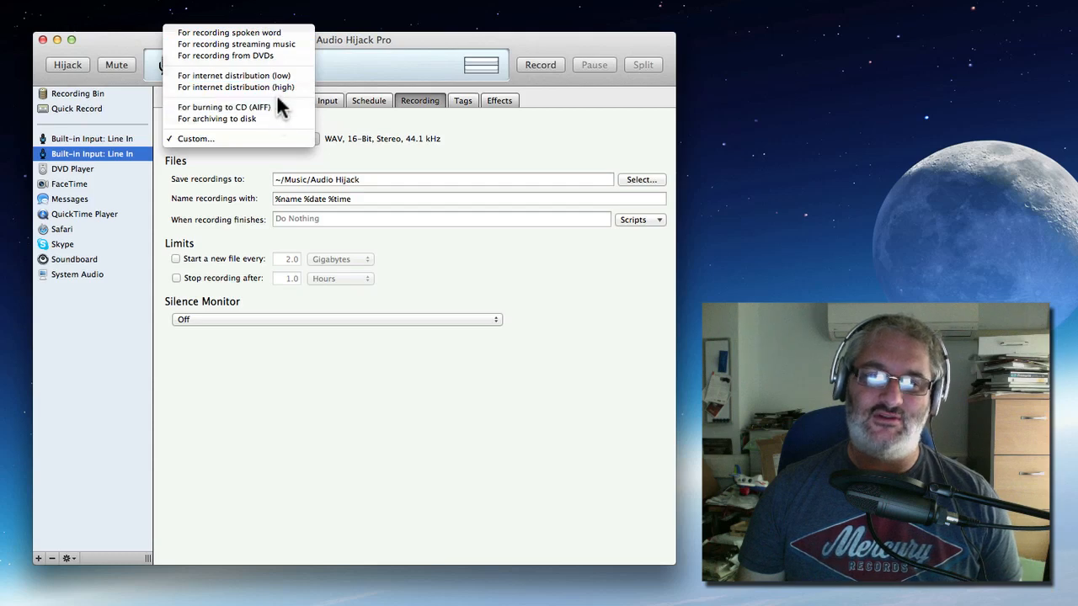
mouse_move(236, 86)
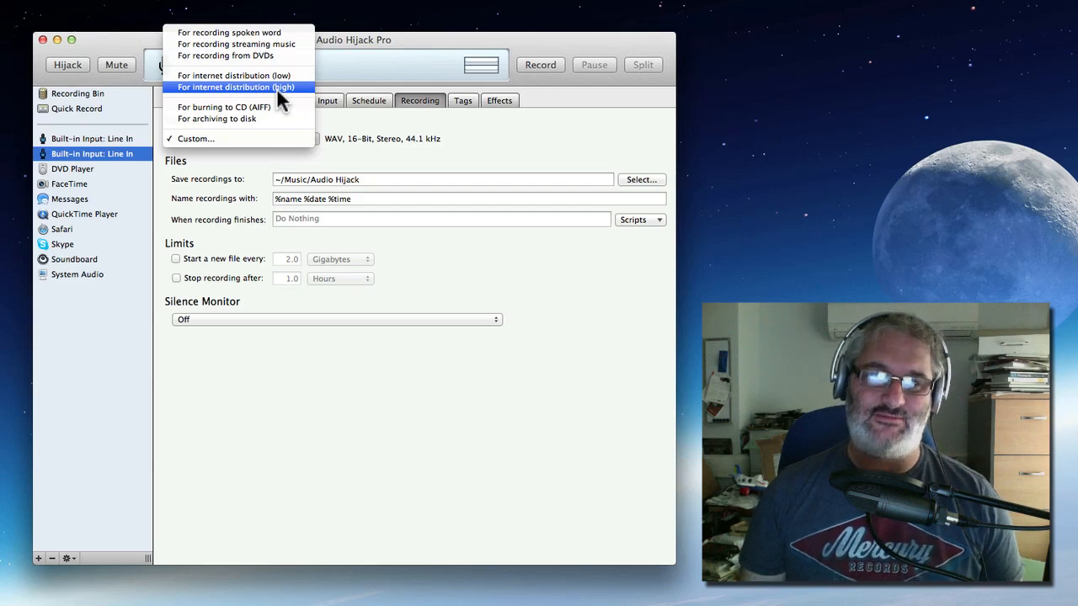
mouse_move(236, 76)
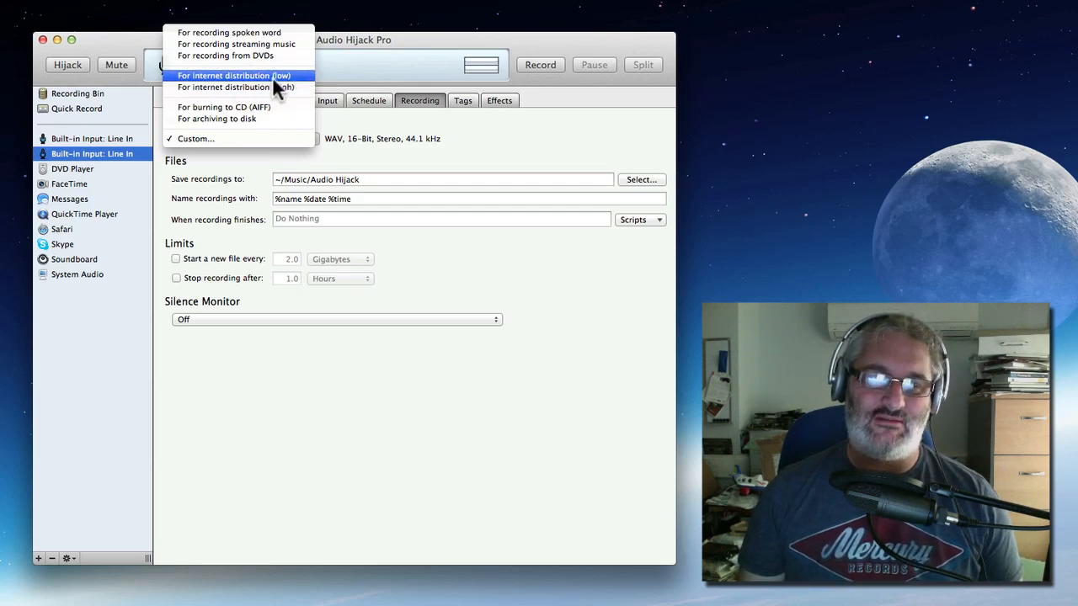
mouse_move(453, 121)
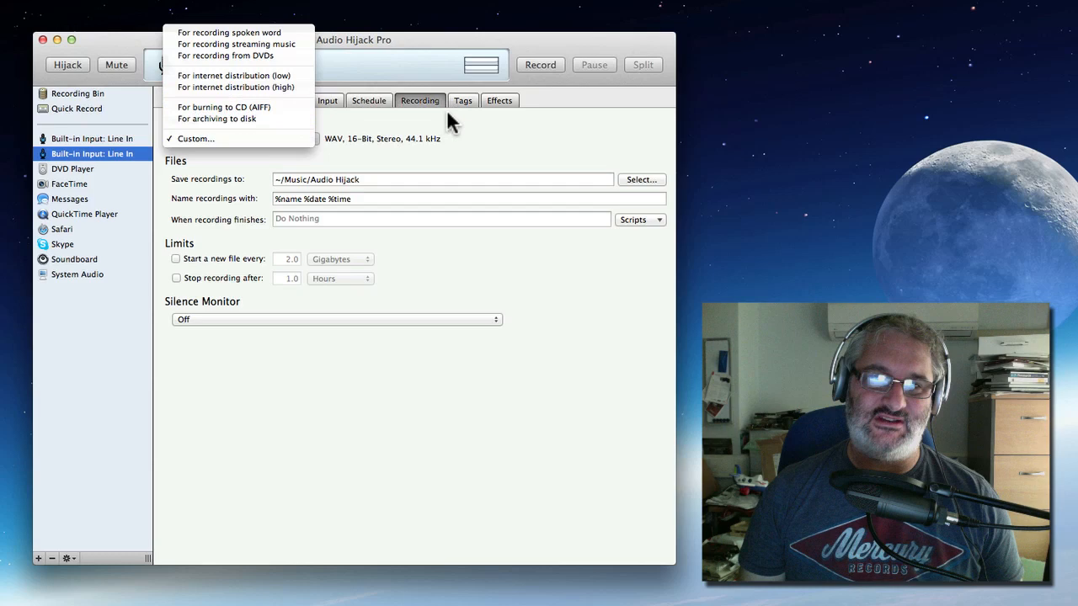
- Show the Tags tab with its still-empty metadata fields
click(462, 101)
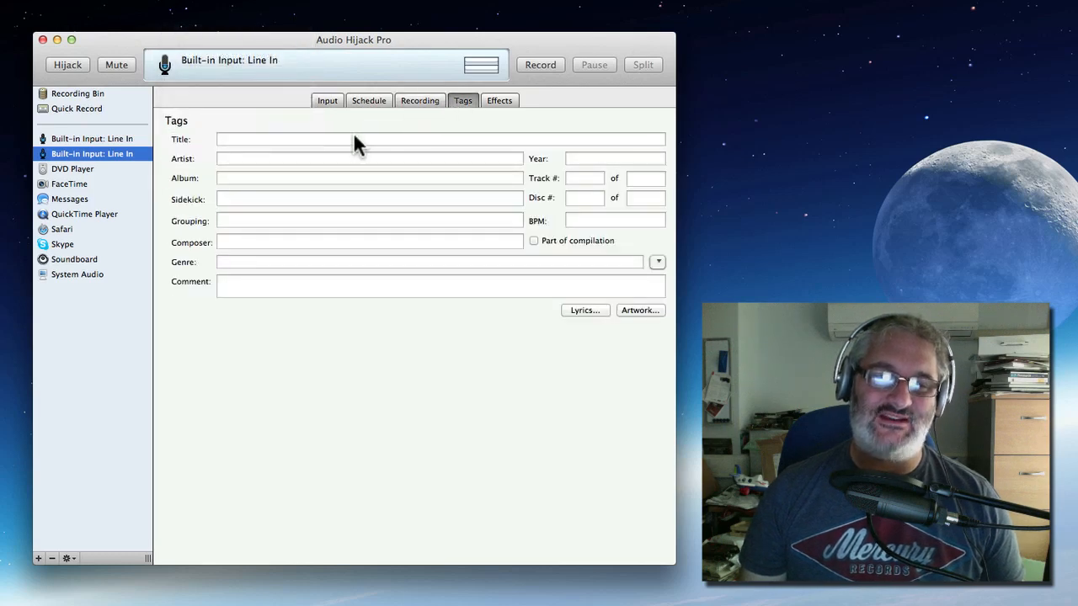
mouse_move(285, 220)
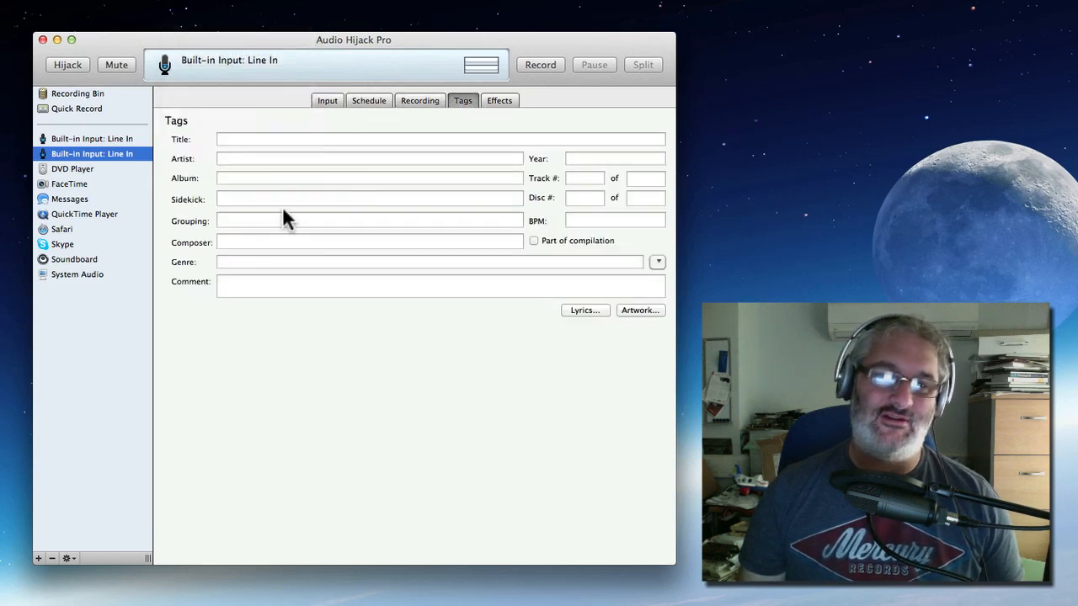
mouse_move(375, 502)
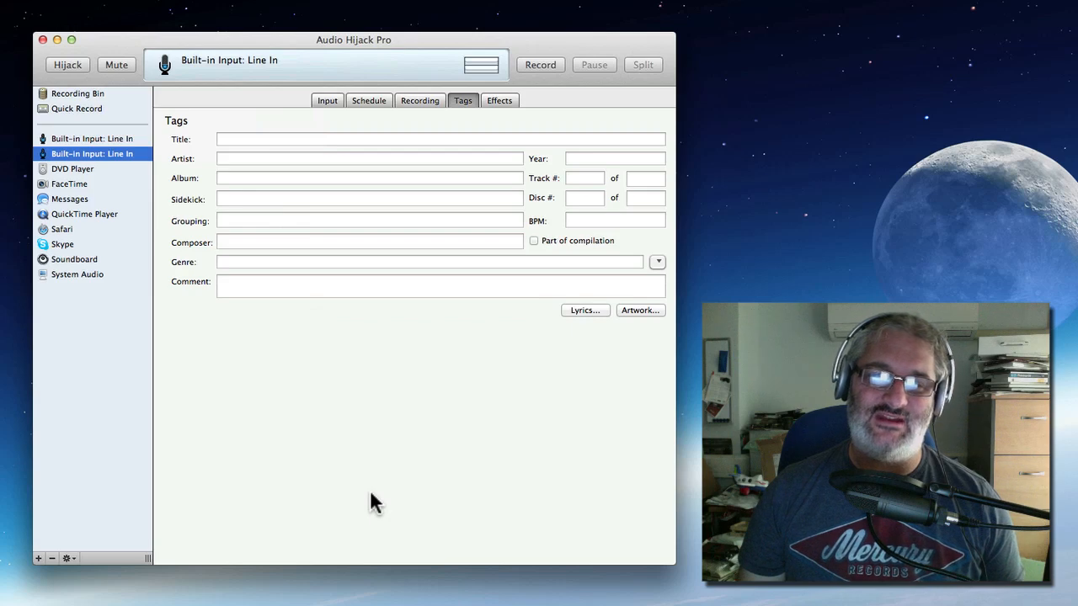
mouse_move(264, 270)
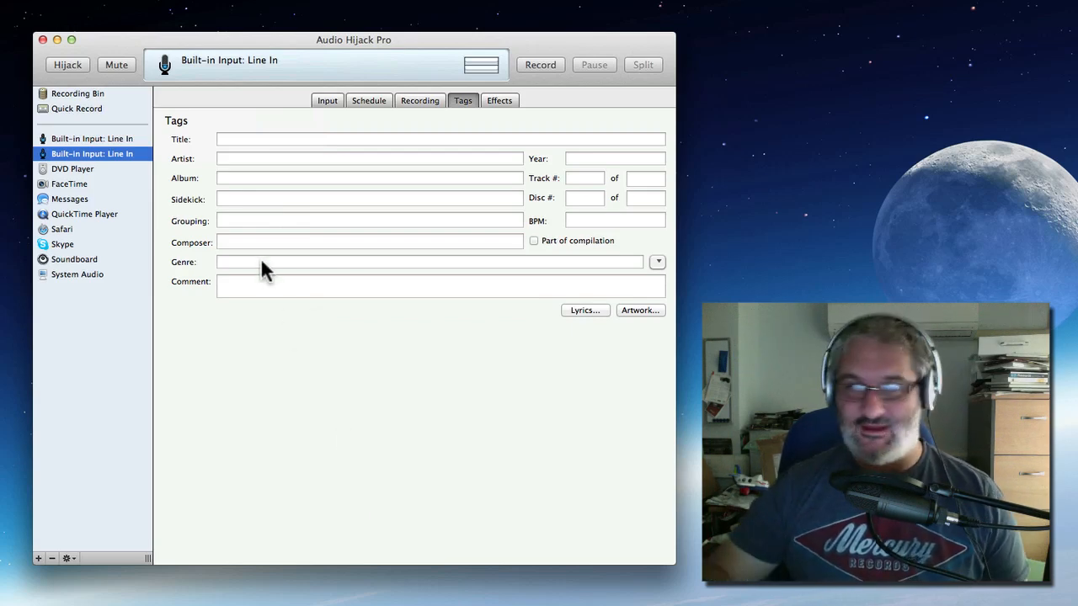
mouse_move(463, 285)
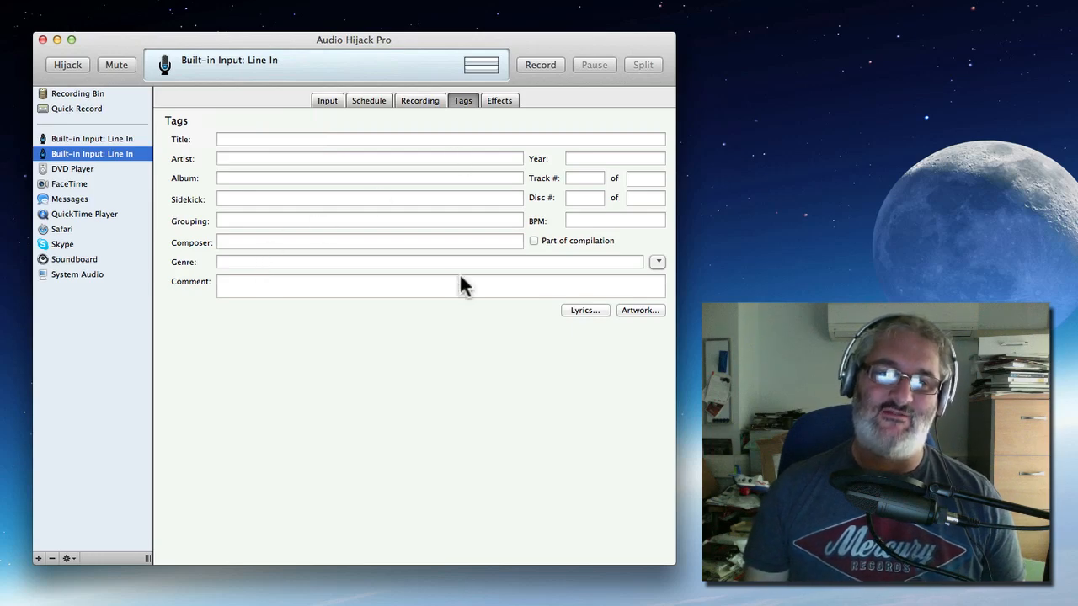
mouse_move(498, 103)
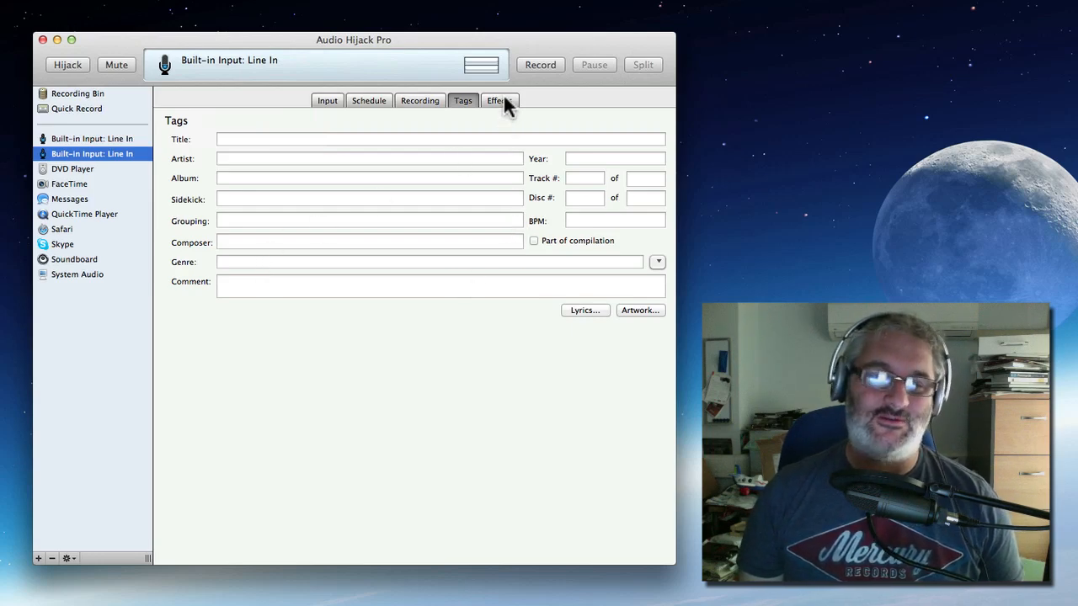
mouse_move(501, 109)
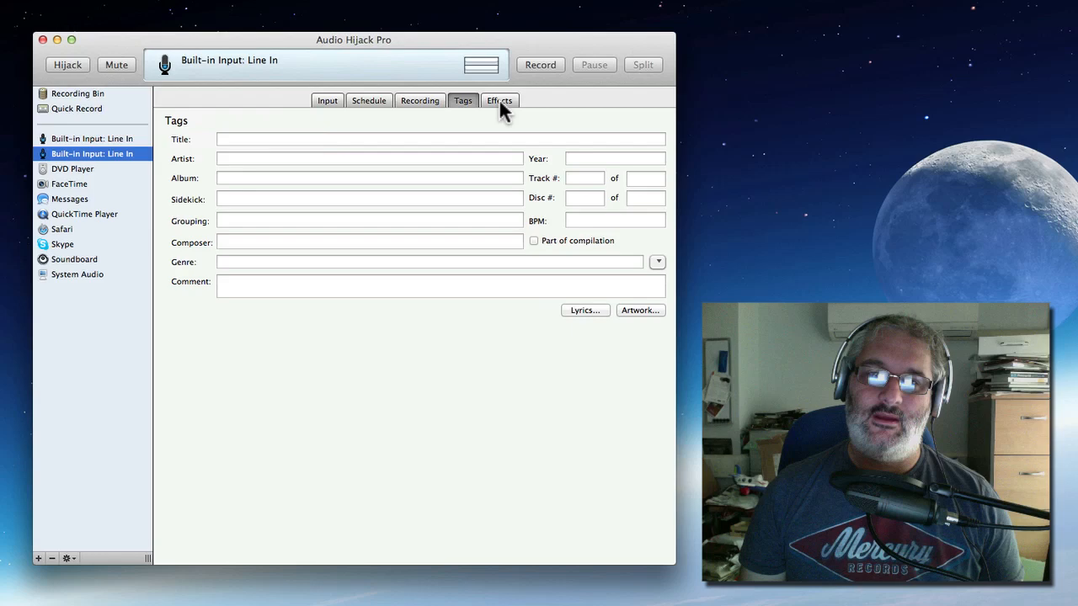
- Show the Effects tab with every effect slot empty
click(499, 100)
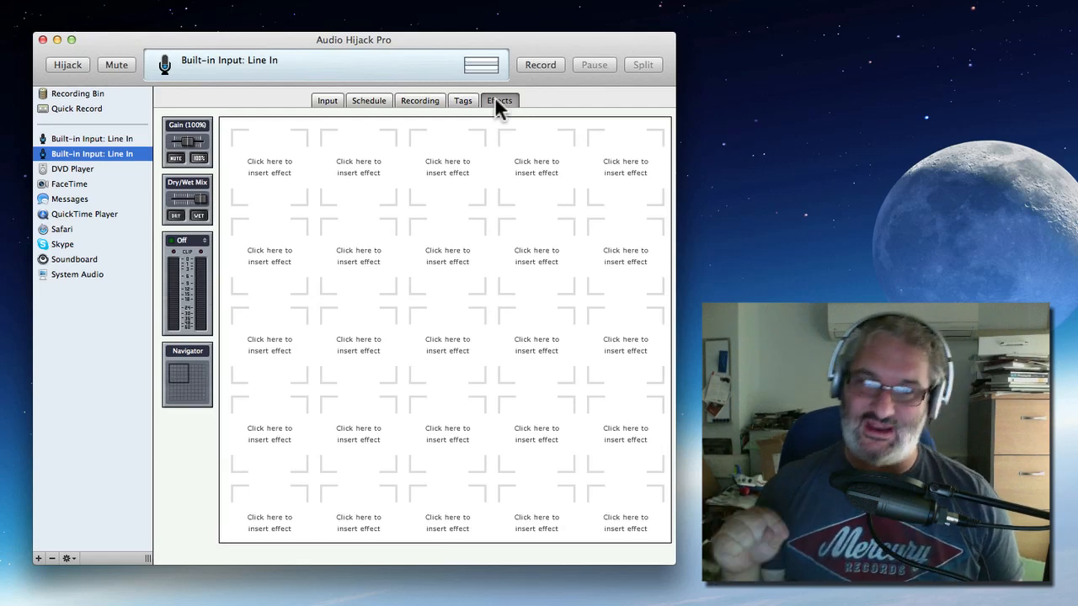
mouse_move(343, 266)
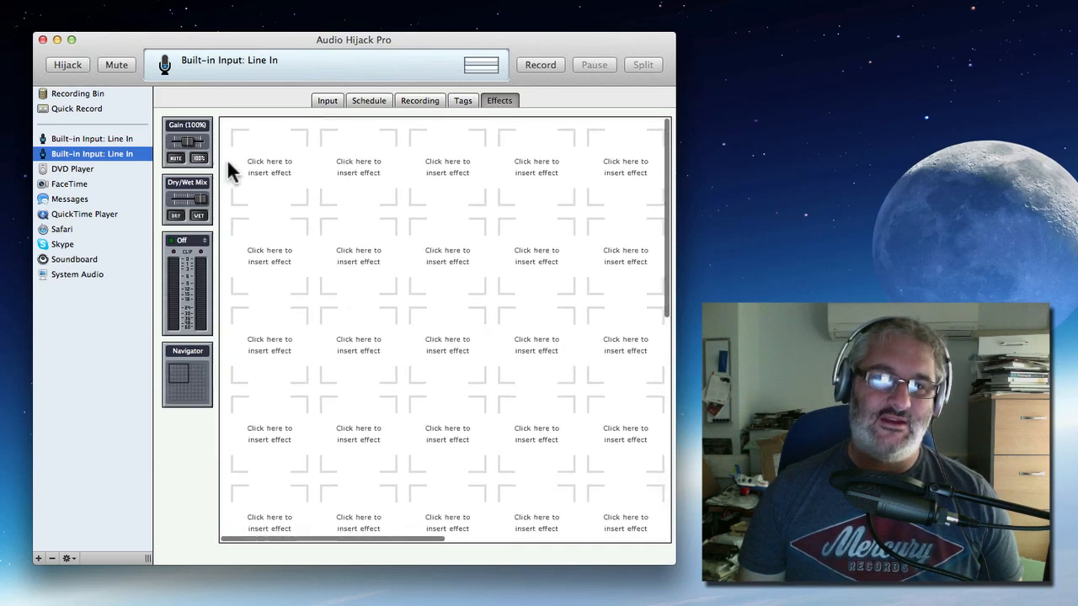
- Insert 4FX Application Mixer into the first effect slot and move its window aside
click(269, 166)
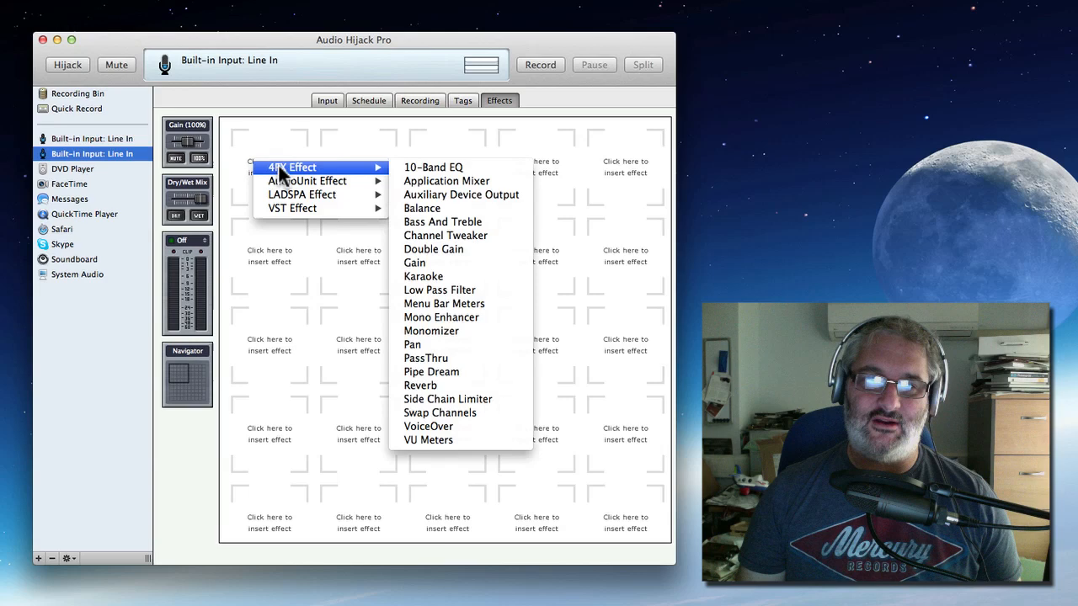
mouse_move(447, 180)
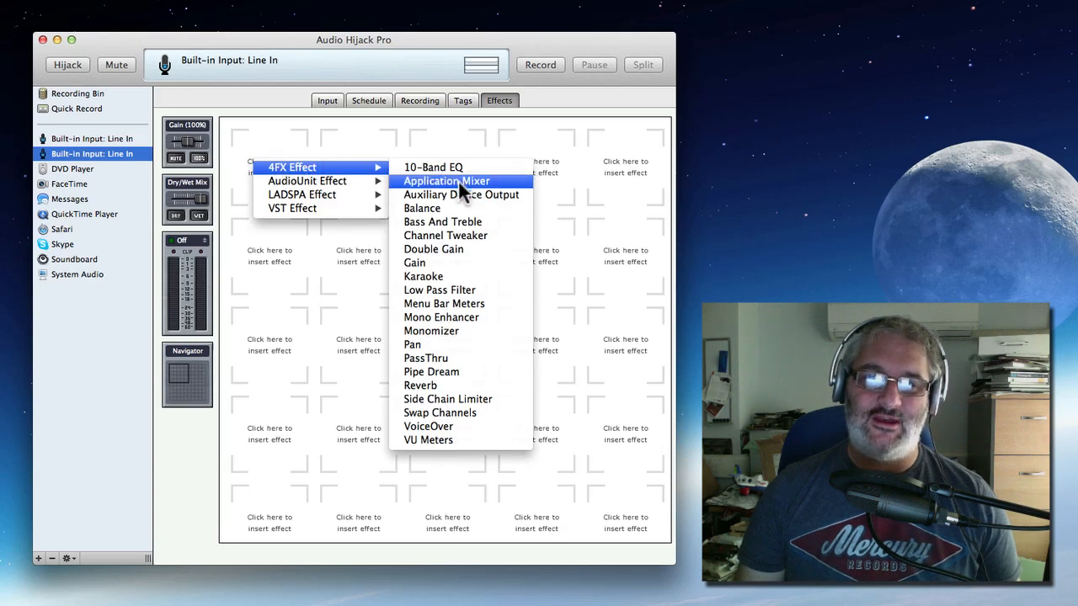
click(446, 181)
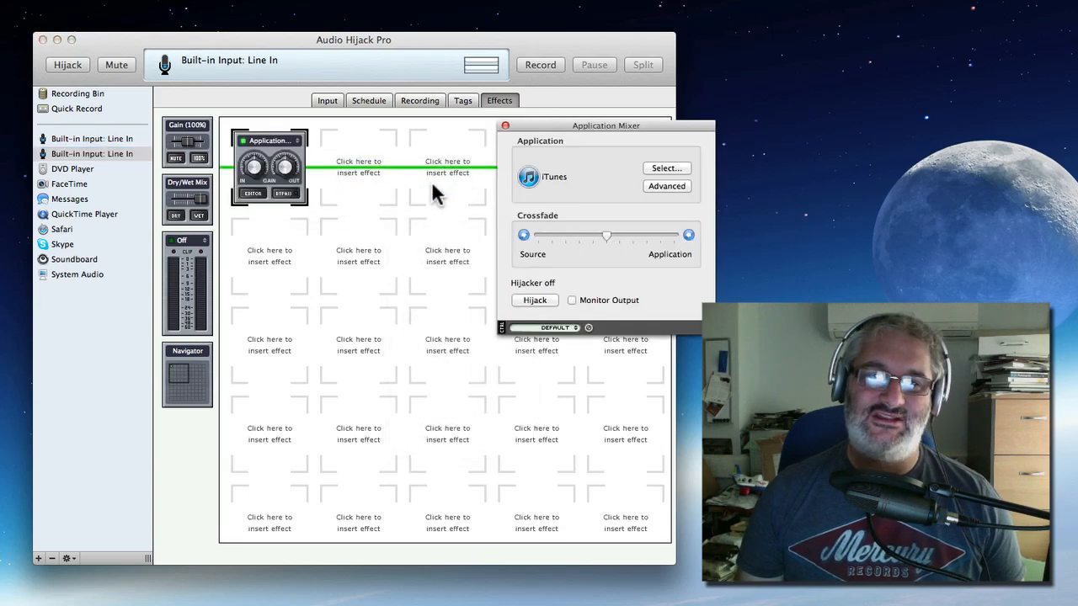
mouse_move(256, 173)
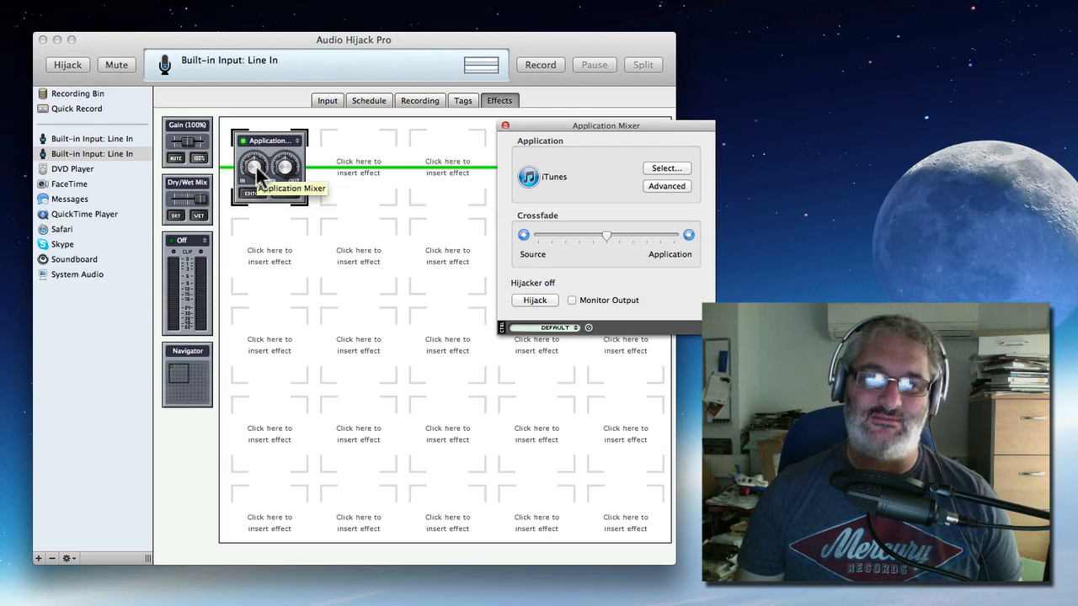
mouse_move(553, 132)
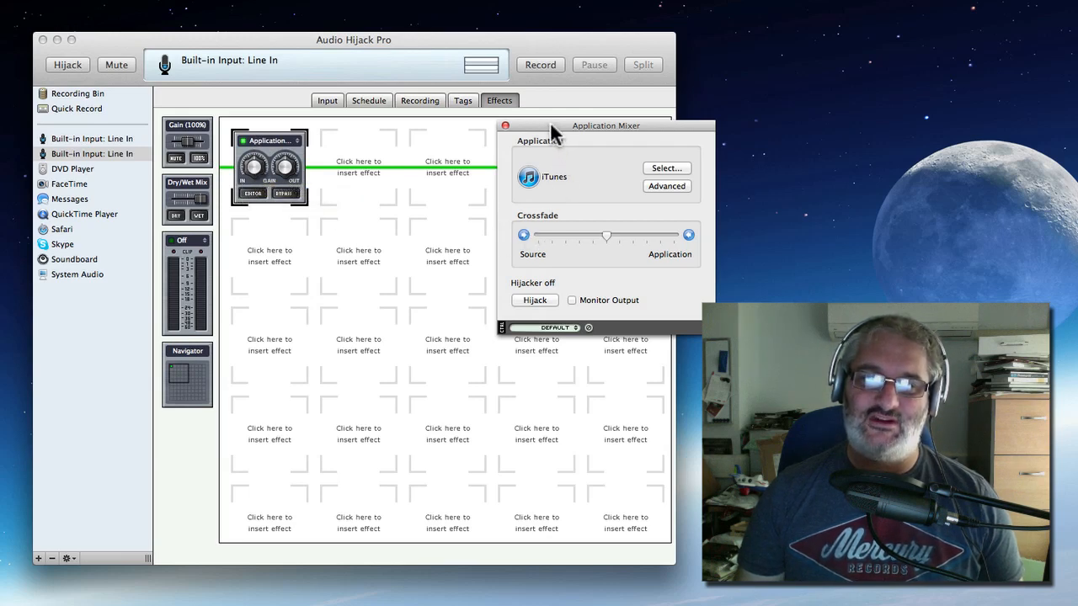
drag(606, 125, 656, 105)
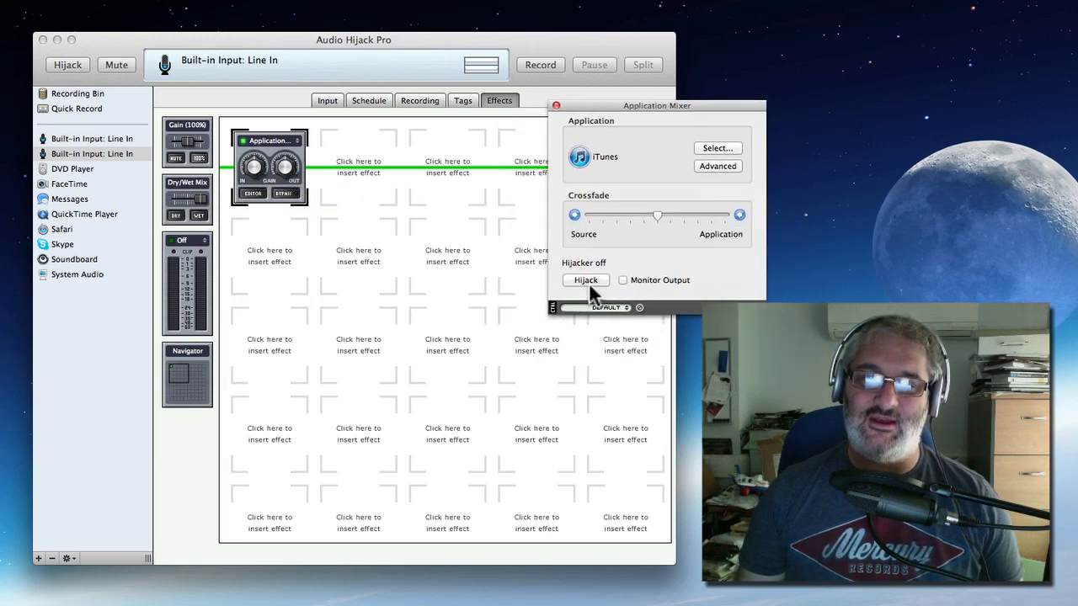
mouse_move(683, 246)
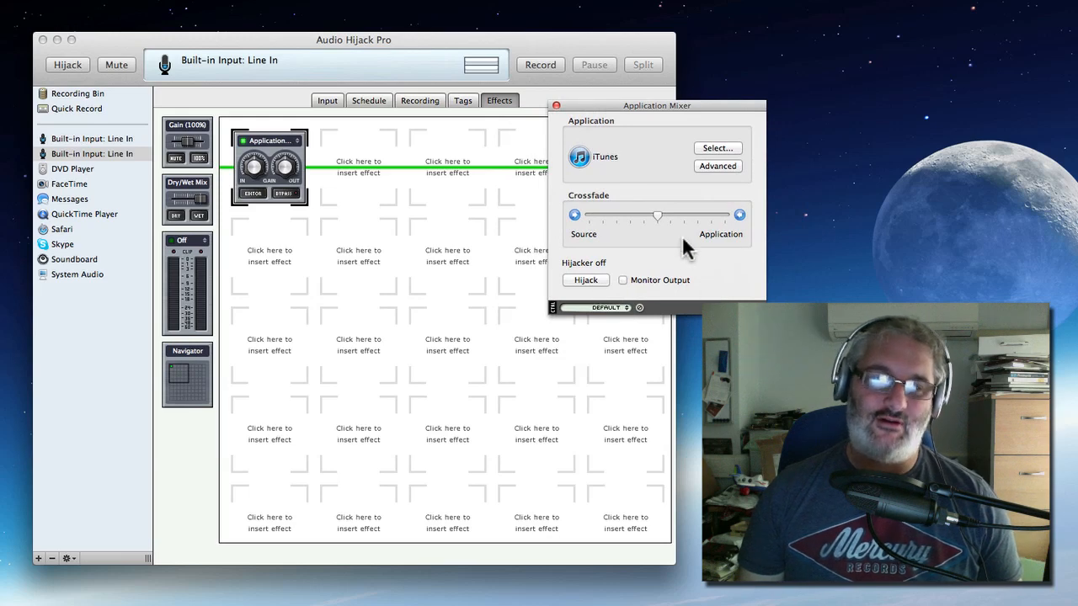
mouse_move(678, 135)
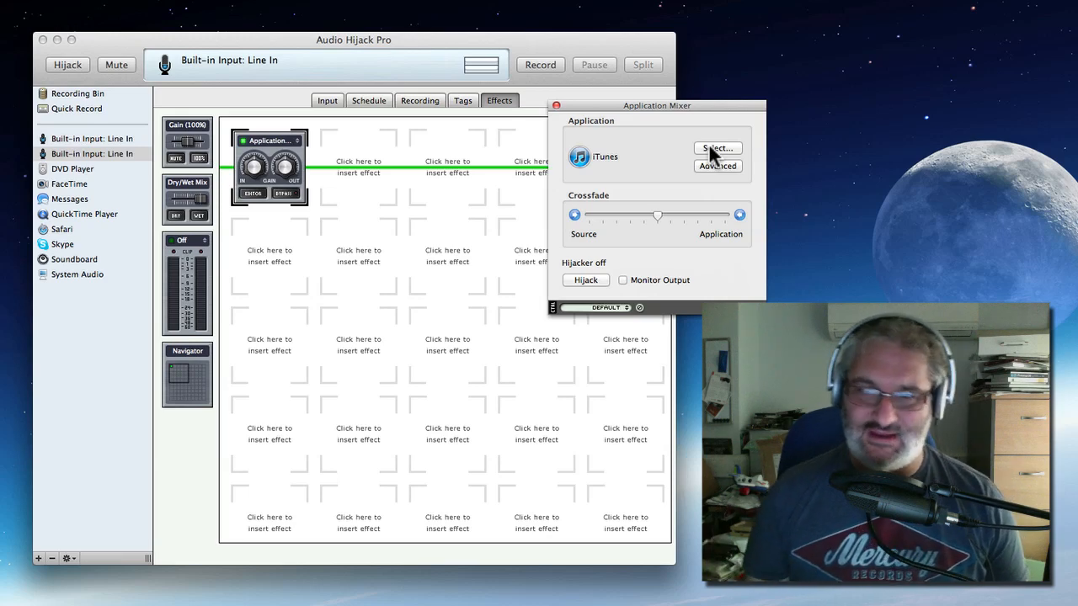
- Pick QuickTime Player from the Applications folder as the mixed-in application
click(716, 149)
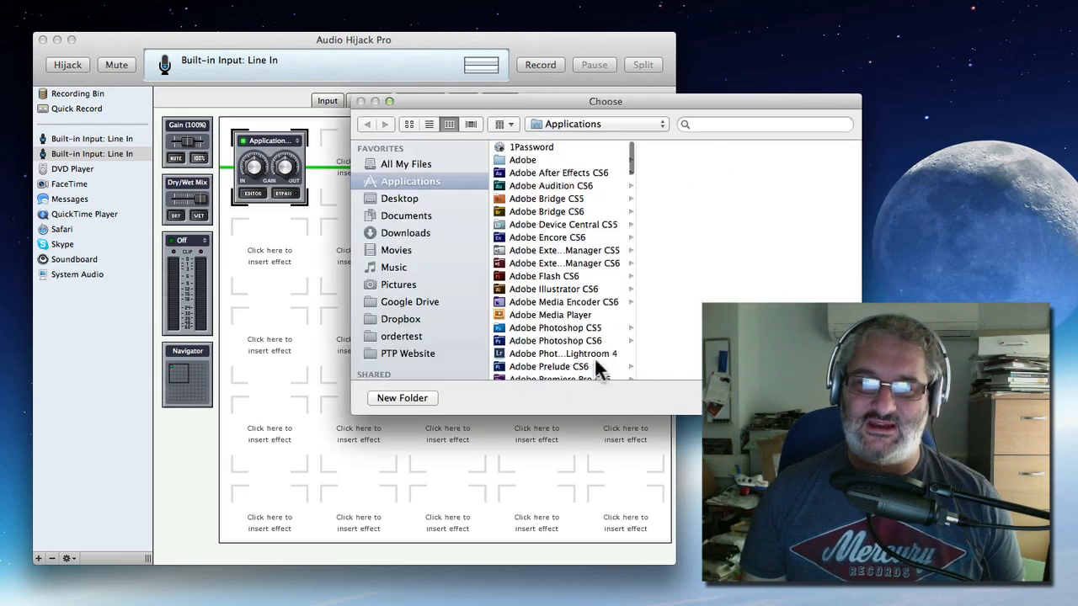
scroll(down, 3)
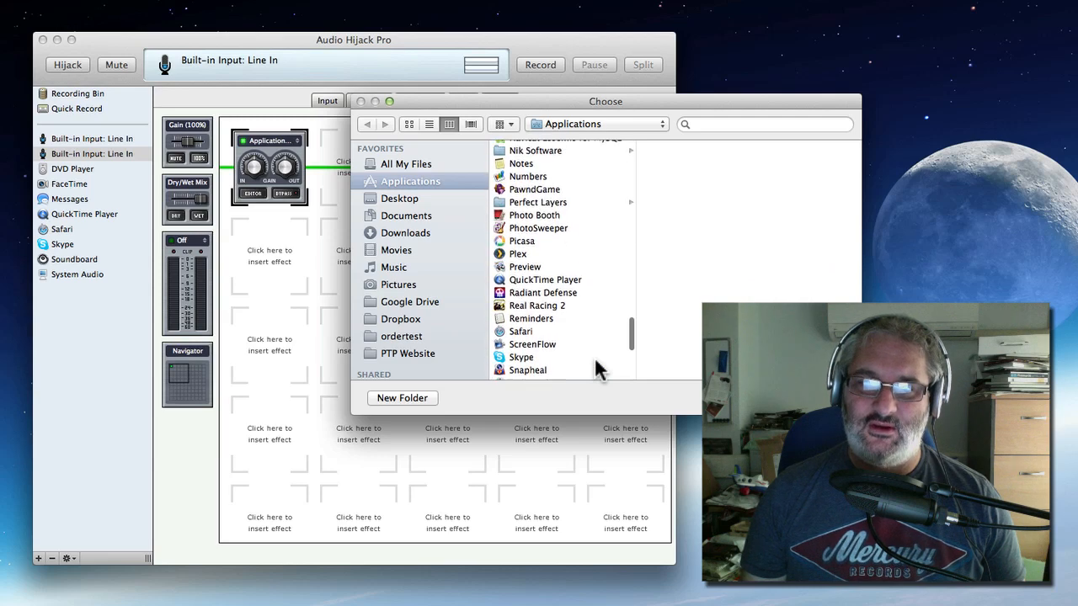
scroll(down, 3)
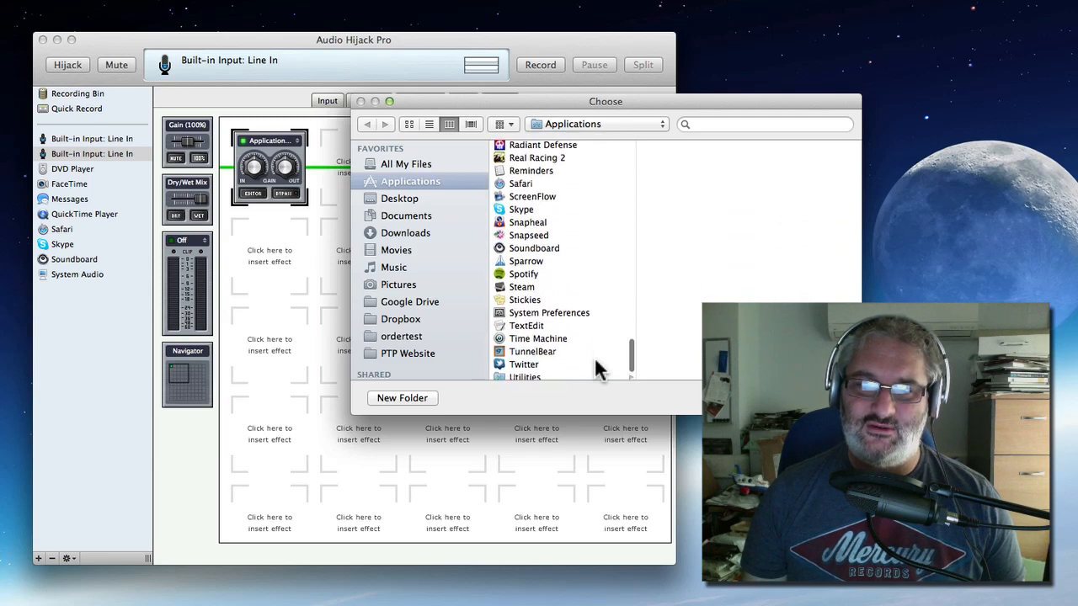
click(544, 218)
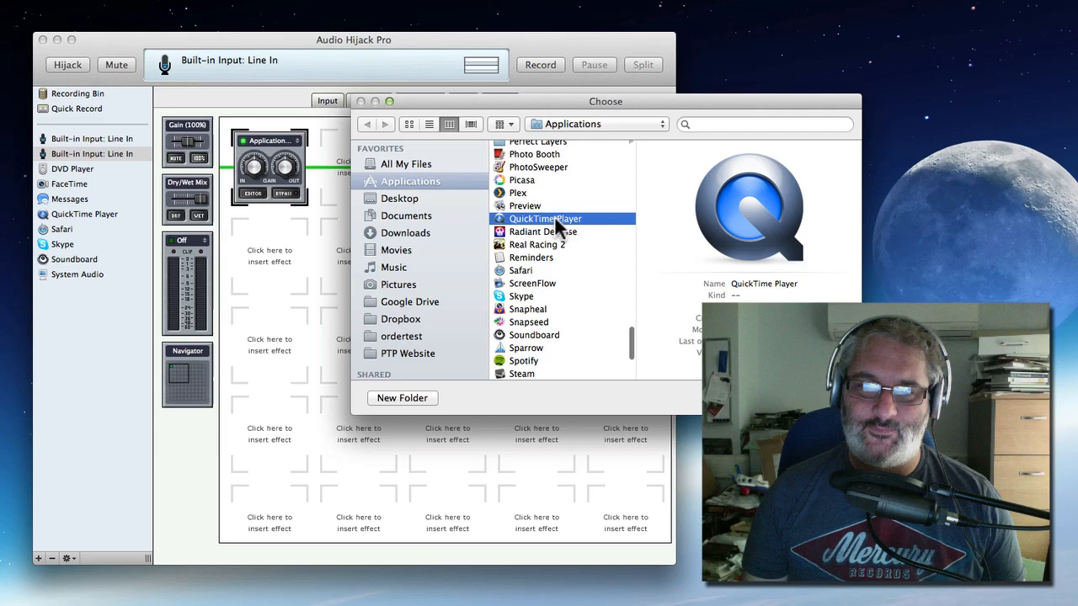
double_click(544, 218)
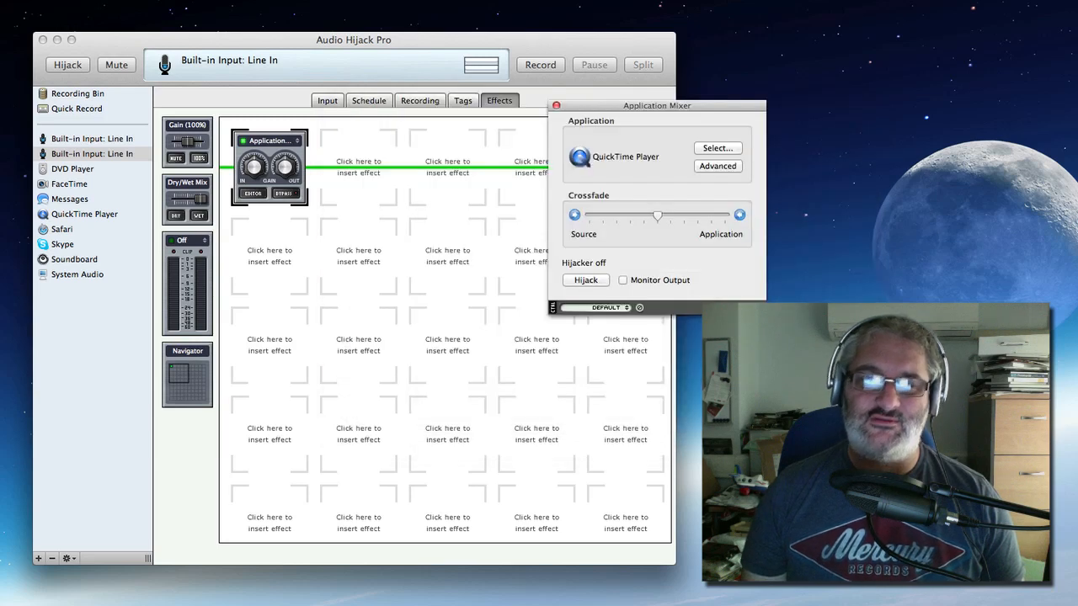
mouse_move(602, 181)
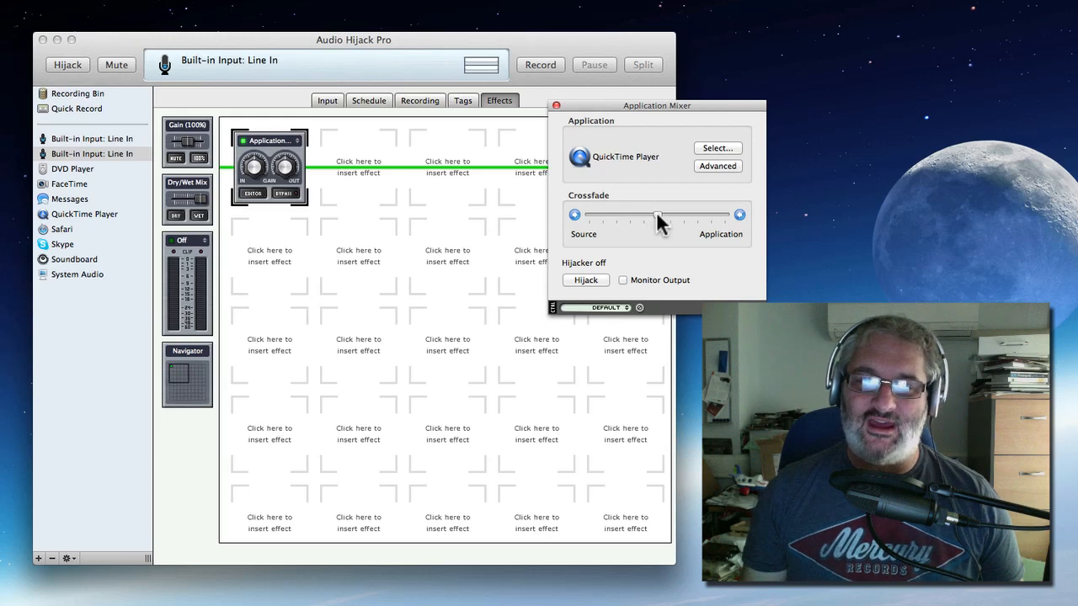
mouse_move(667, 229)
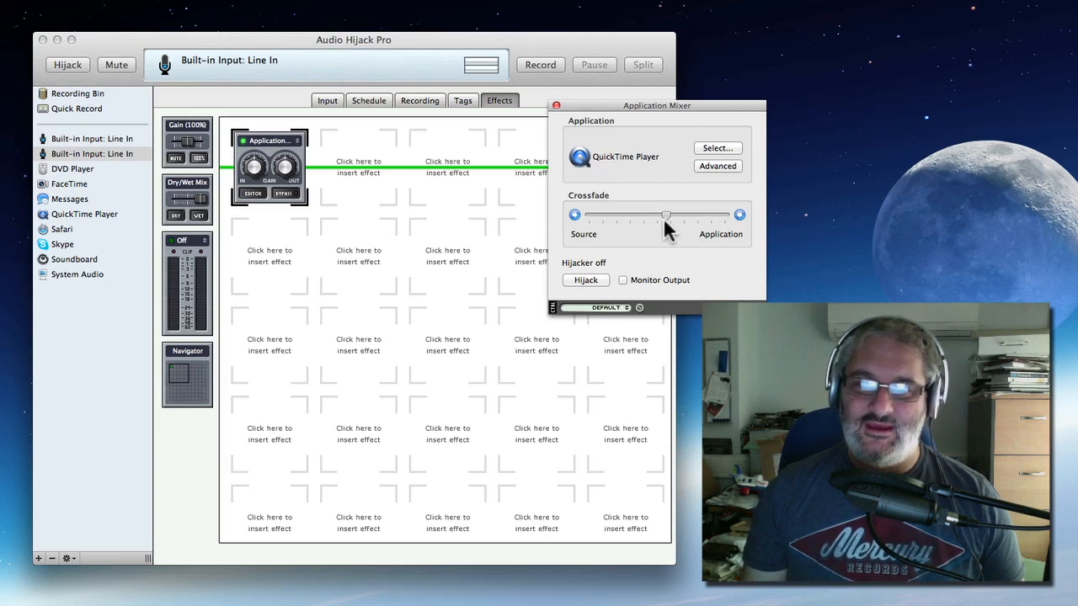
- Shift the Application Mixer crossfade toward the application, then back toward the source
drag(665, 215, 716, 215)
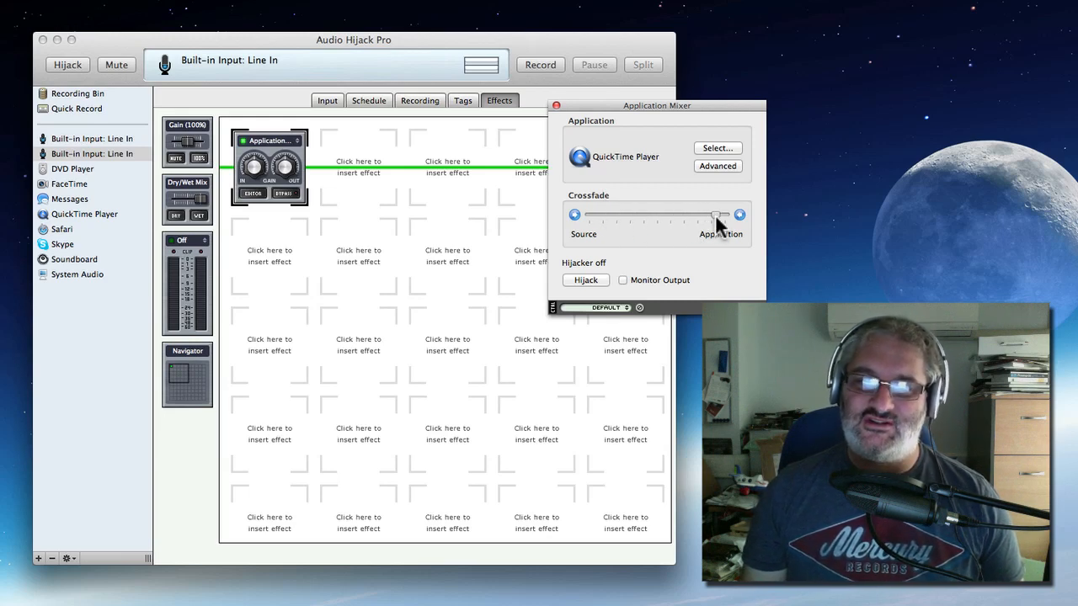
drag(721, 215, 587, 215)
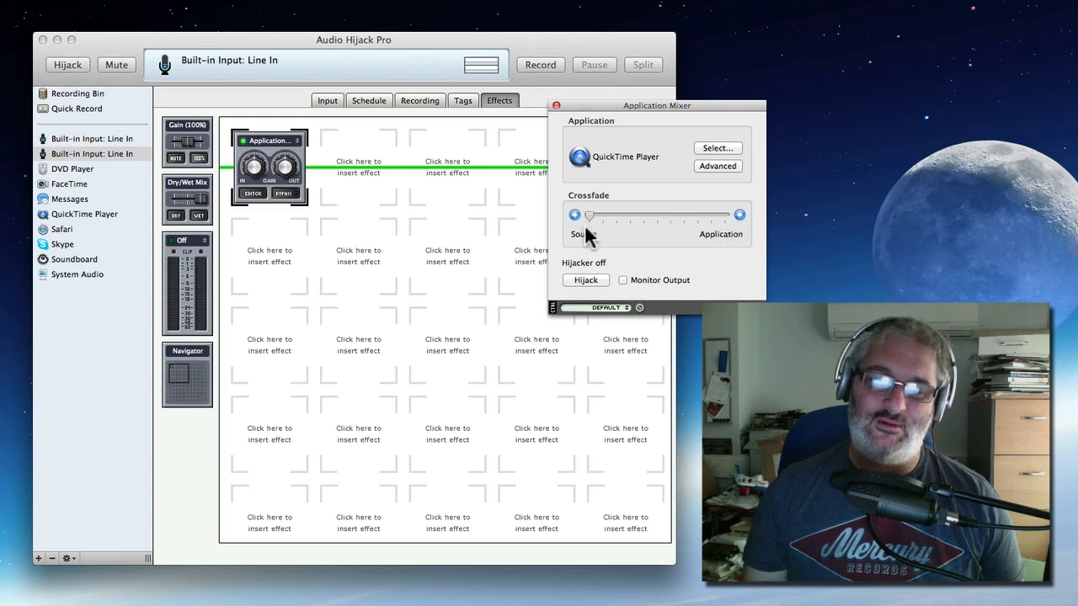
mouse_move(589, 236)
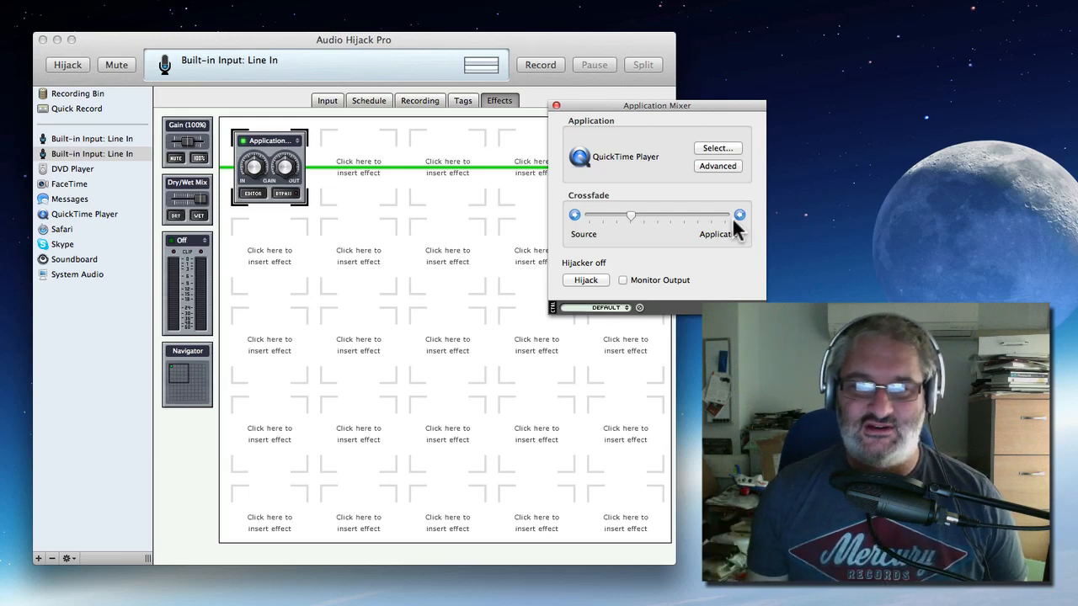
mouse_move(694, 219)
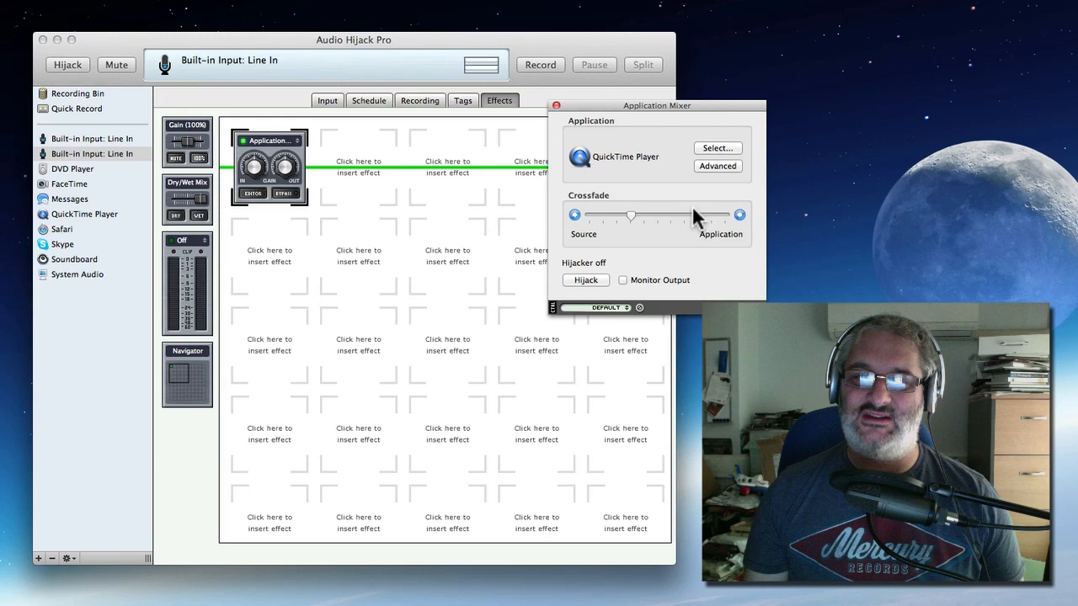
mouse_move(606, 345)
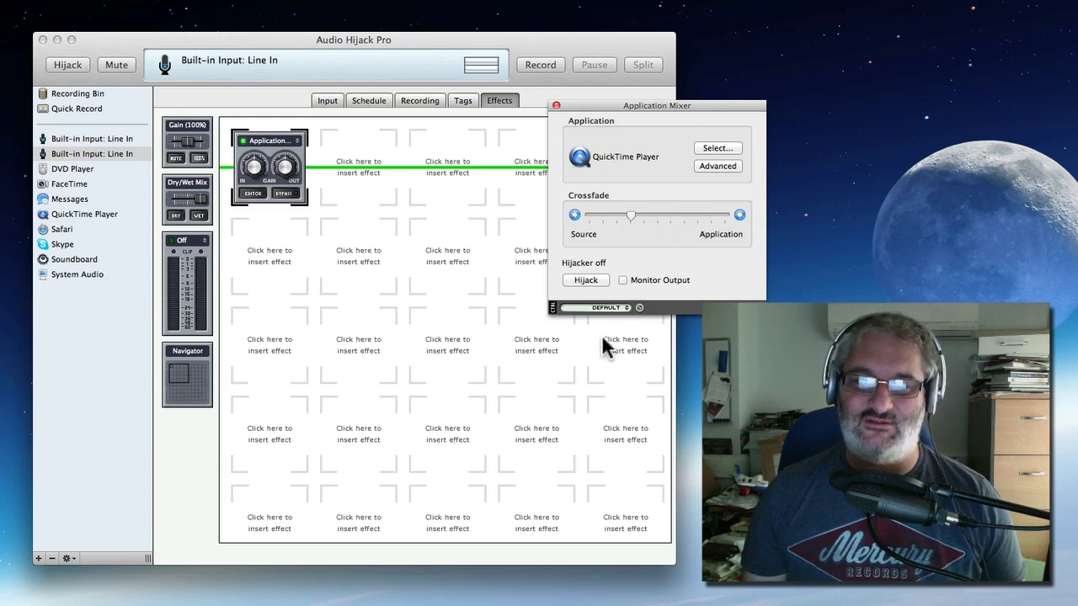
mouse_move(694, 286)
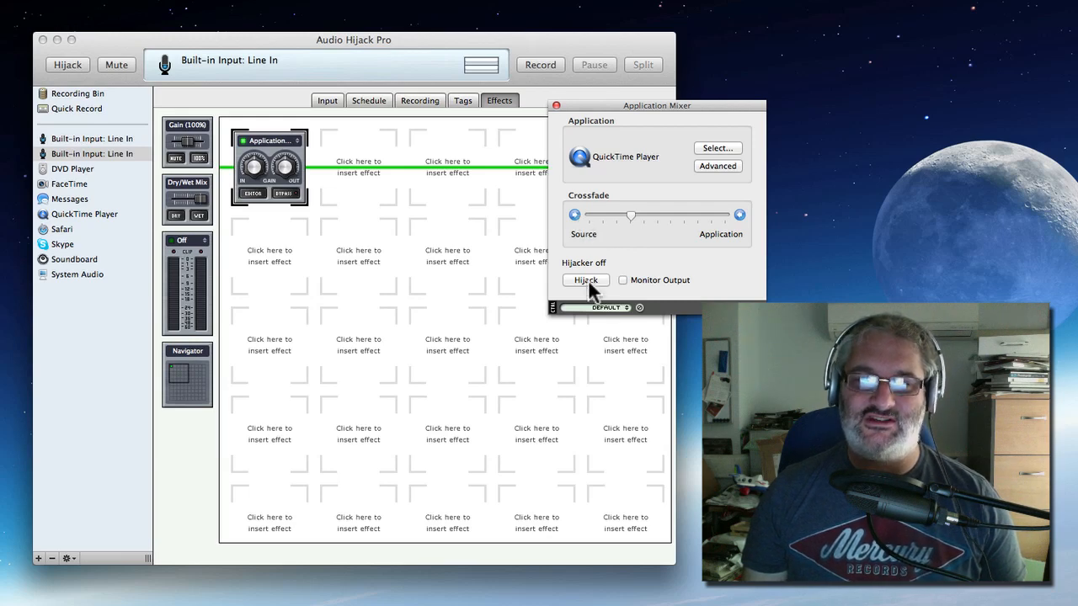
mouse_move(614, 295)
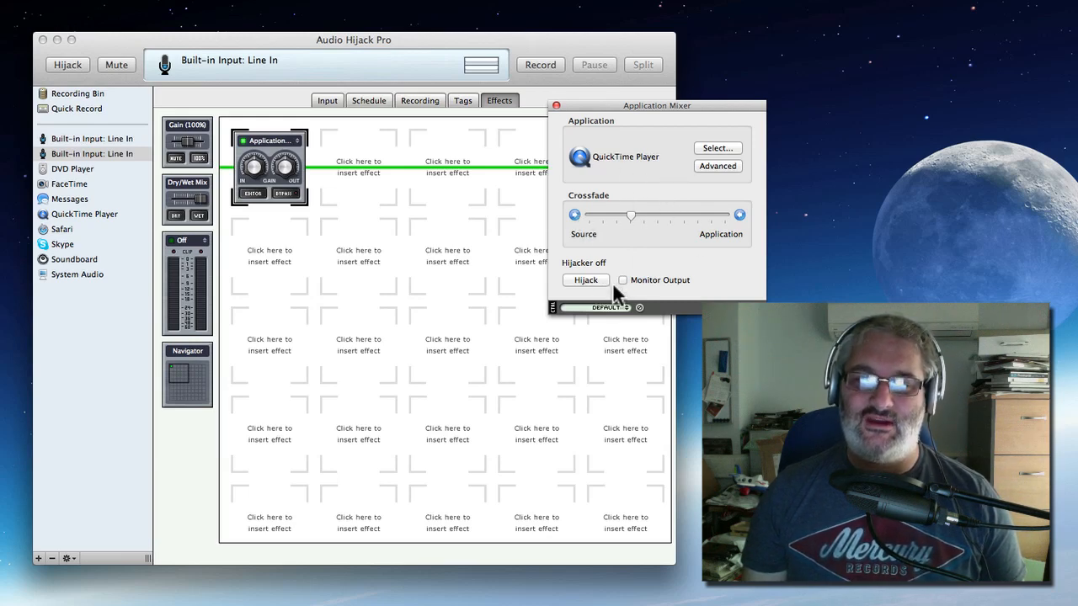
- Enable Monitor Output in the Application Mixer window
click(622, 280)
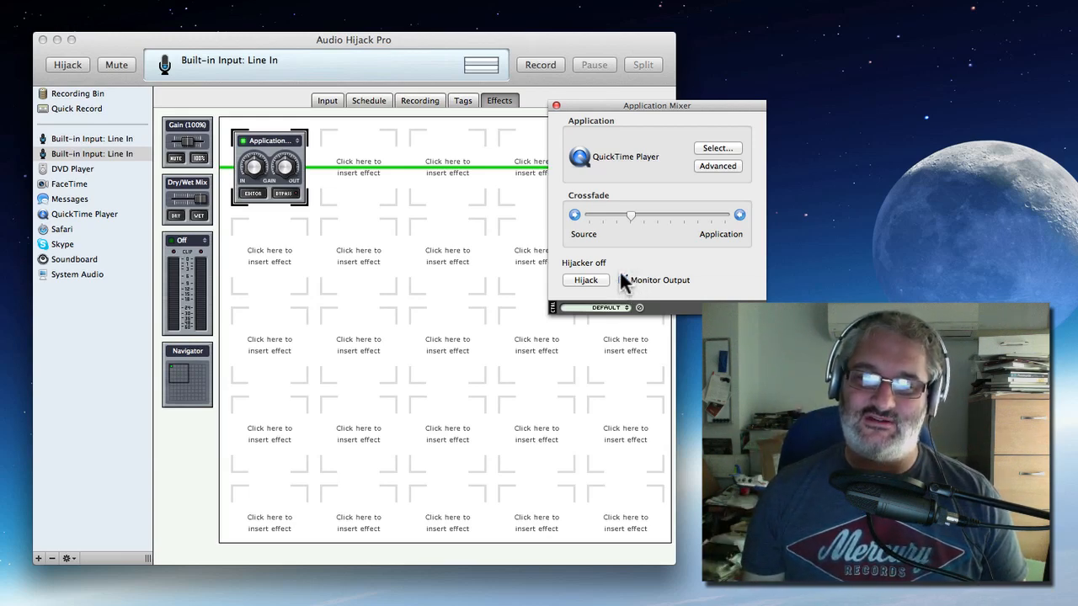
click(623, 280)
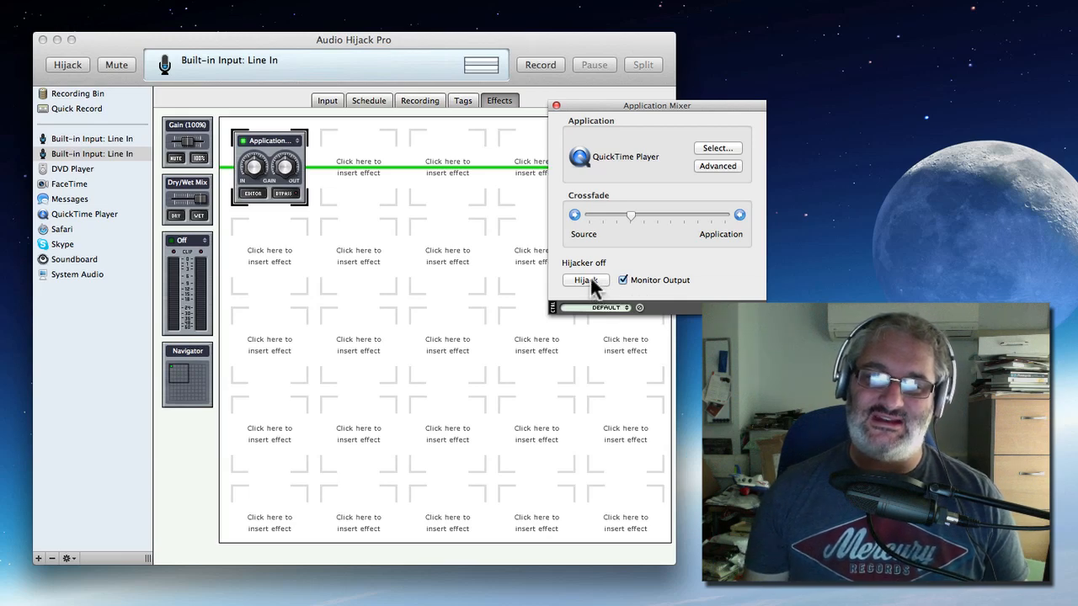
- Hijack QuickTime Player in the mixer, move its window lower, and close it
click(585, 280)
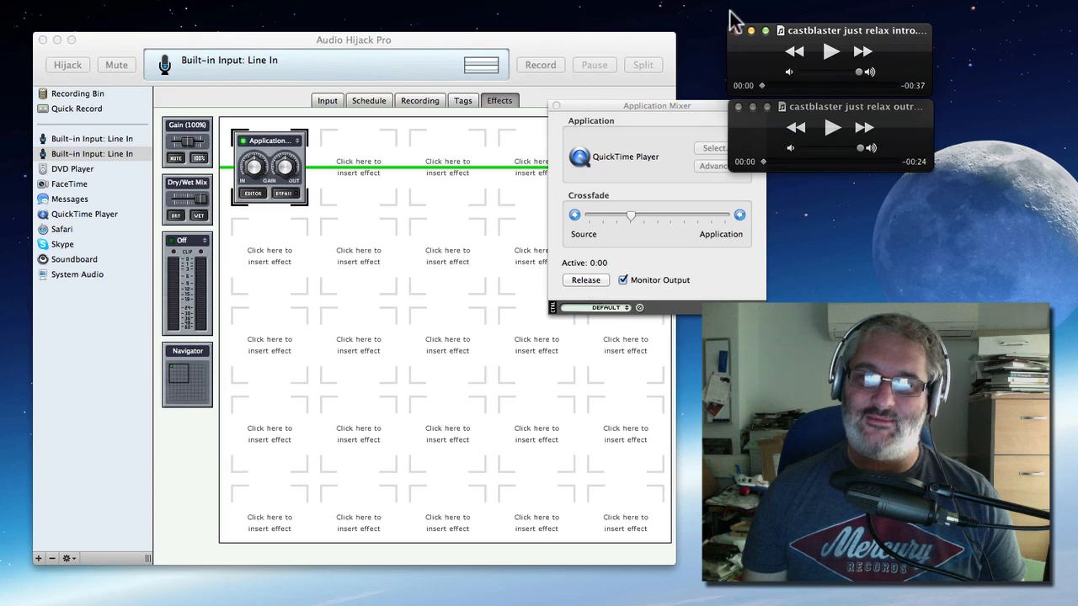
mouse_move(820, 122)
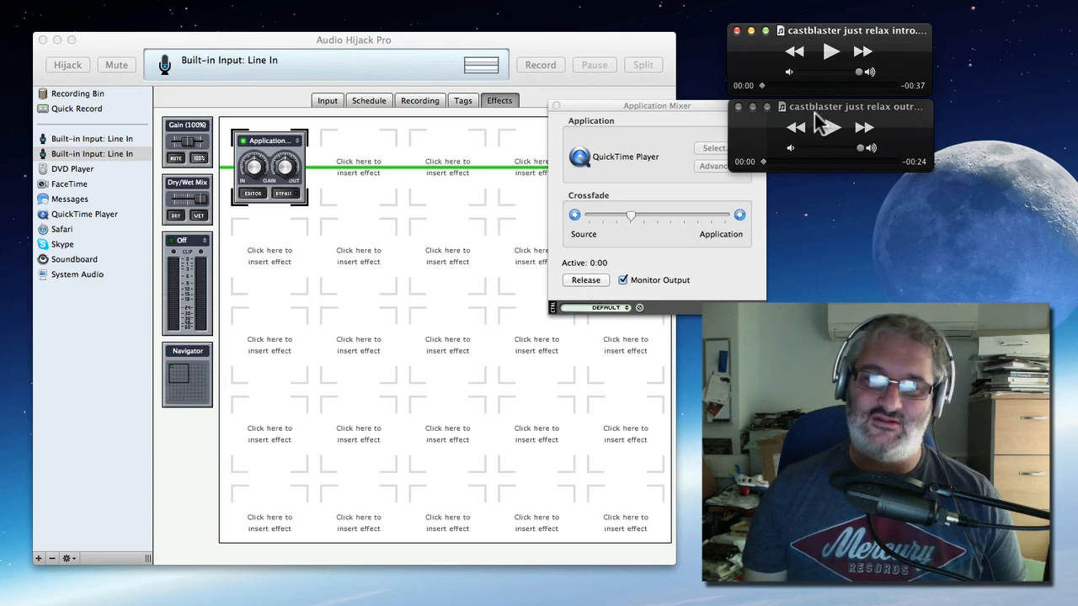
mouse_move(619, 156)
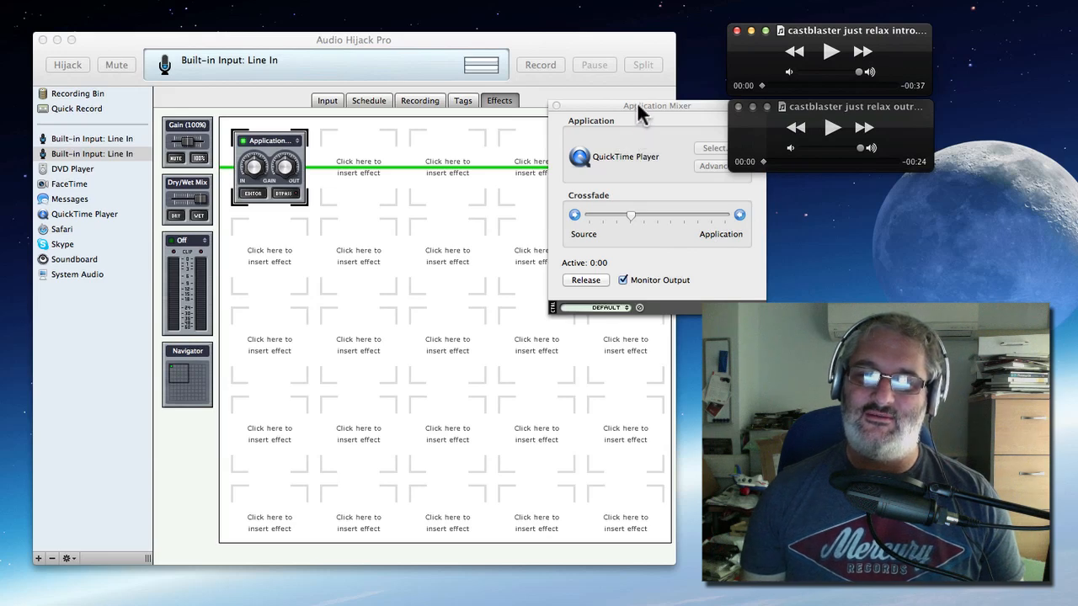
drag(656, 105, 688, 183)
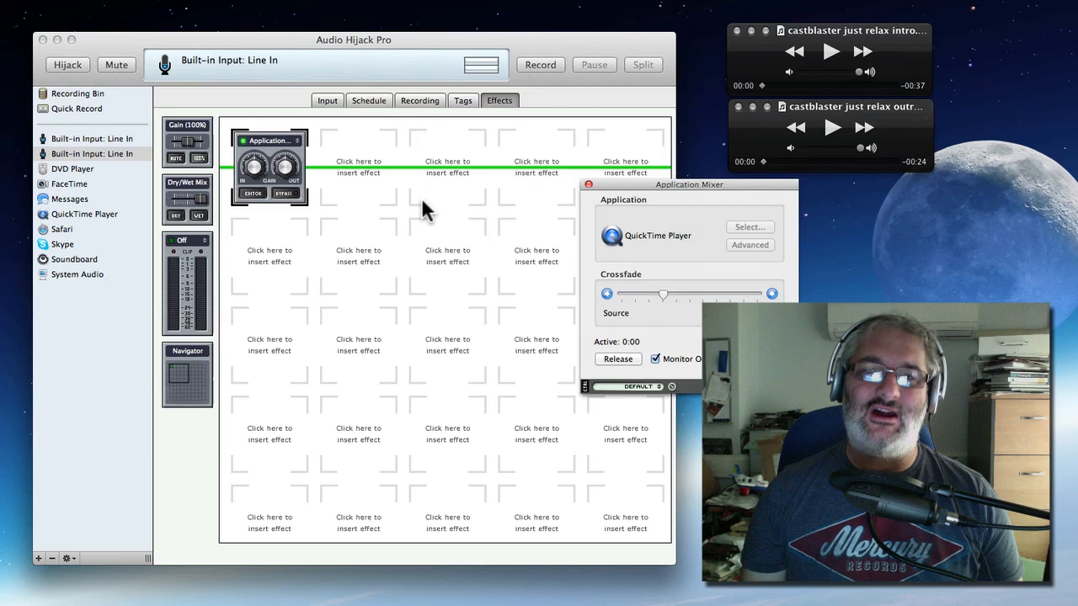
mouse_move(710, 273)
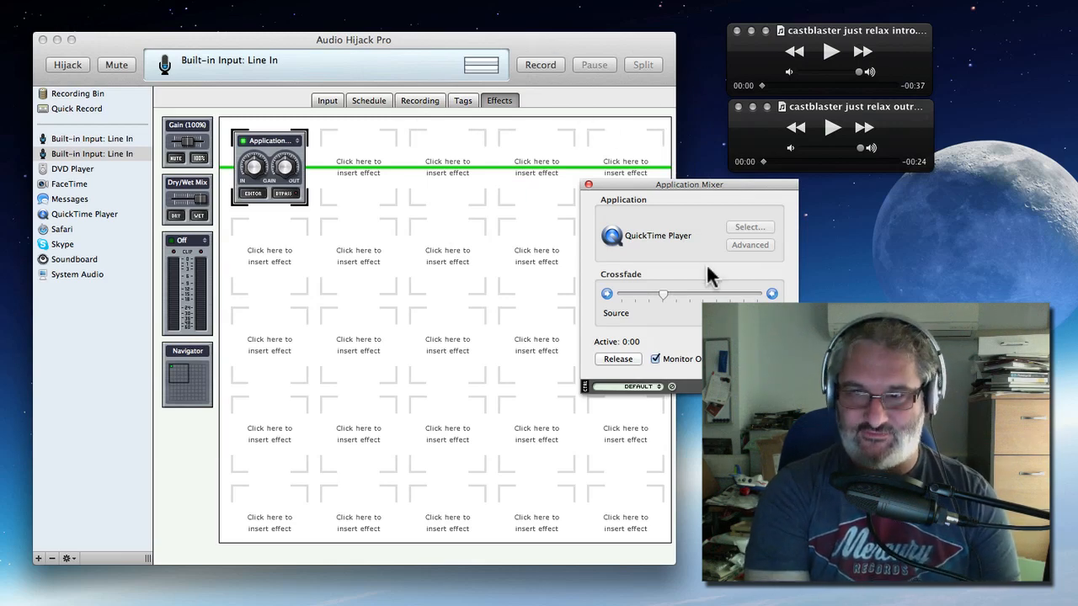
mouse_move(711, 290)
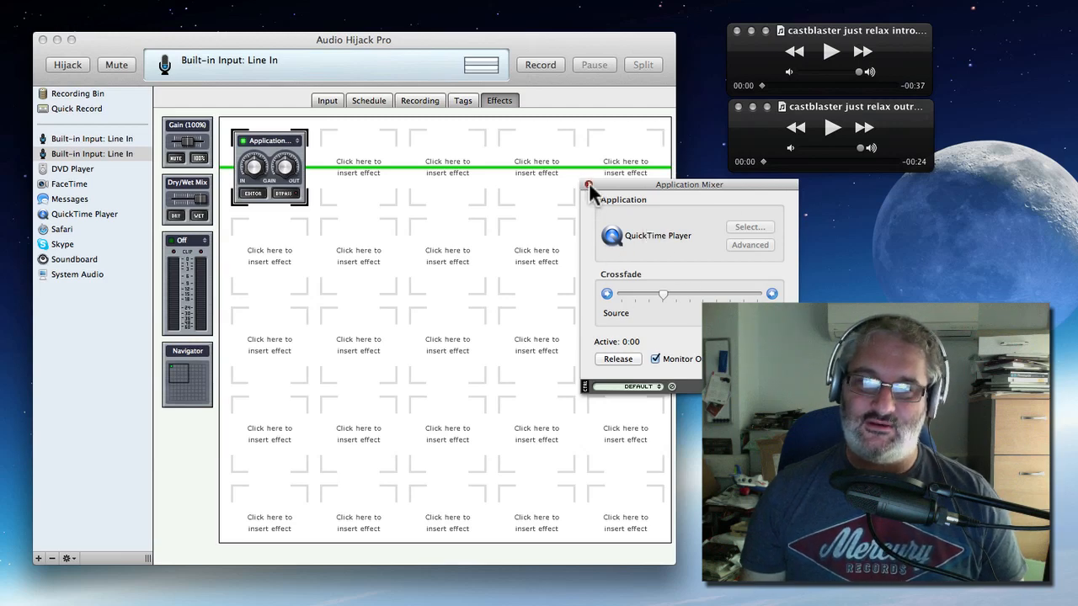
click(587, 186)
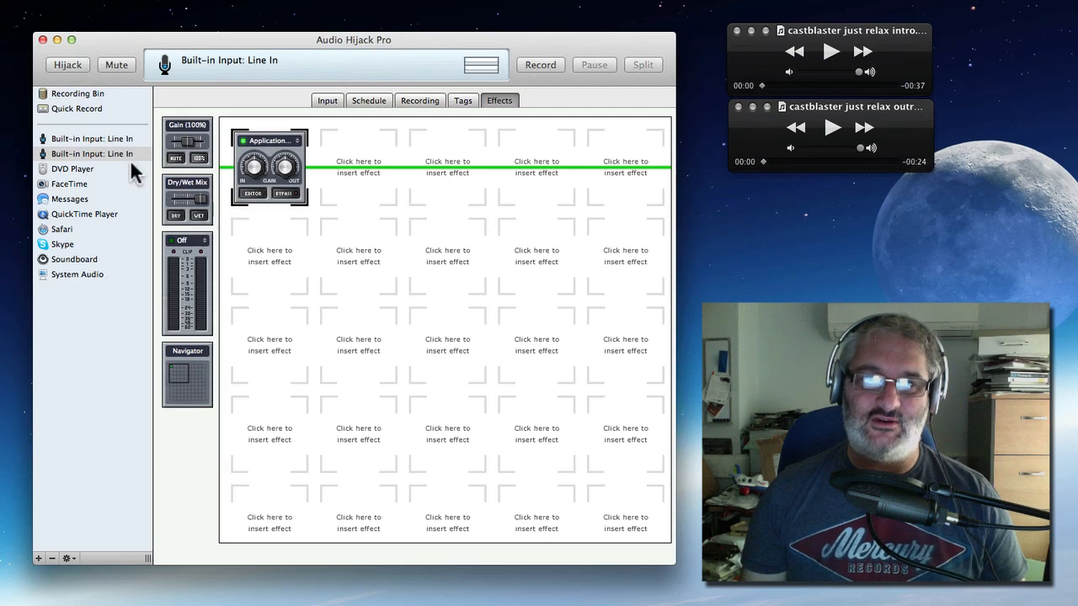
mouse_move(108, 49)
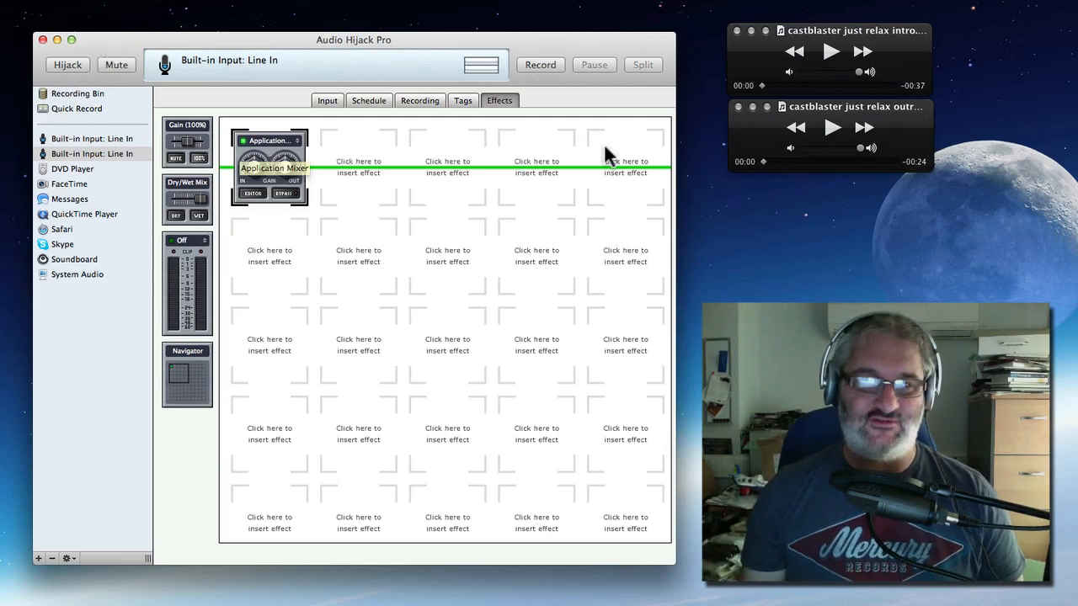
mouse_move(833, 190)
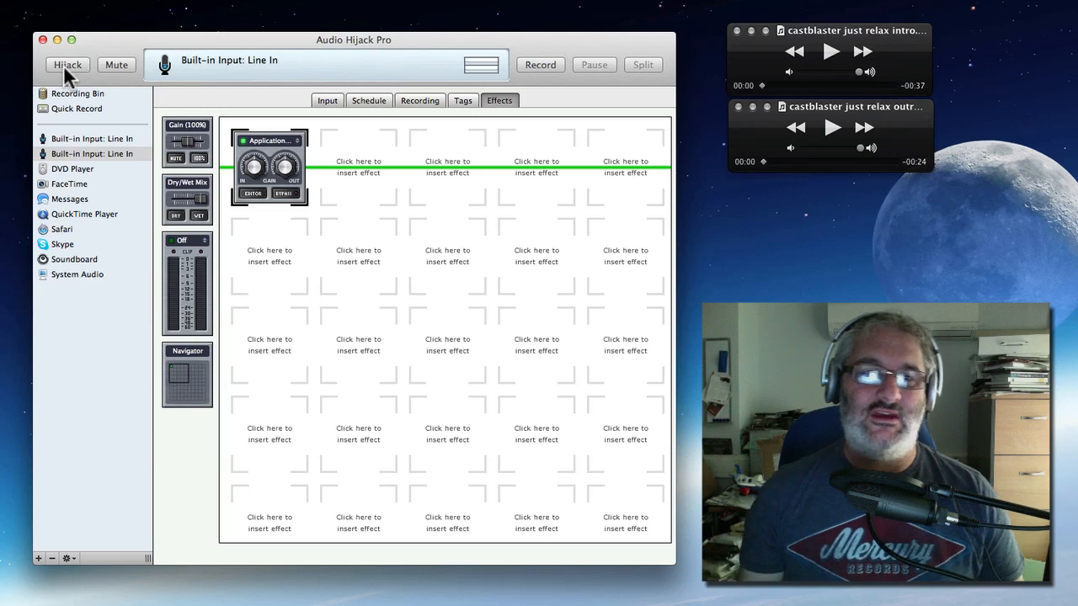
mouse_move(93, 48)
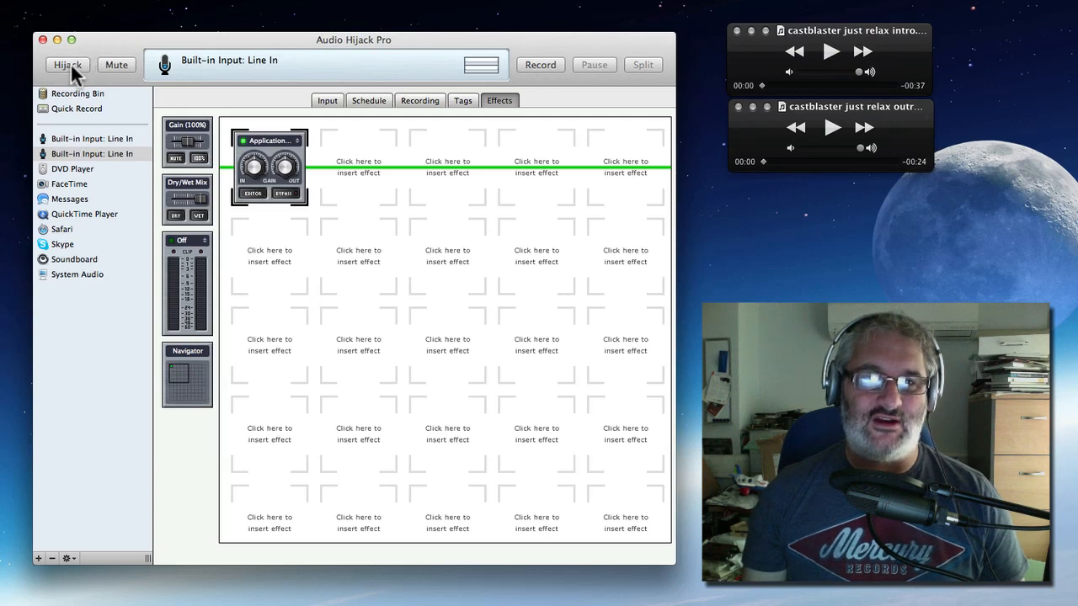
- Start hijacking the built-in line-in session from the Audio Hijack Pro toolbar
click(67, 65)
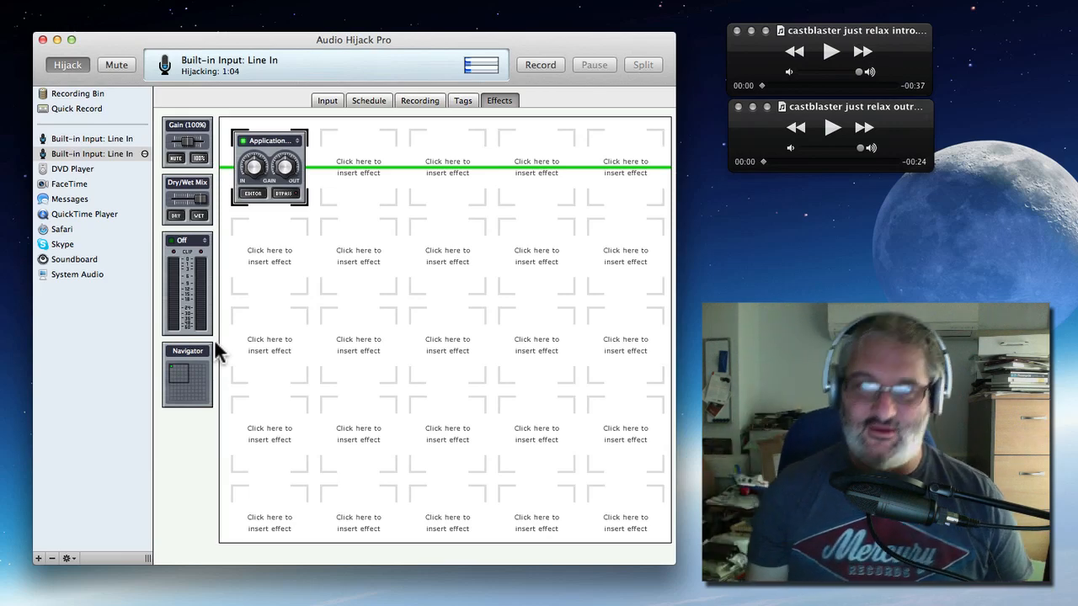
mouse_move(232, 219)
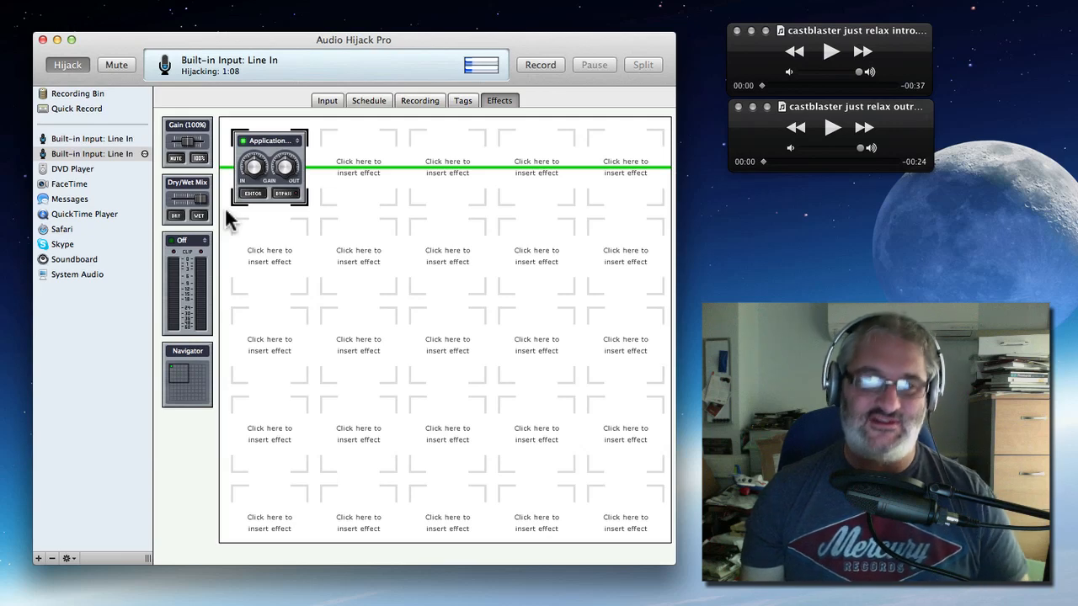
mouse_move(160, 478)
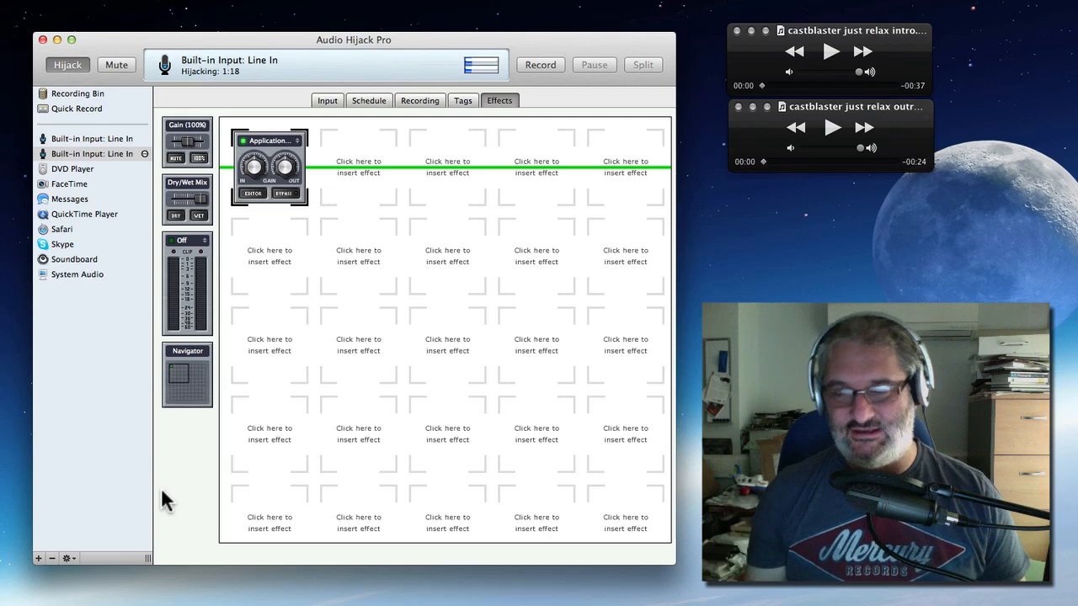
mouse_move(384, 217)
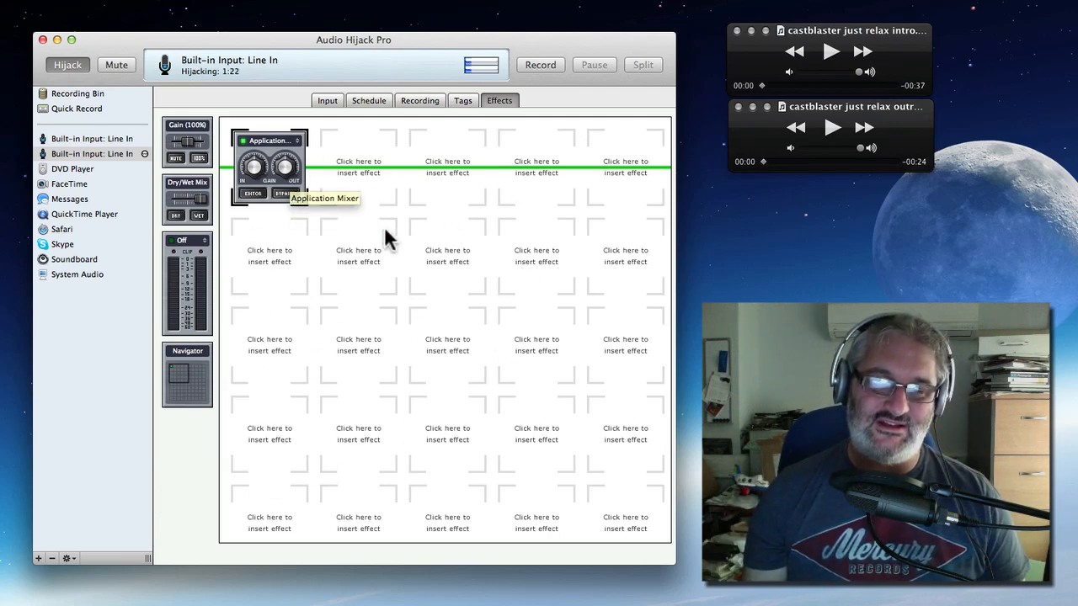
mouse_move(373, 324)
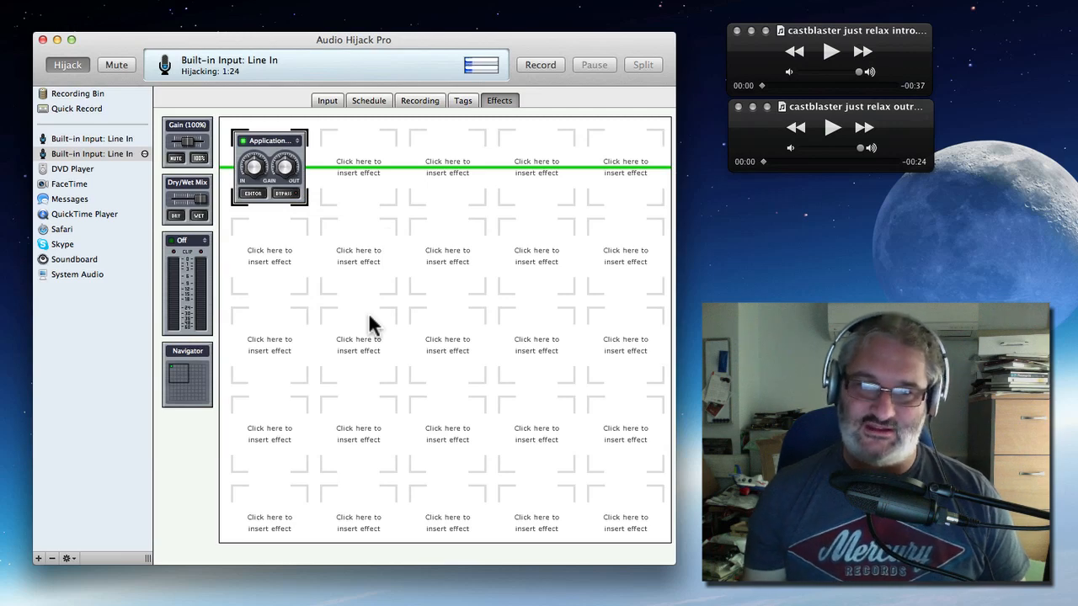
mouse_move(499, 227)
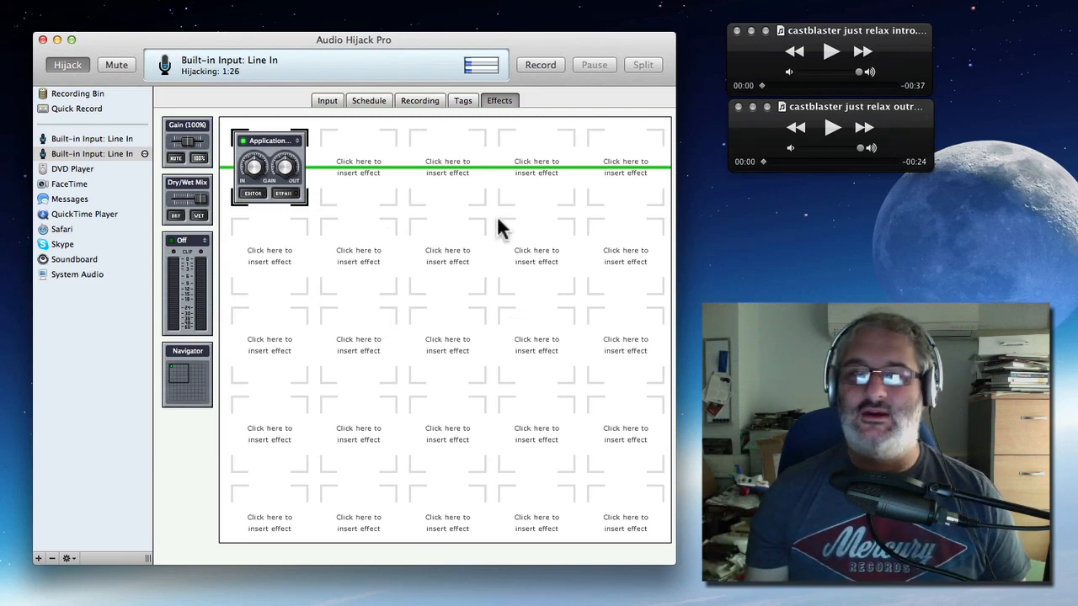
mouse_move(392, 266)
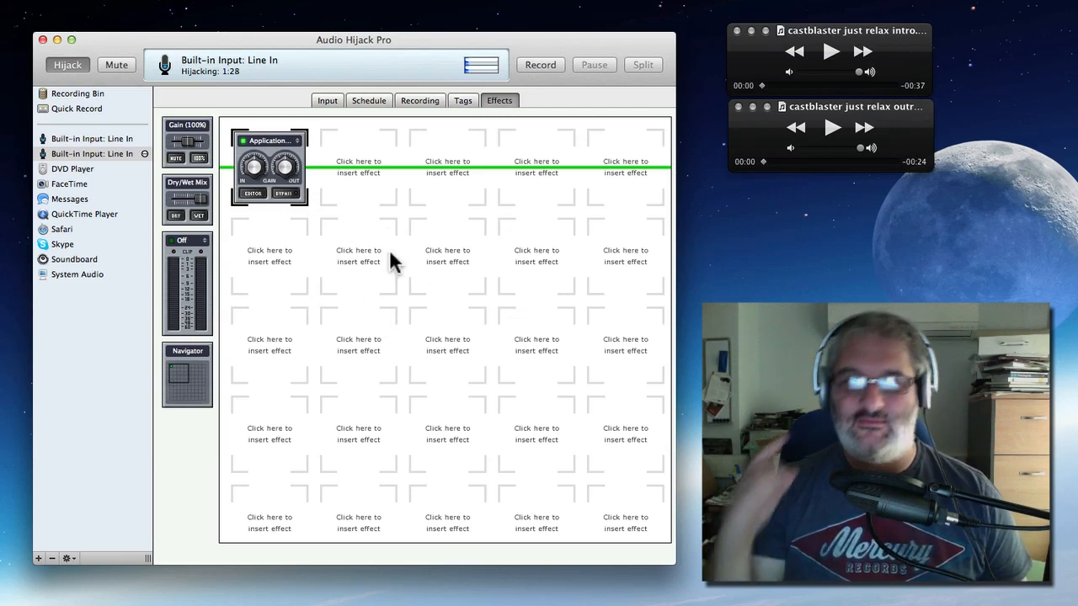
mouse_move(429, 254)
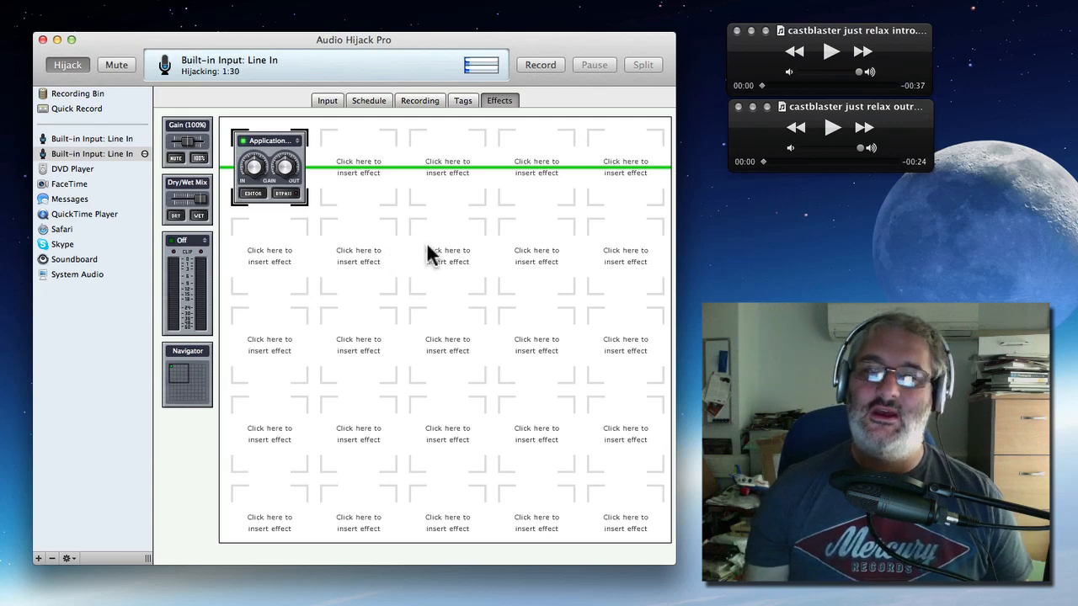
mouse_move(396, 189)
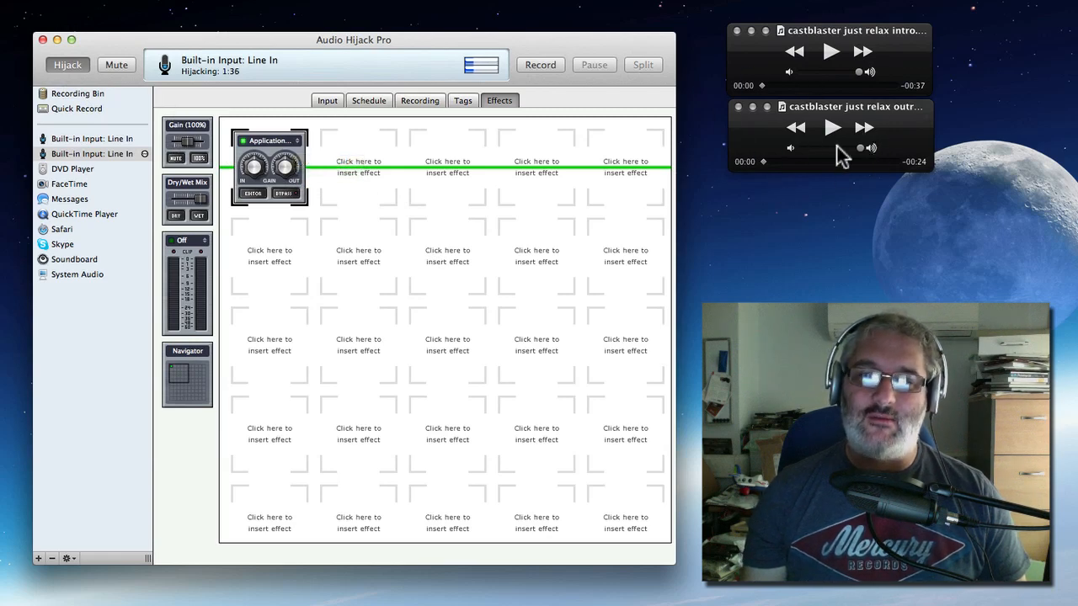
mouse_move(682, 185)
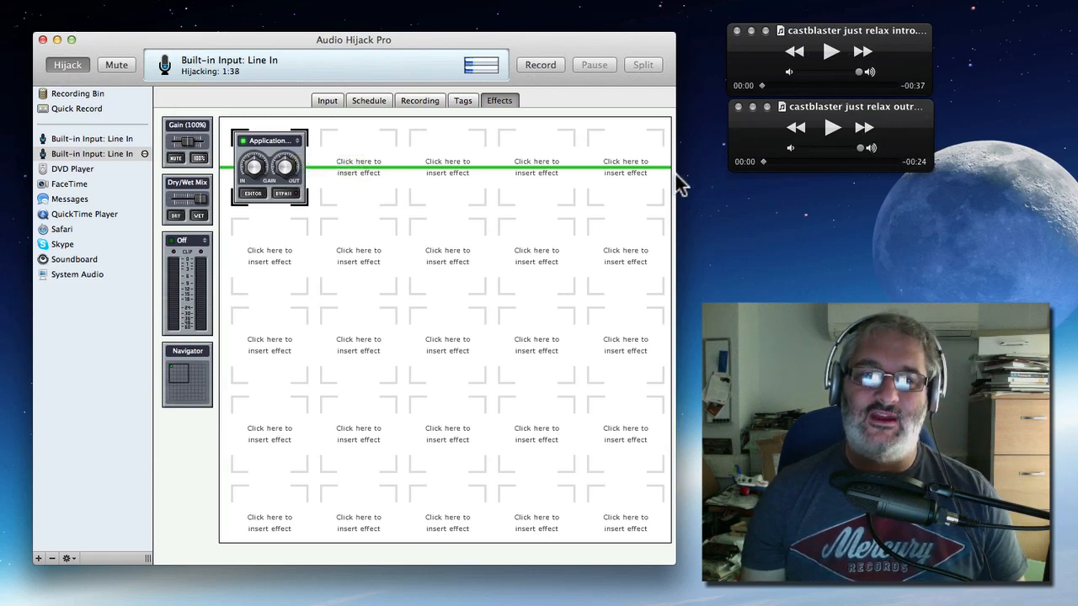
mouse_move(540, 65)
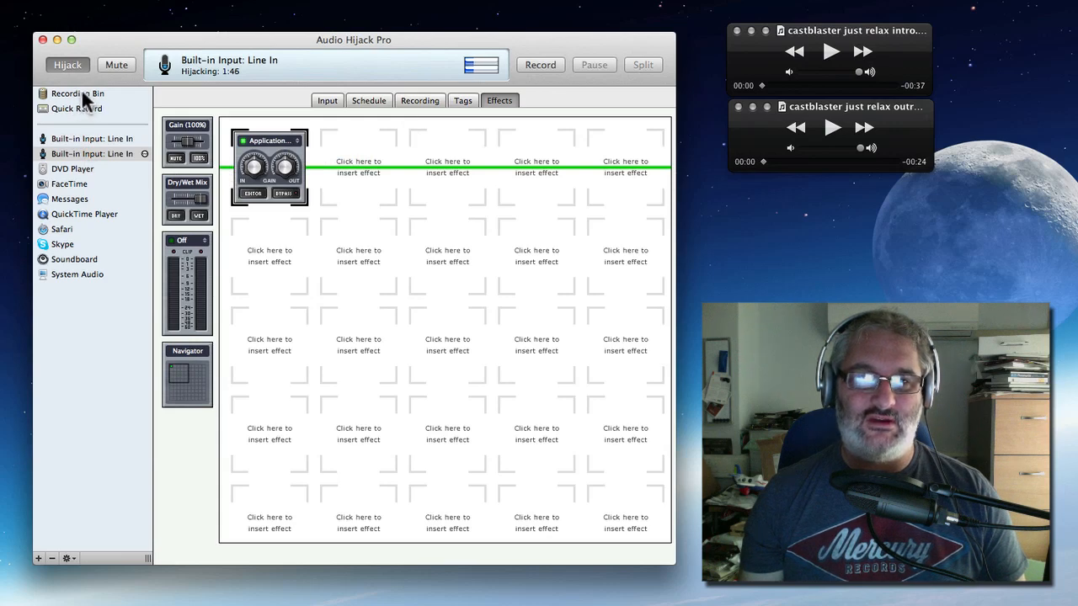
mouse_move(628, 97)
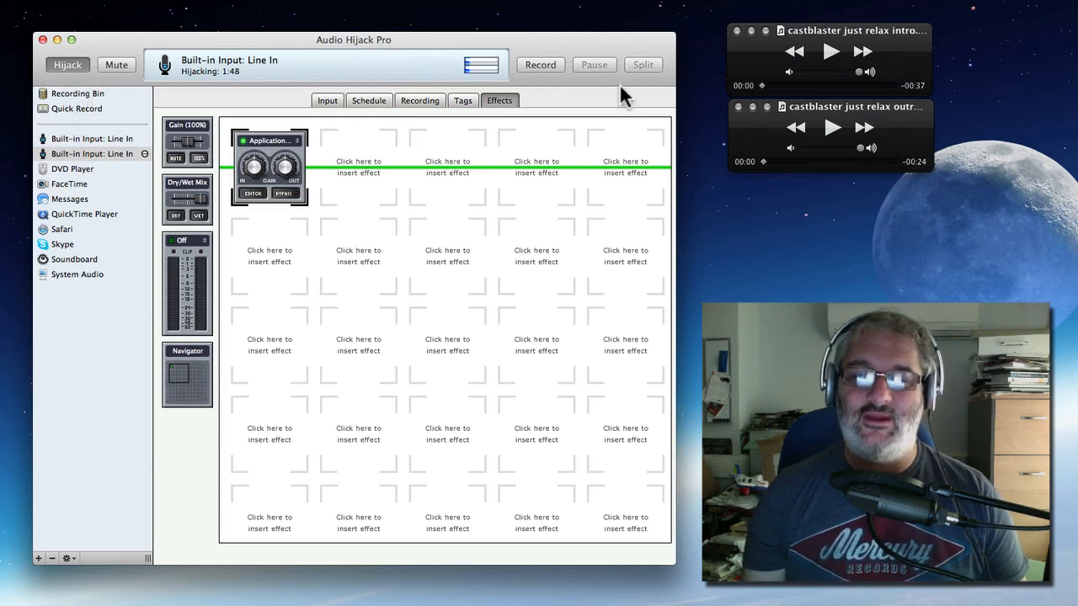
mouse_move(564, 101)
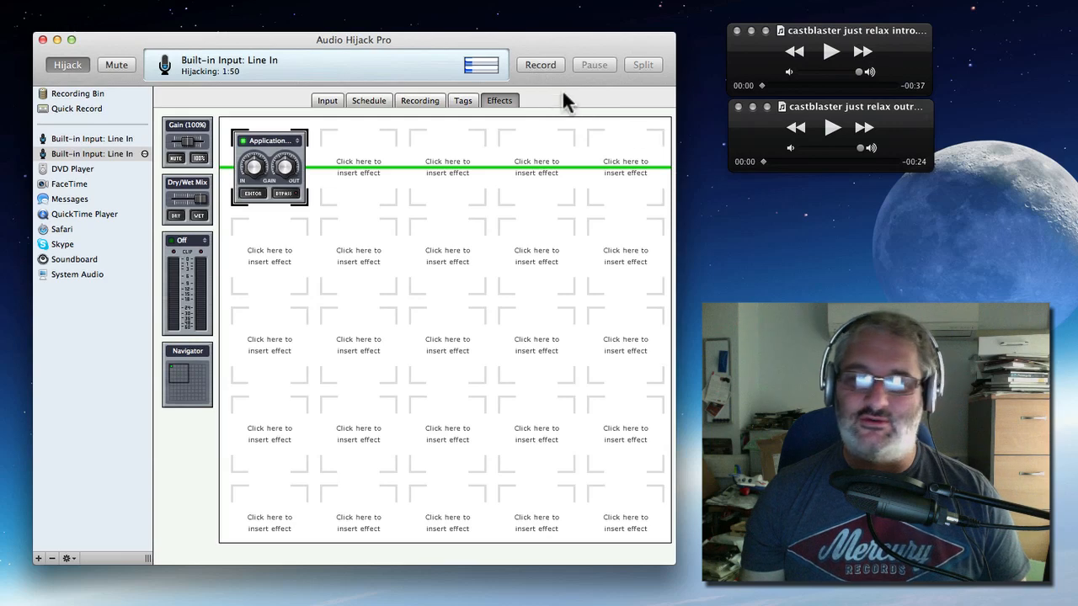
mouse_move(829, 45)
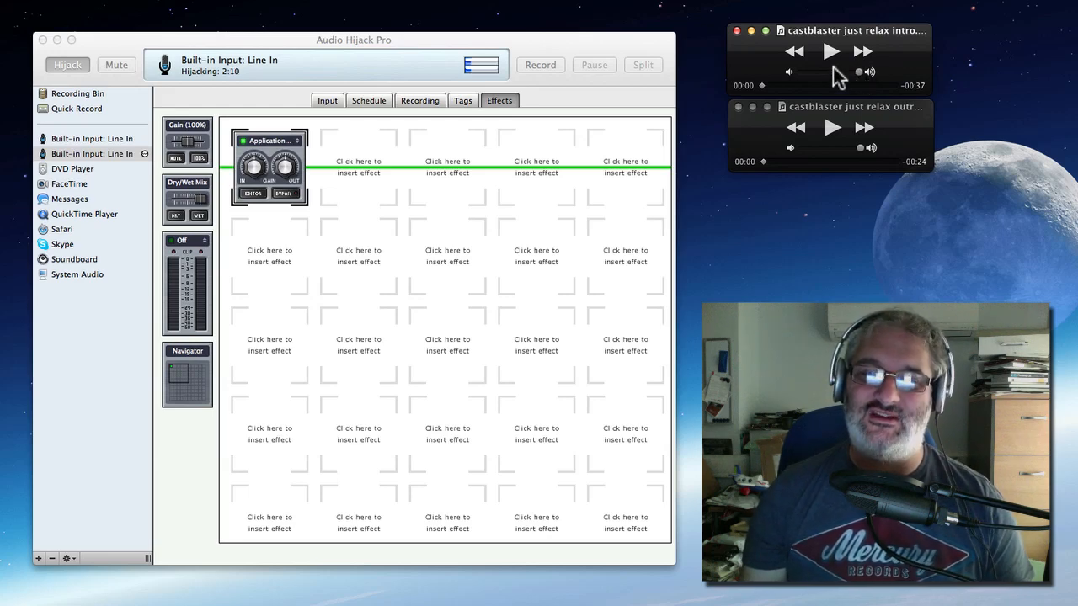
- Play the intro QuickTime clip with its volume ducked until it finishes
click(831, 51)
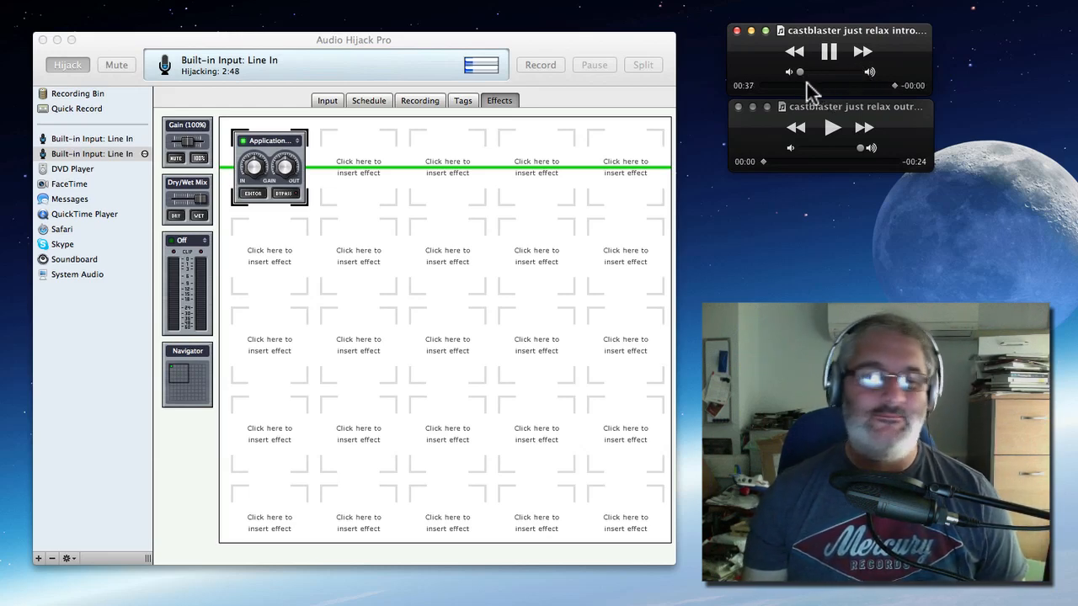
click(827, 52)
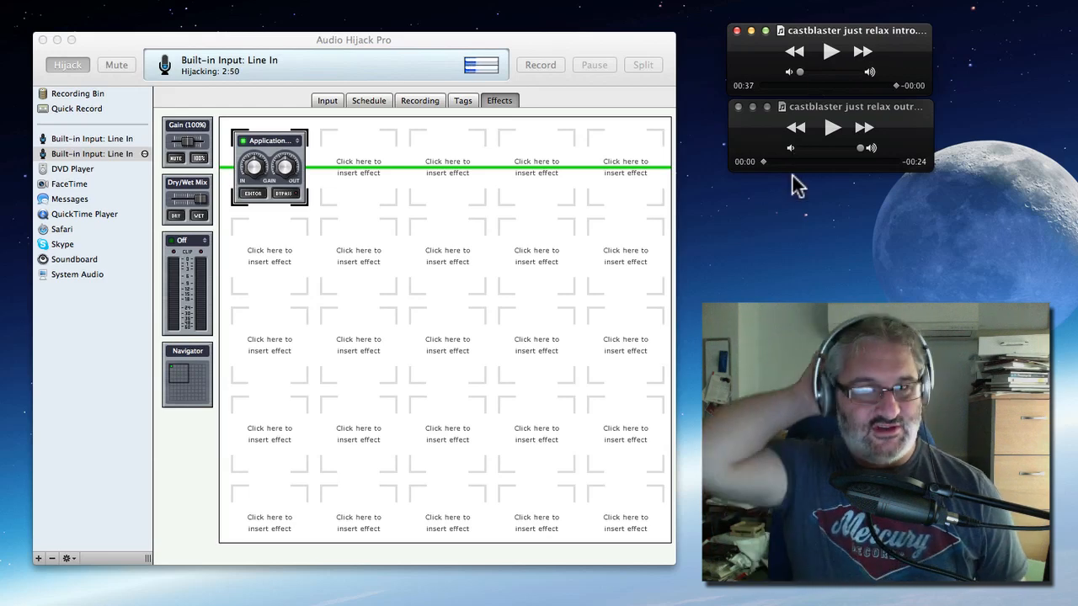
mouse_move(783, 221)
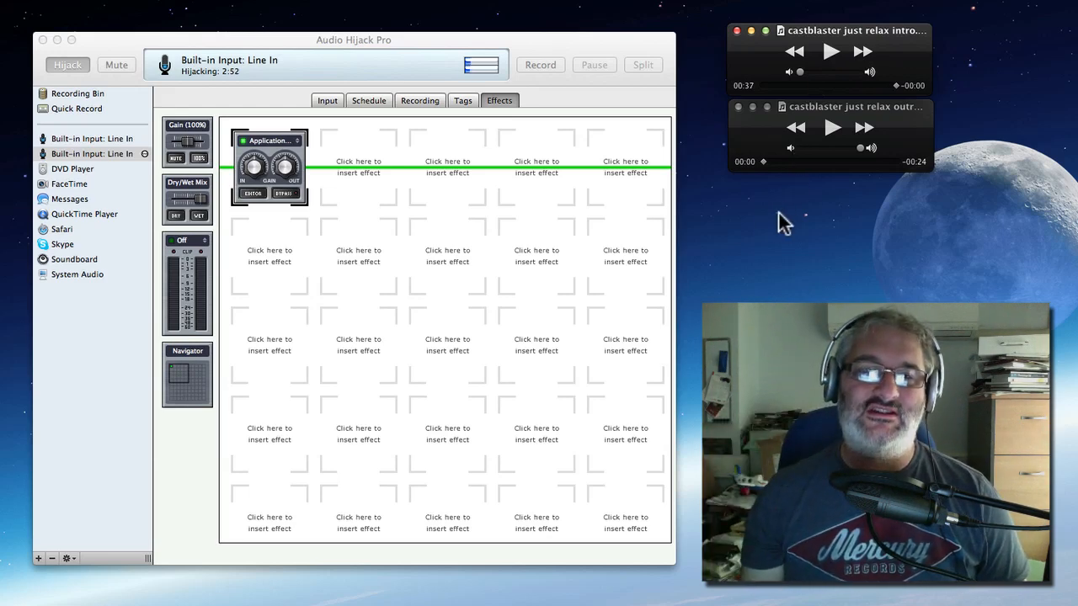
mouse_move(665, 374)
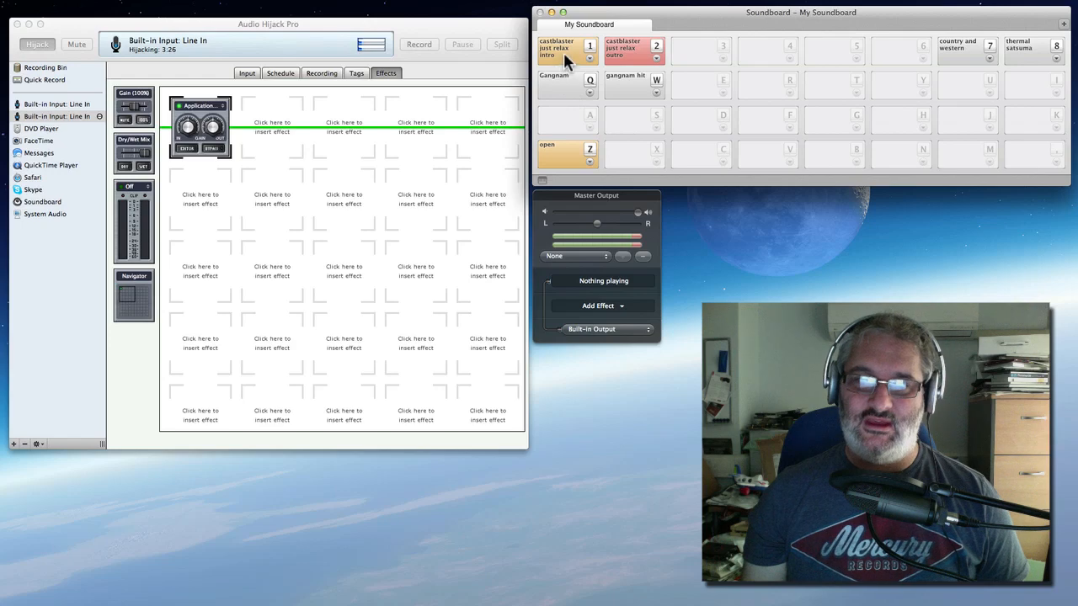
click(556, 49)
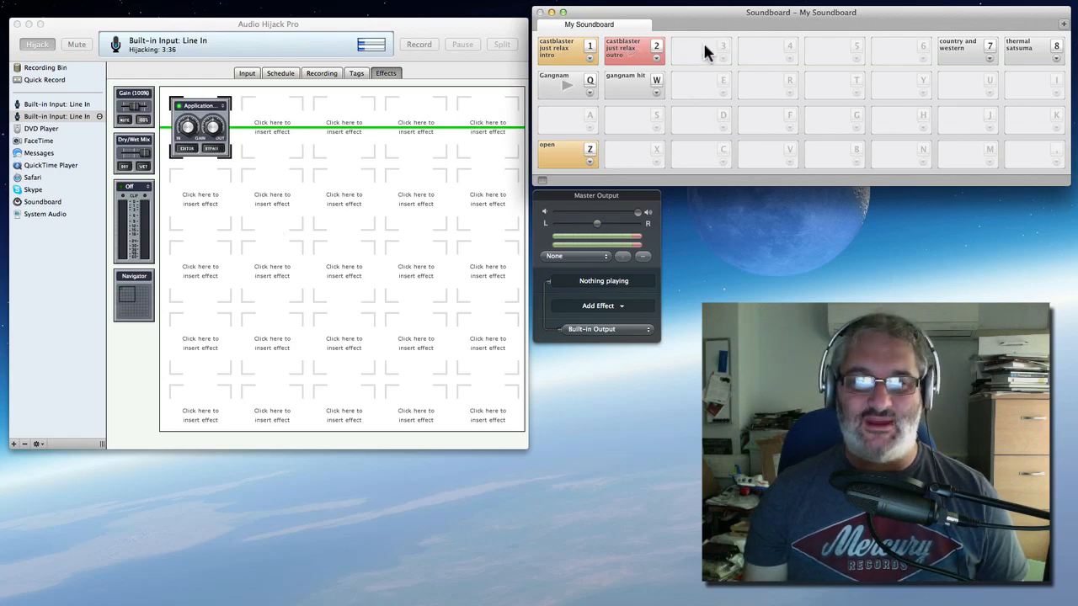
click(633, 50)
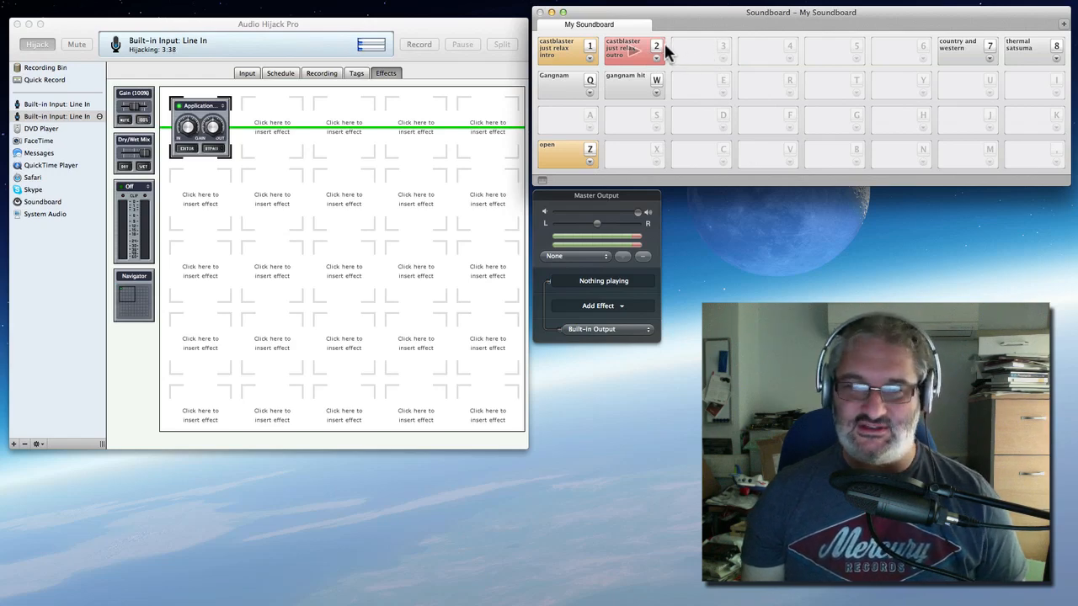
mouse_move(690, 219)
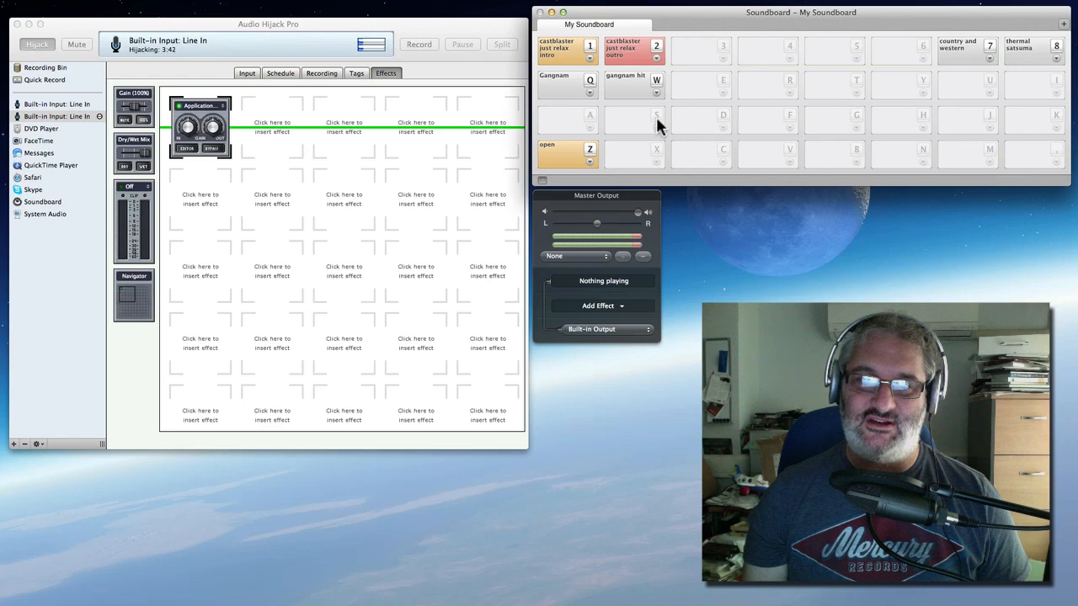
mouse_move(618, 89)
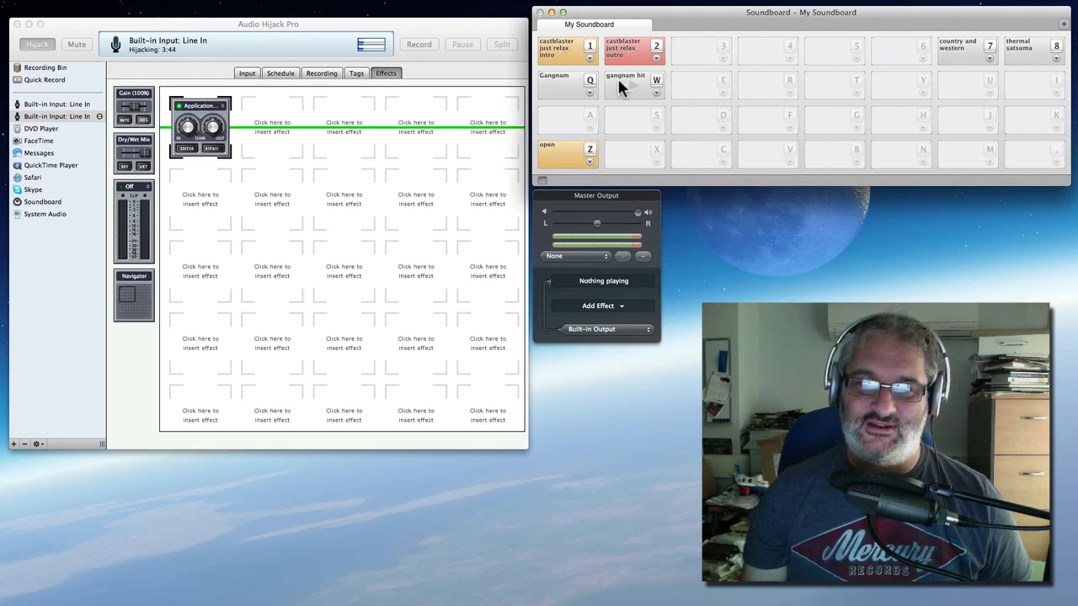
click(634, 84)
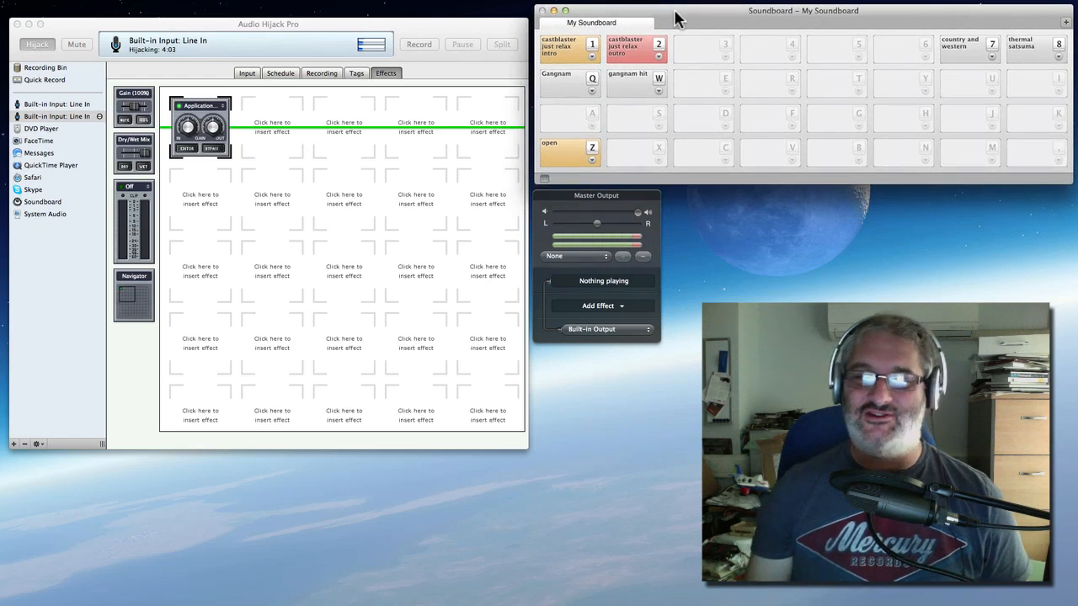
mouse_move(758, 261)
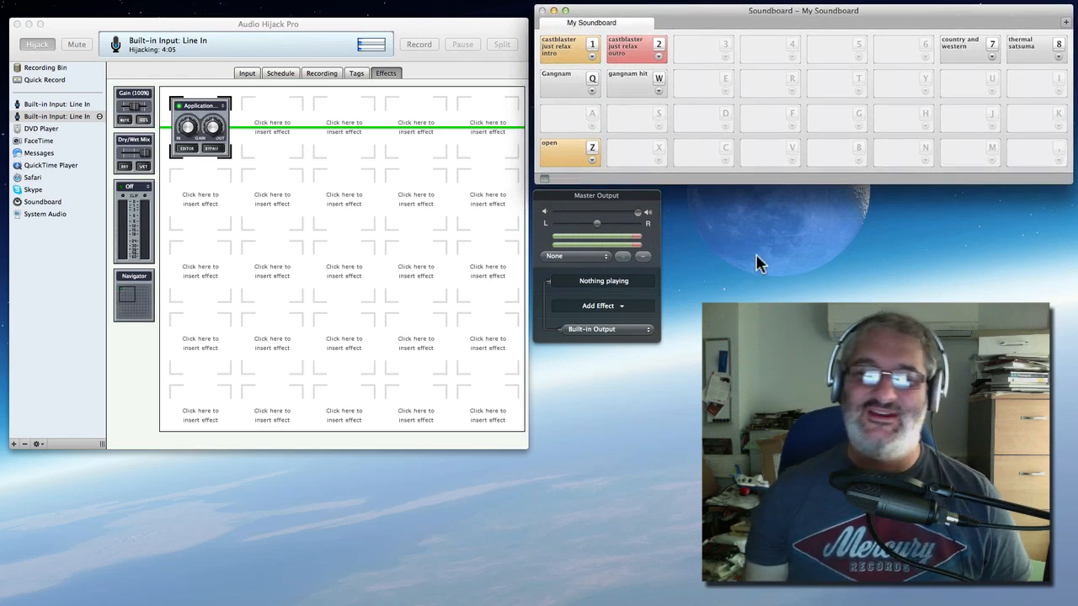
mouse_move(699, 314)
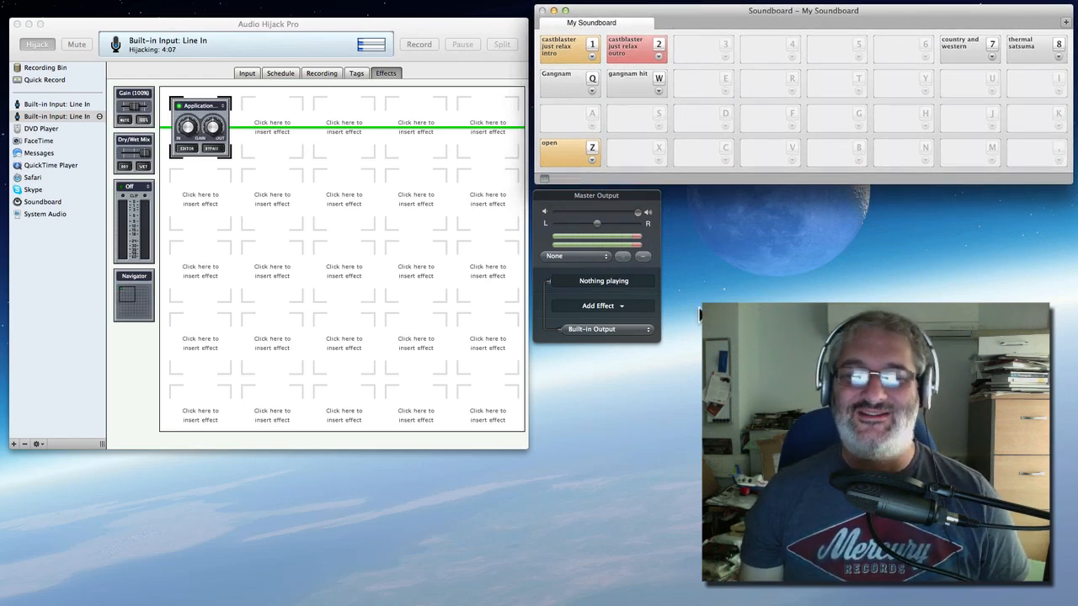
mouse_move(724, 289)
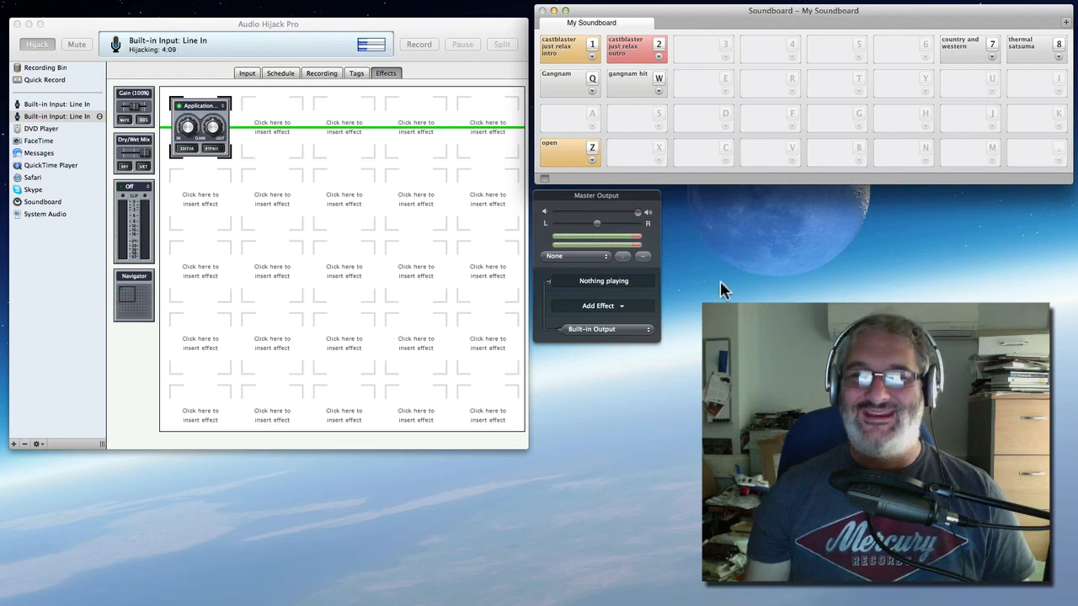
mouse_move(686, 282)
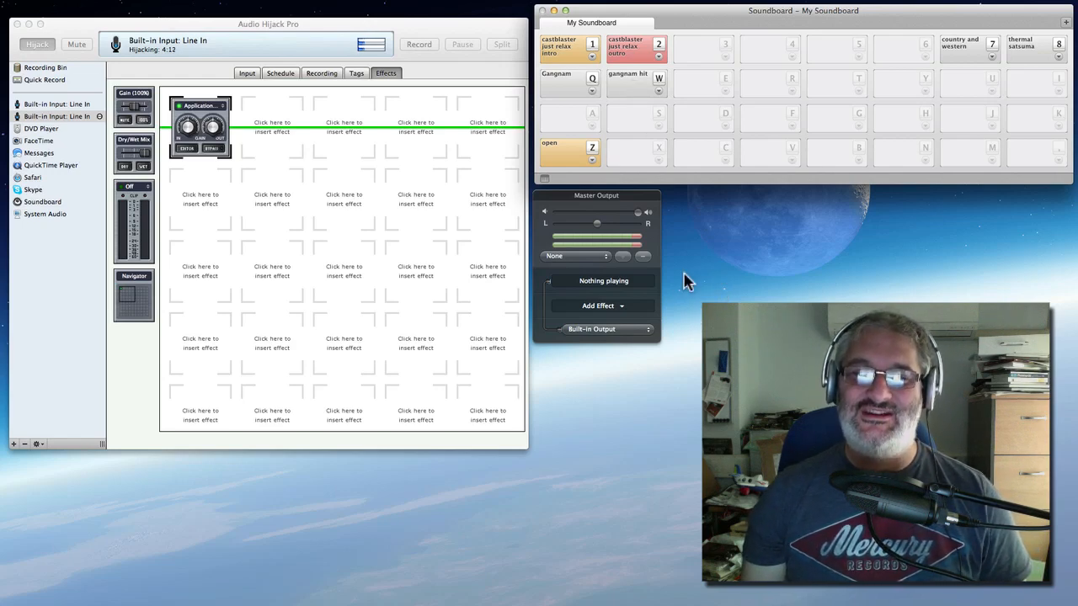
mouse_move(526, 151)
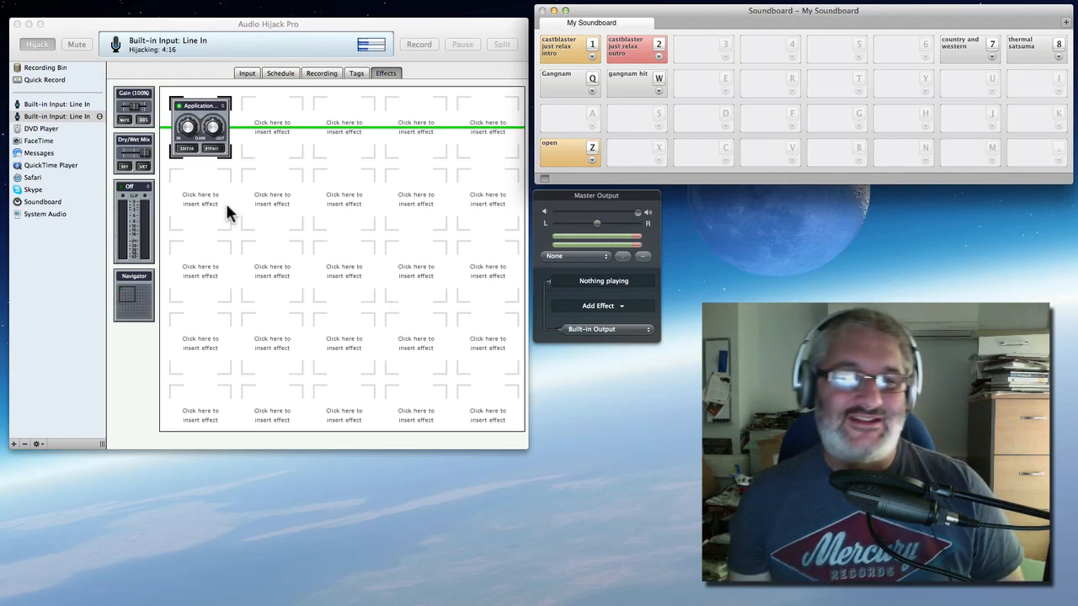
mouse_move(271, 254)
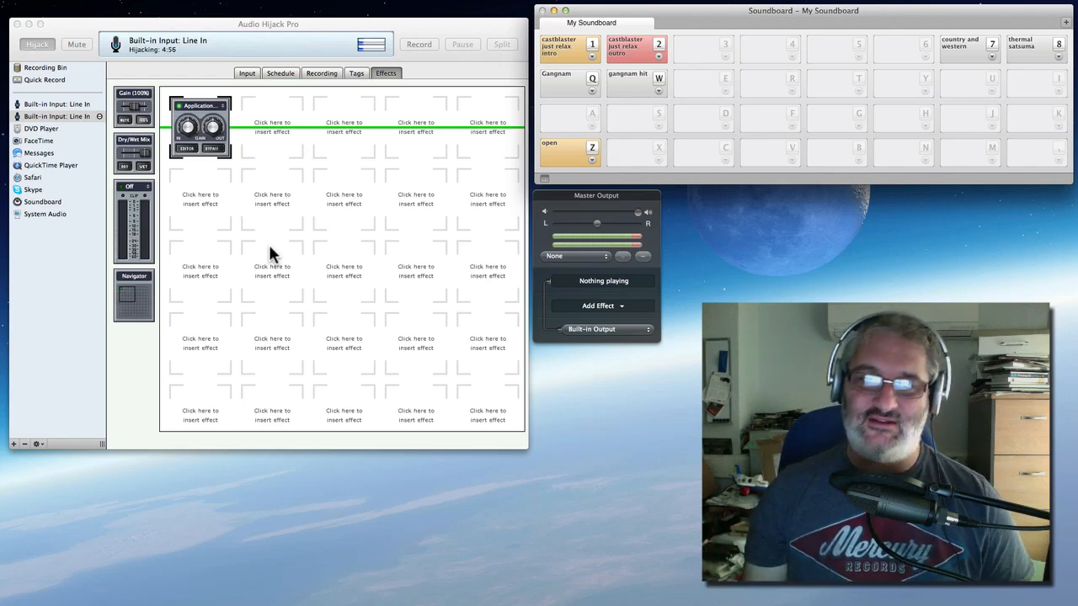
mouse_move(295, 101)
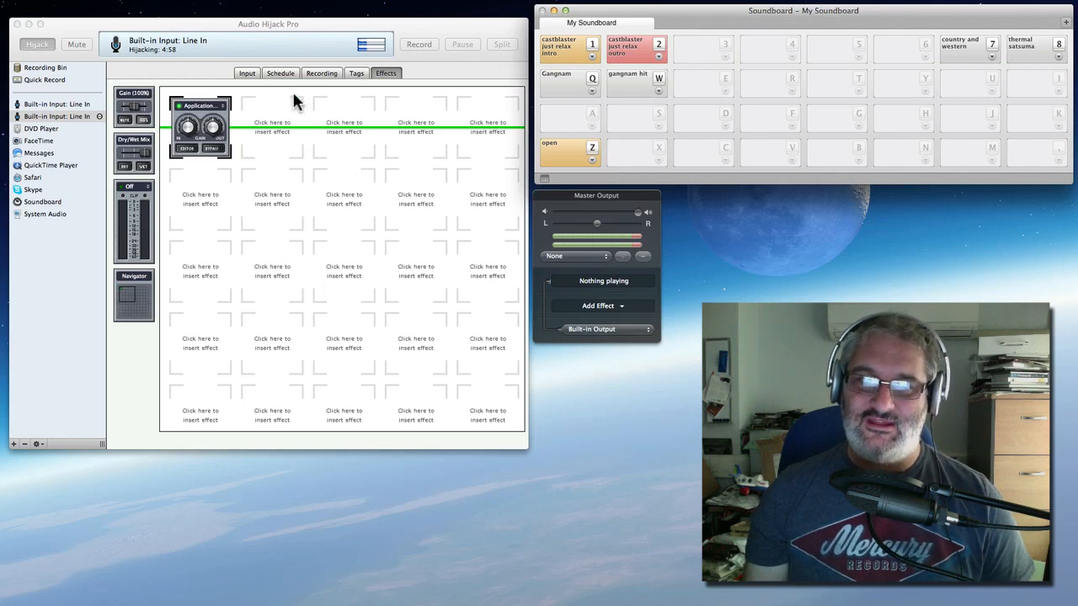
mouse_move(673, 17)
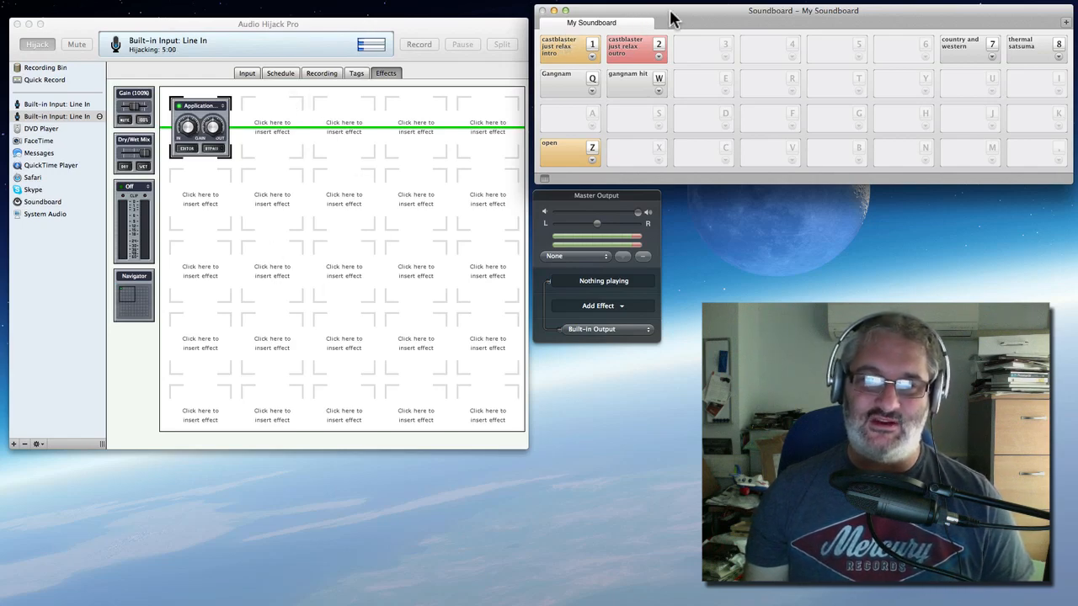
mouse_move(720, 16)
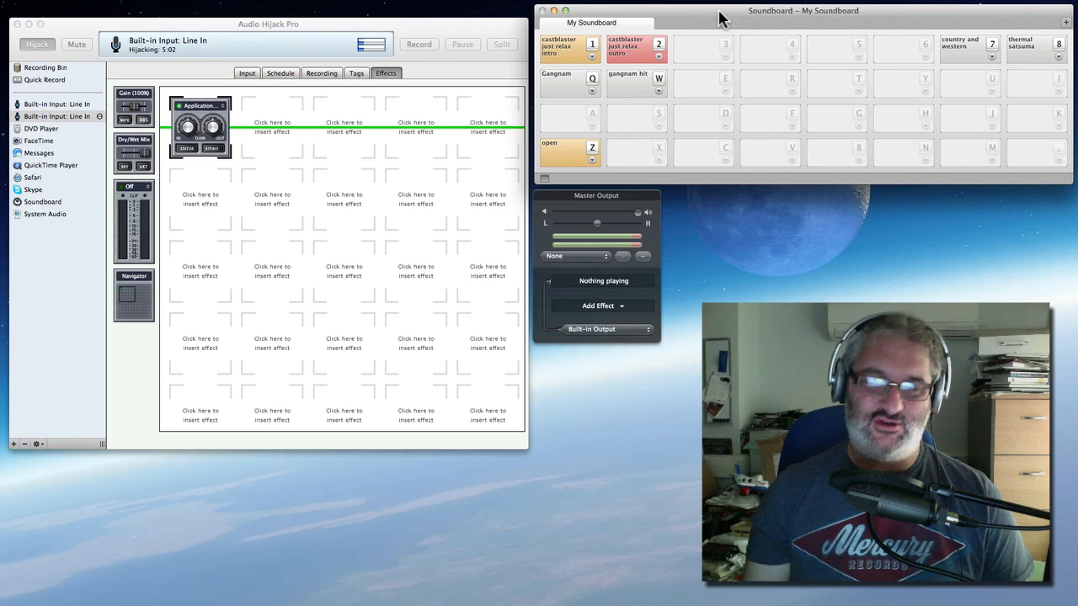
mouse_move(690, 47)
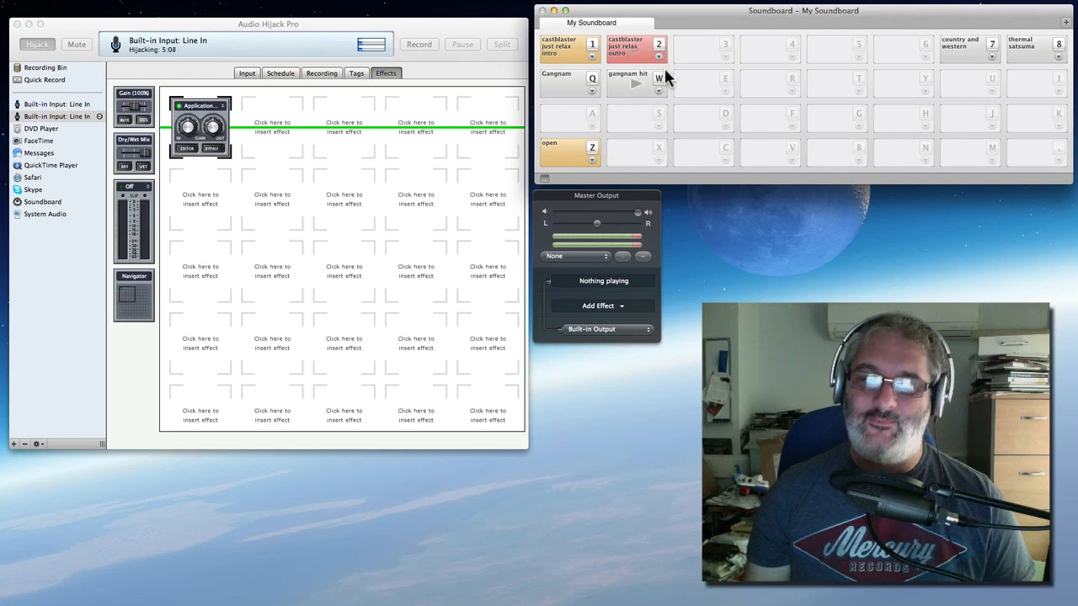
click(635, 48)
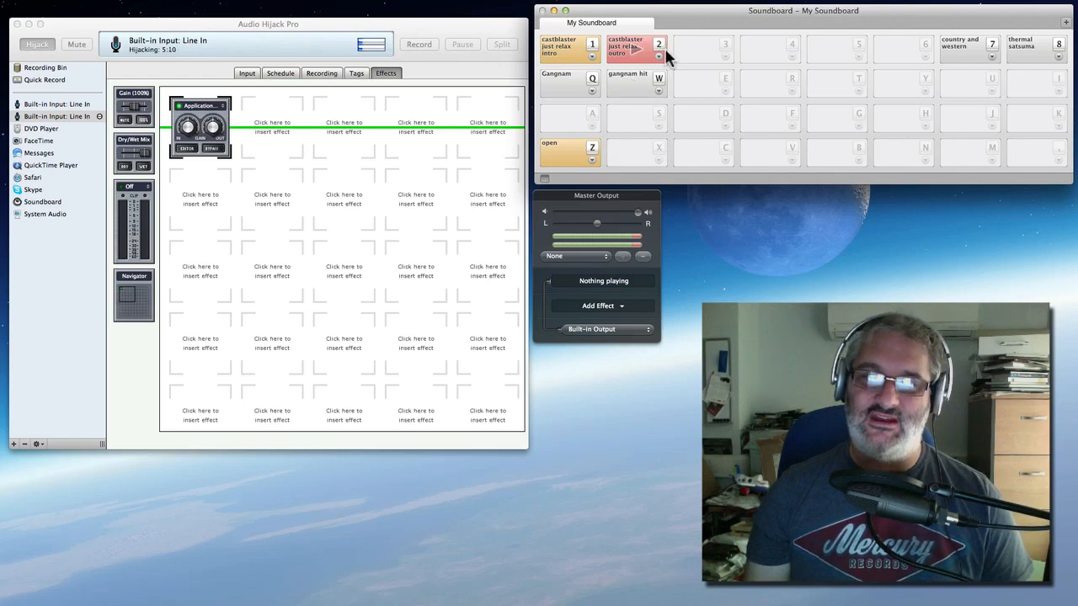
mouse_move(699, 21)
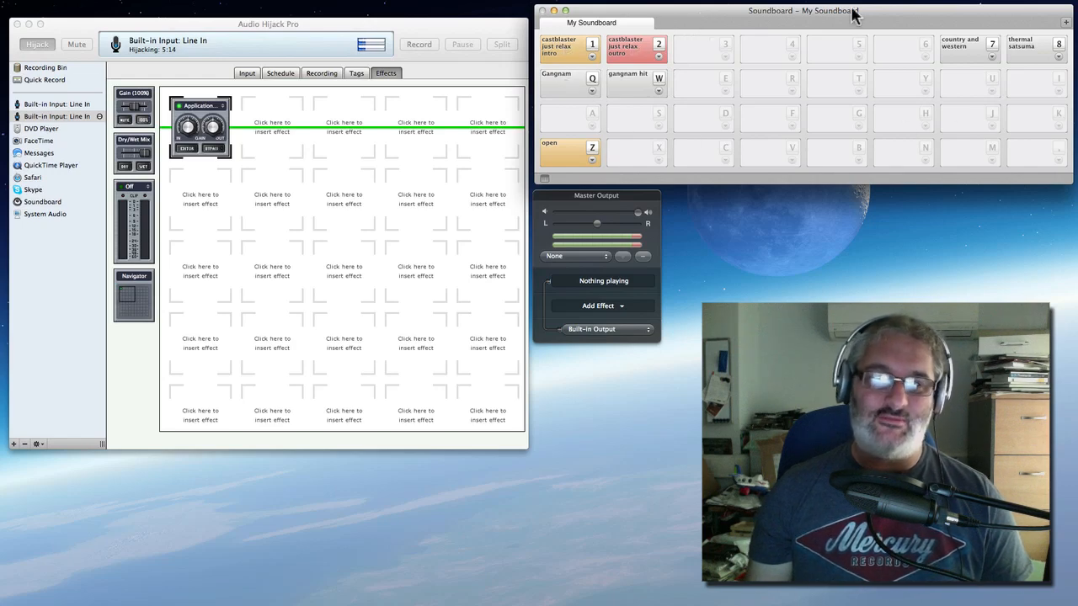
mouse_move(774, 282)
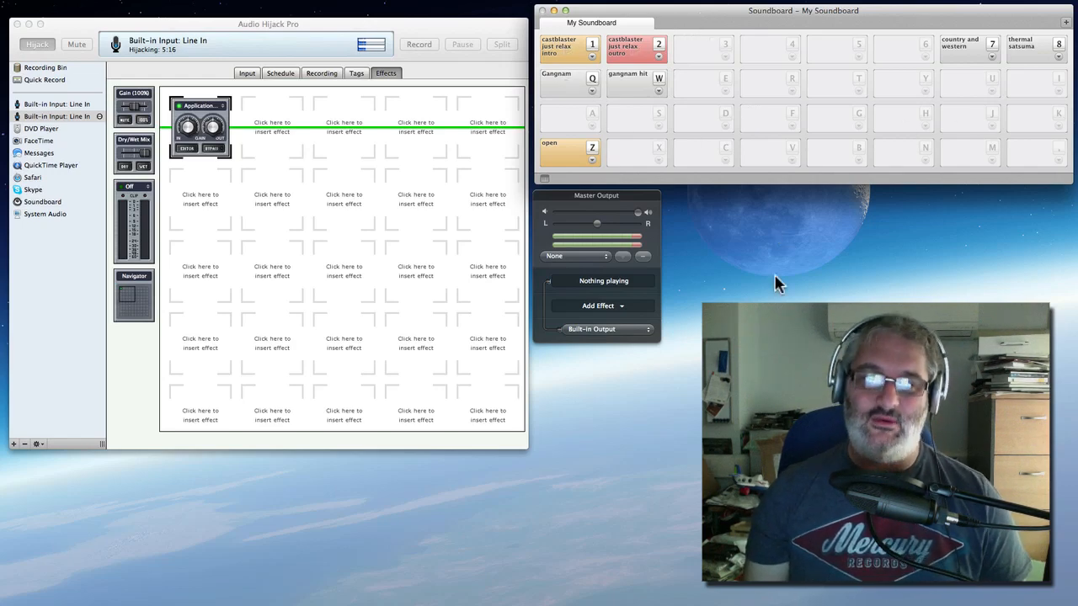